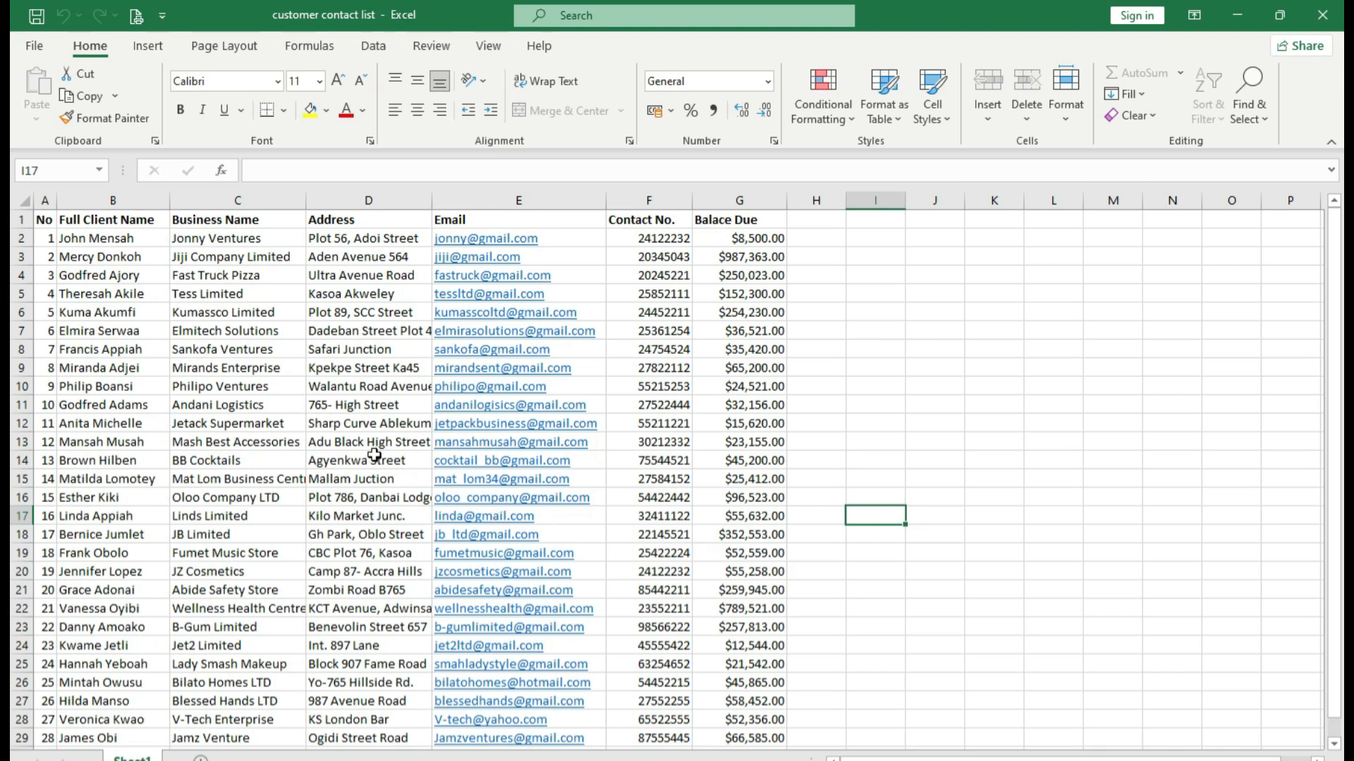
Attempt to edit several contact-table cells and hit the protected-sheet warning.
{"action": "left_click", "coordinate": [366, 459]}
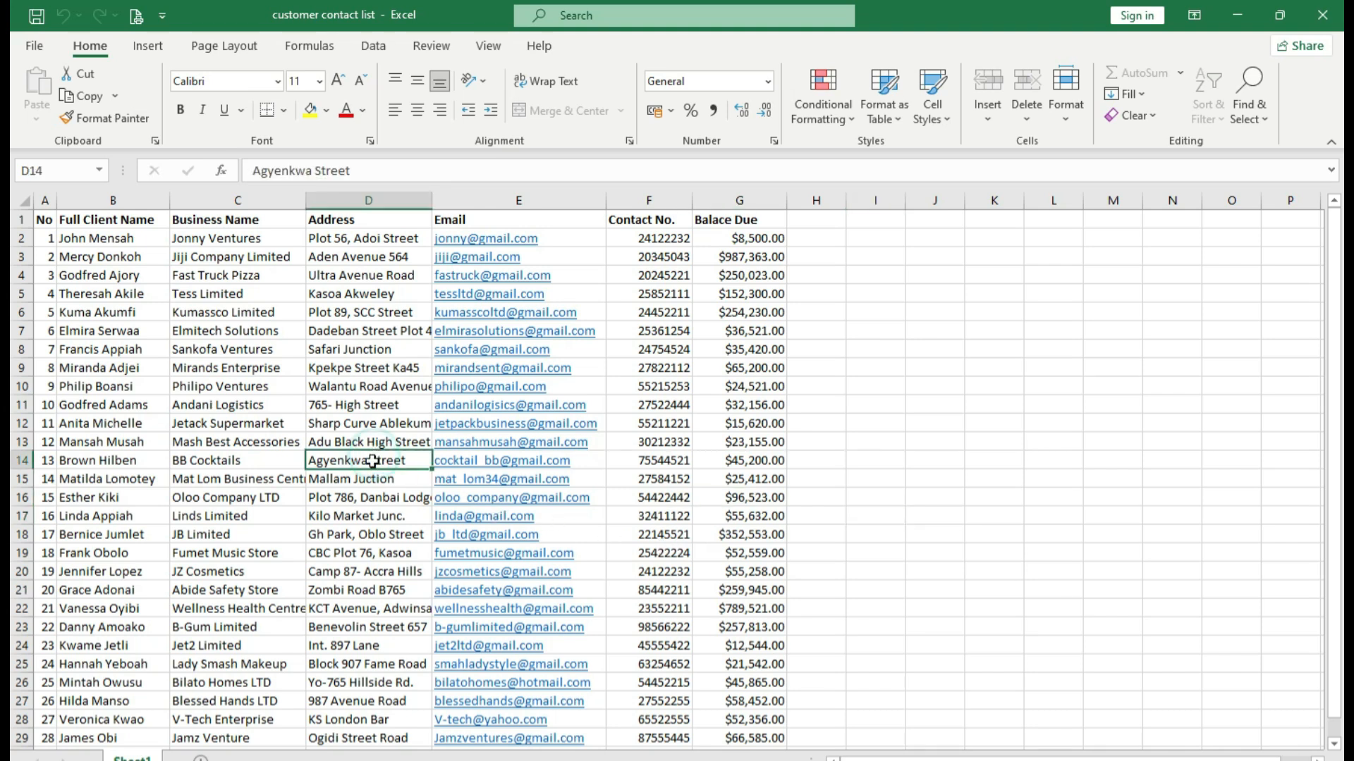
{"action": "mouse_move", "coordinate": [379, 387]}
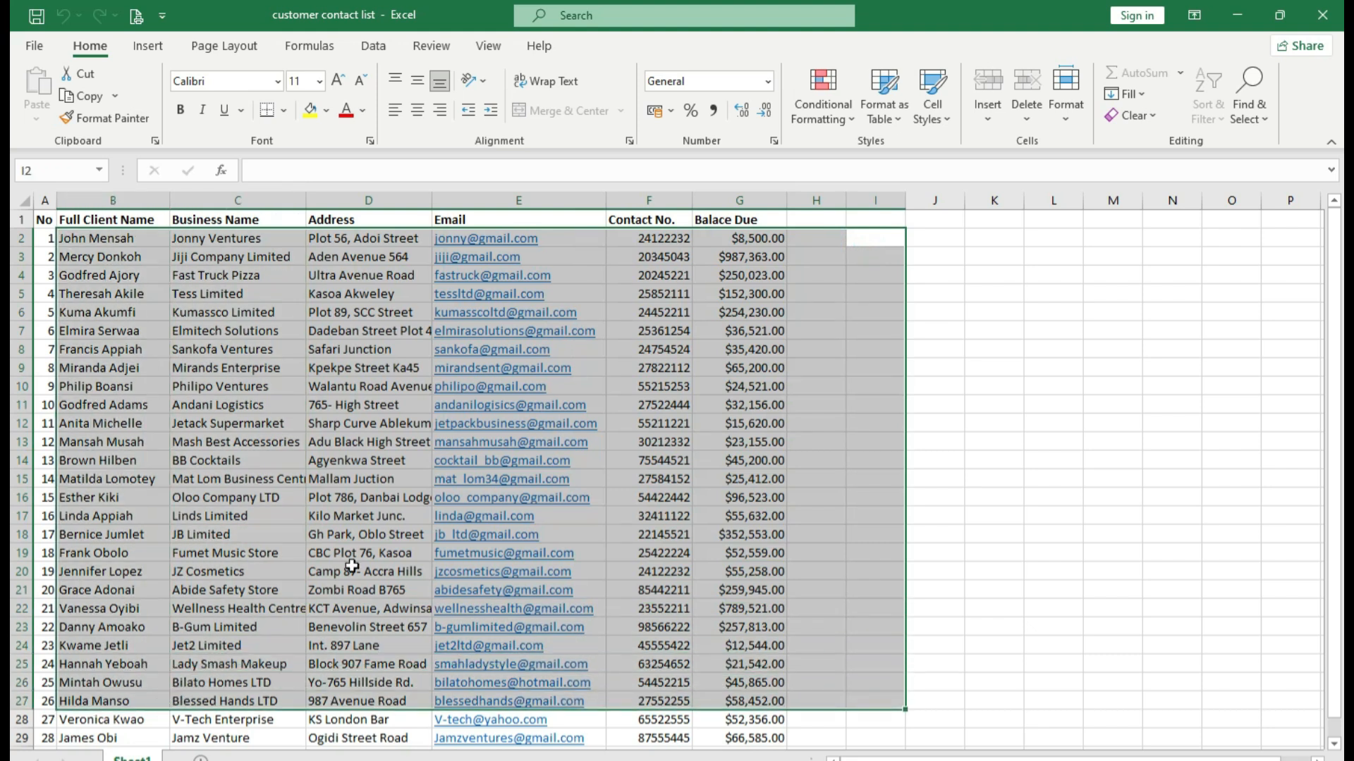
{"action": "left_click", "coordinate": [647, 349]}
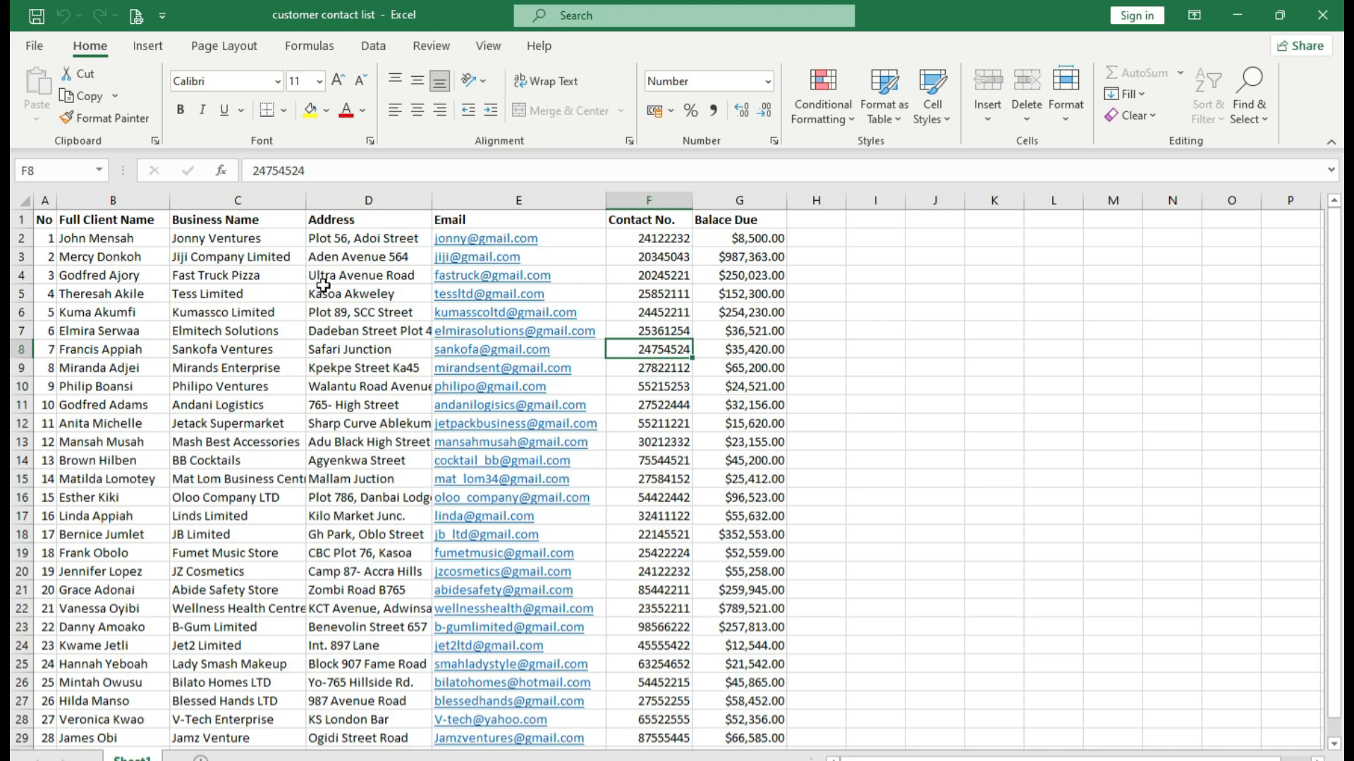
{"action": "left_click", "coordinate": [363, 293]}
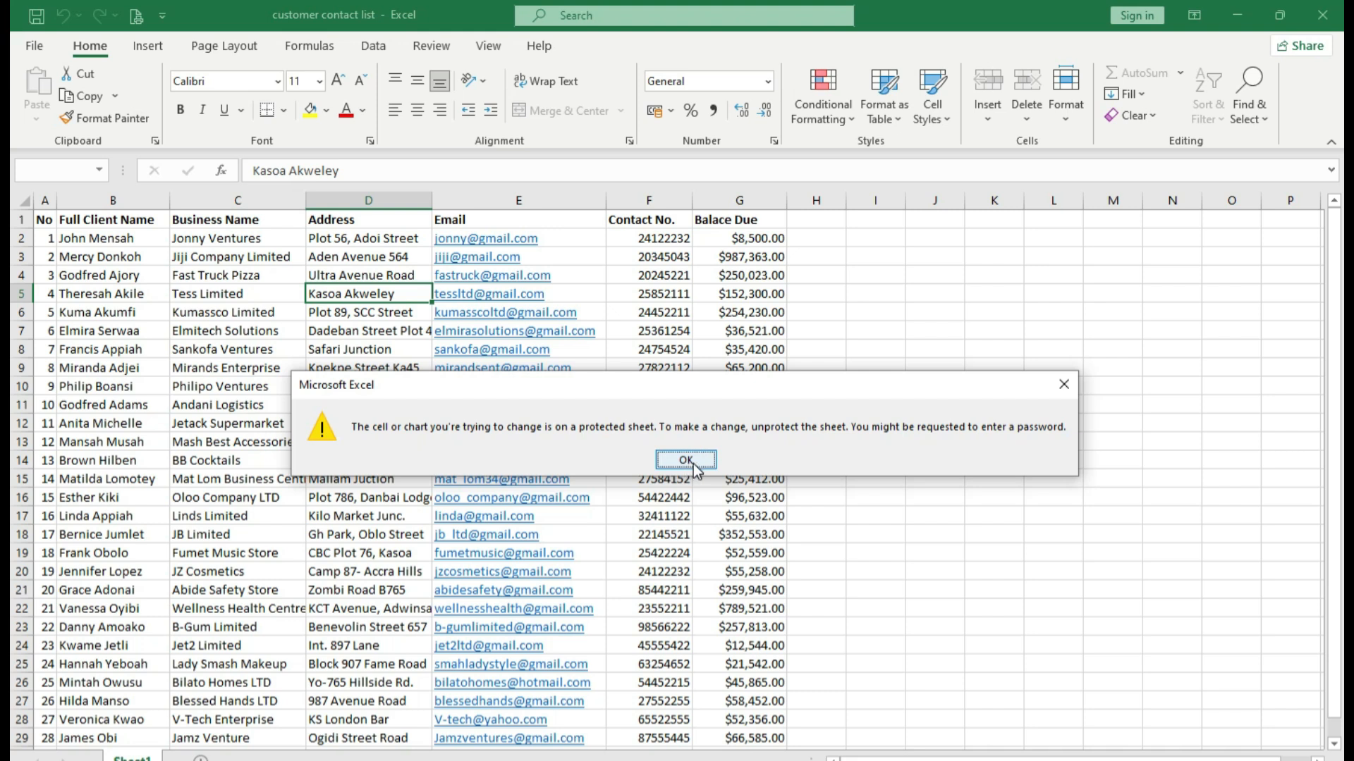
{"action": "left_click", "coordinate": [686, 459]}
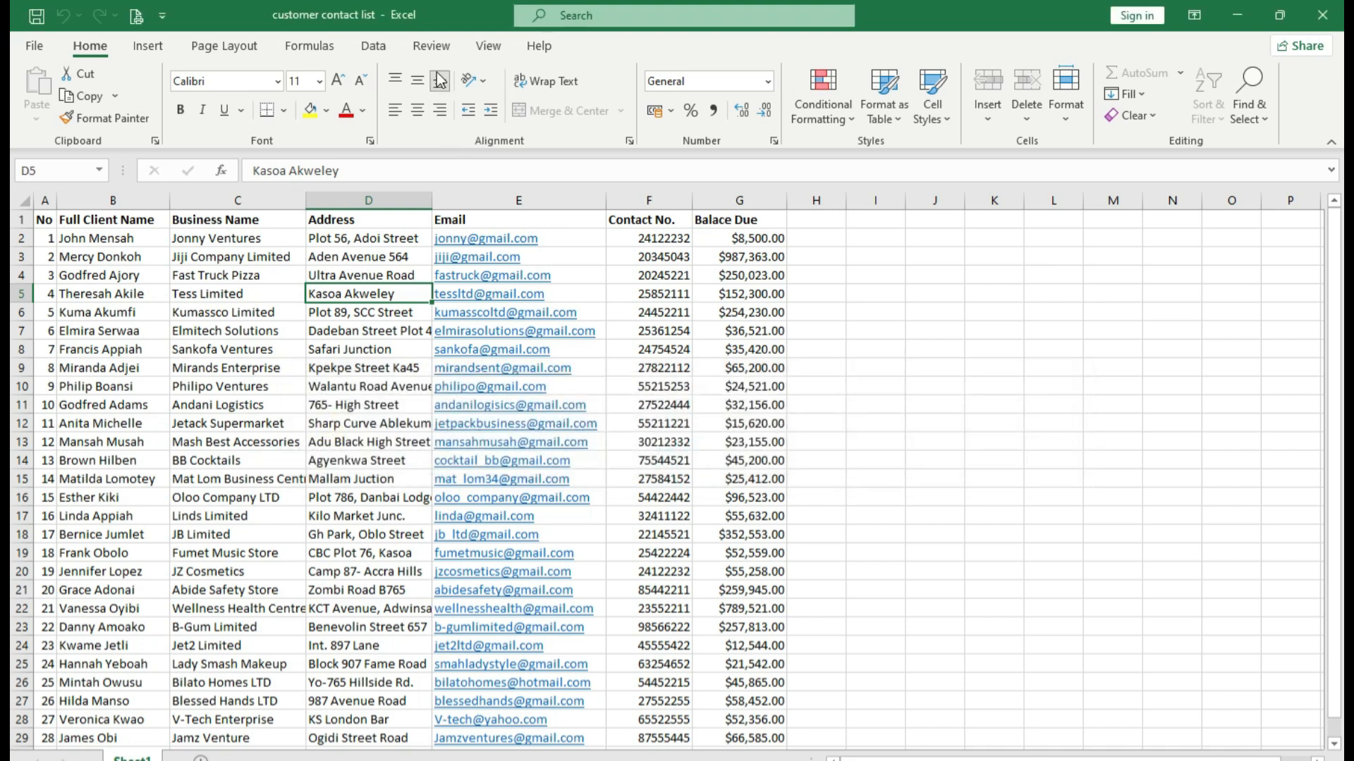
{"action": "left_click", "coordinate": [421, 45]}
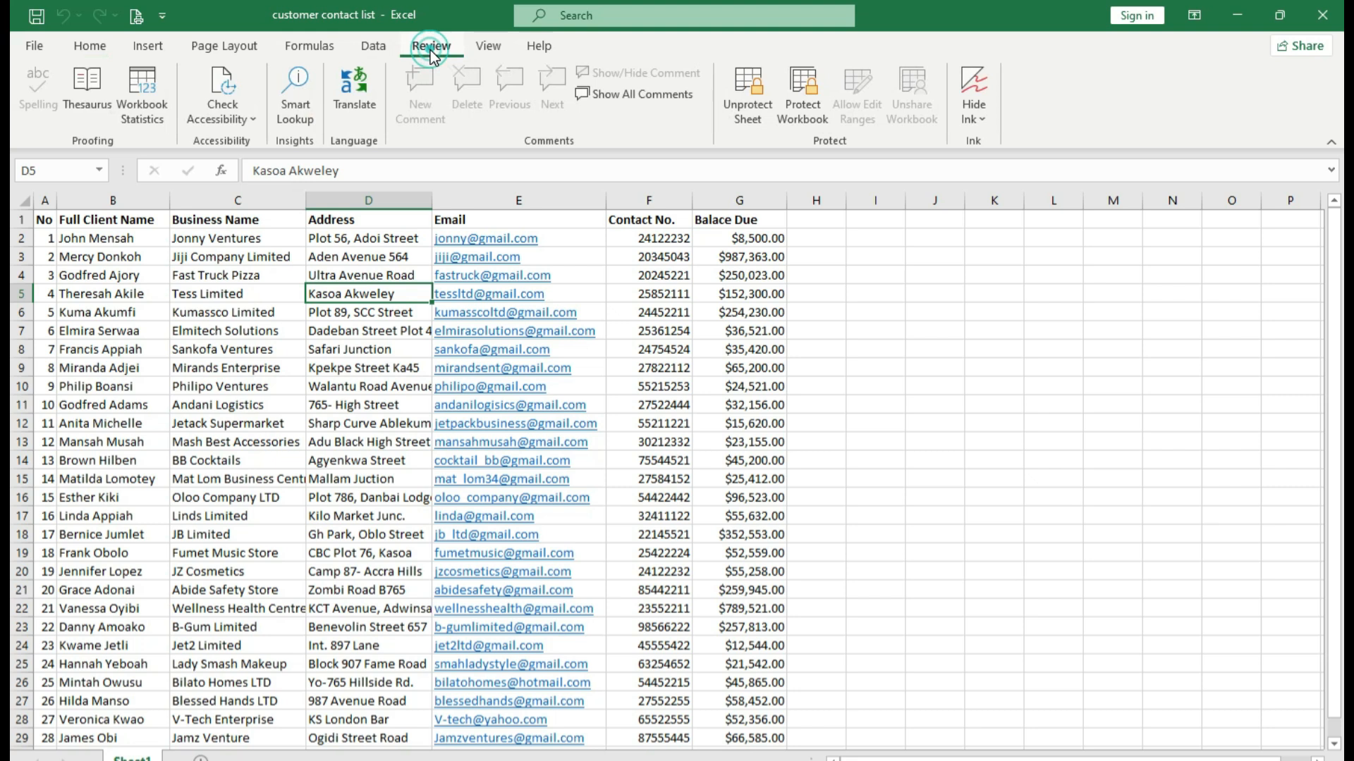
{"action": "left_click", "coordinate": [746, 93]}
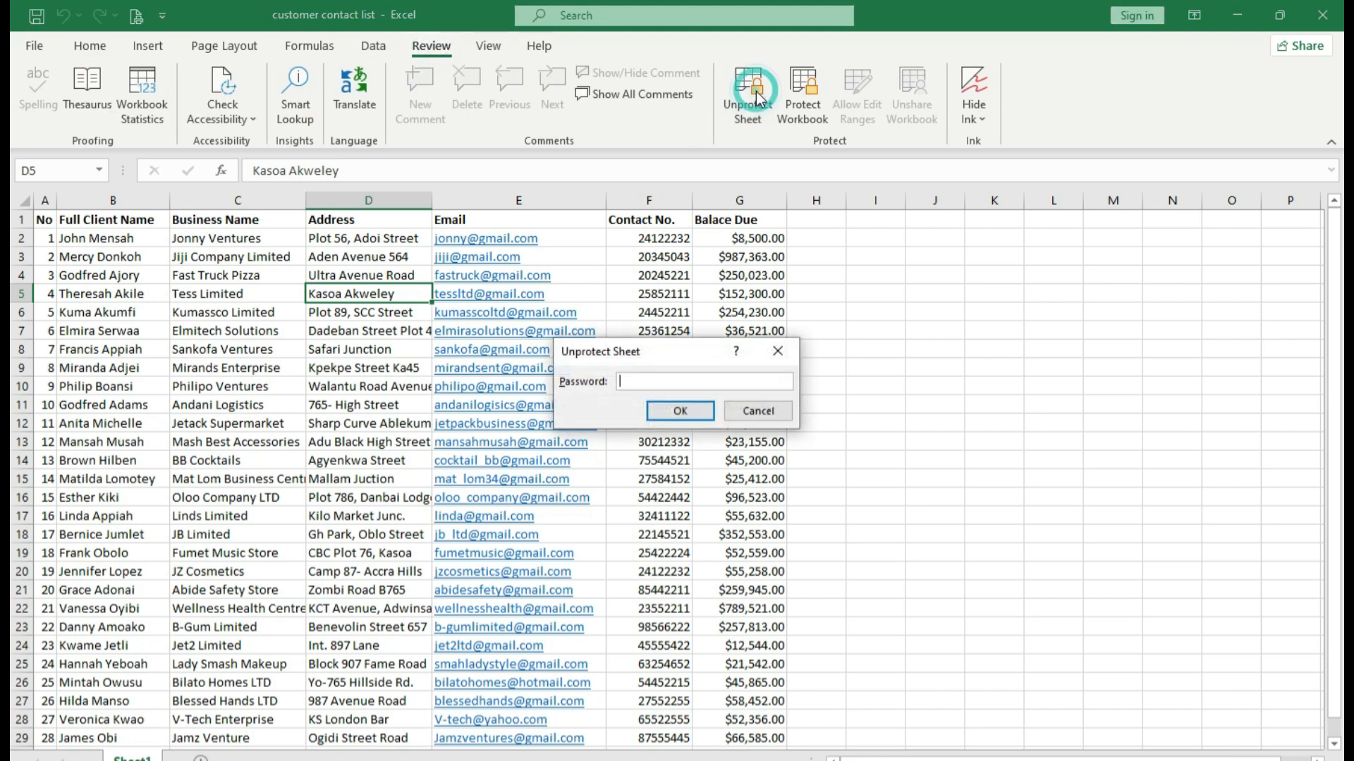
{"action": "mouse_move", "coordinate": [664, 382]}
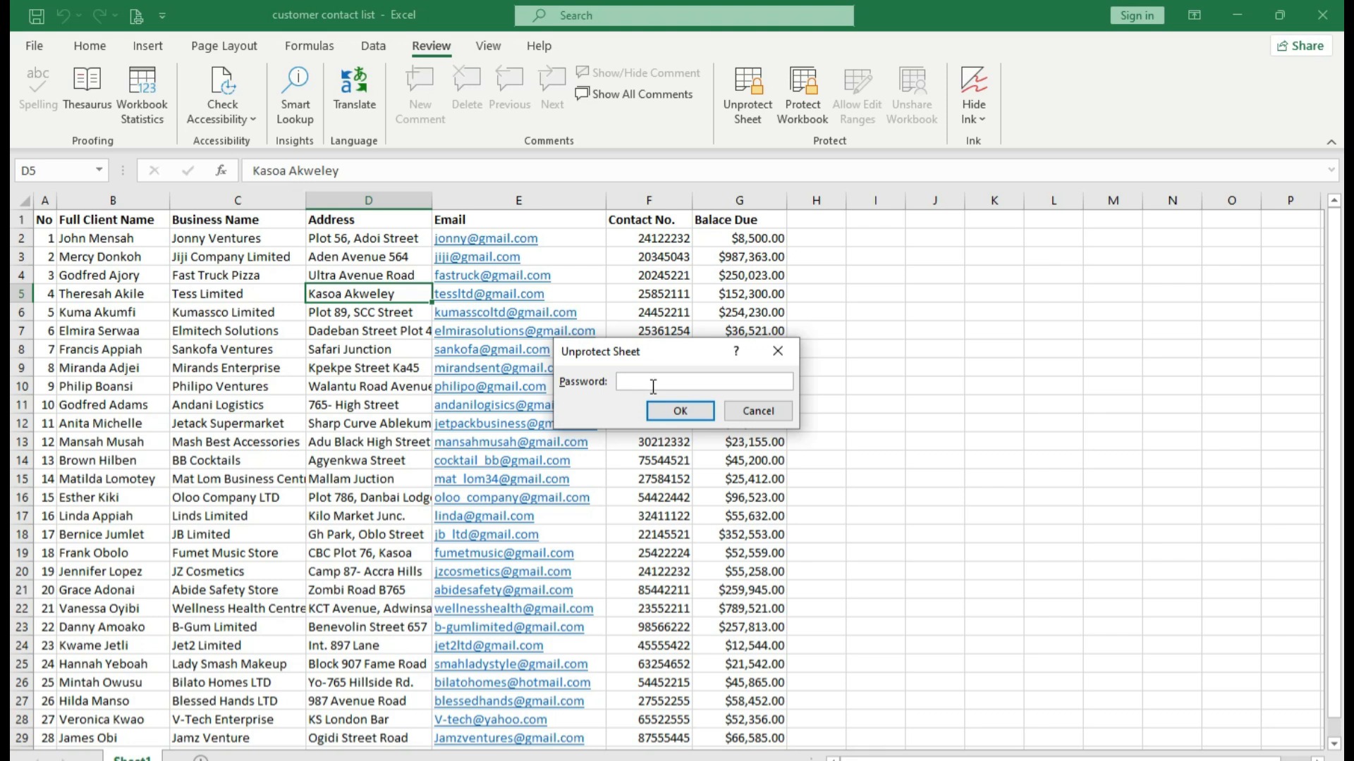
{"action": "left_click", "coordinate": [679, 414]}
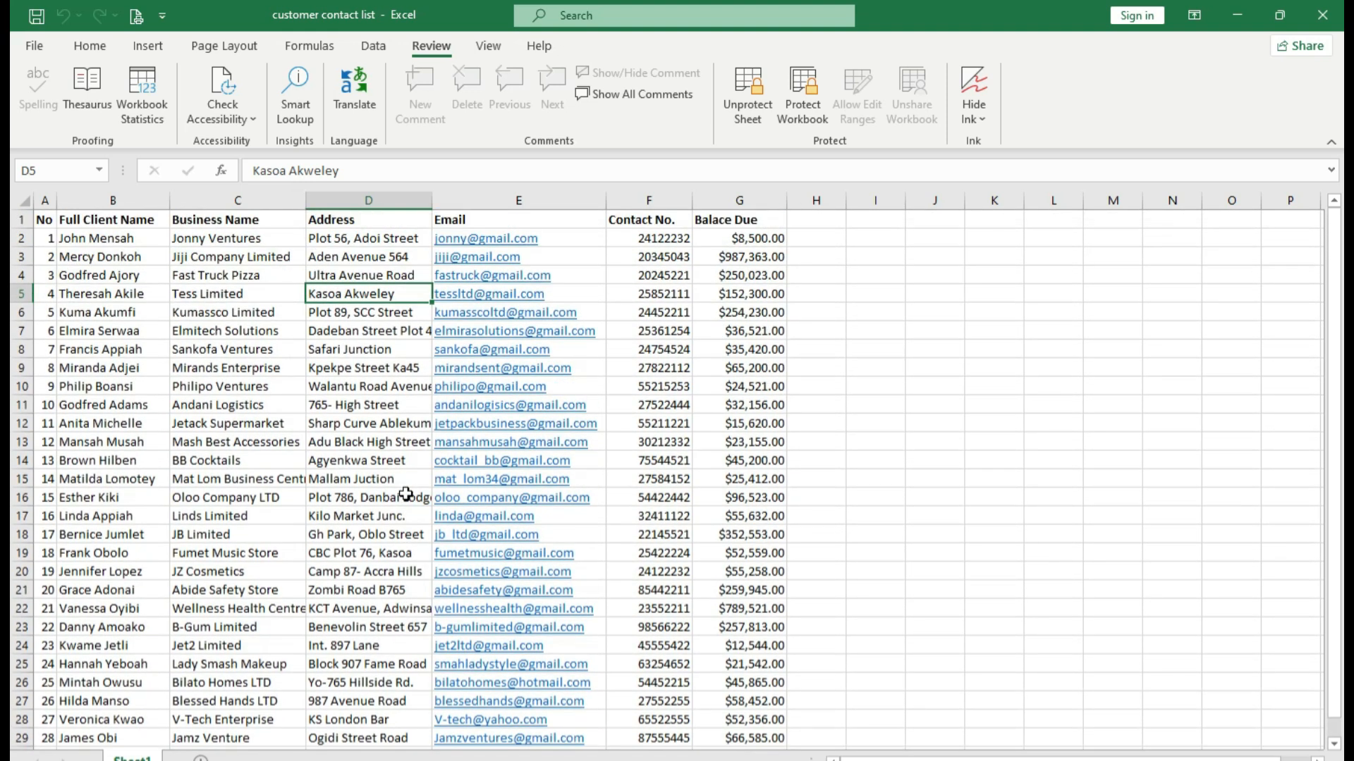
{"action": "mouse_move", "coordinate": [1328, 15]}
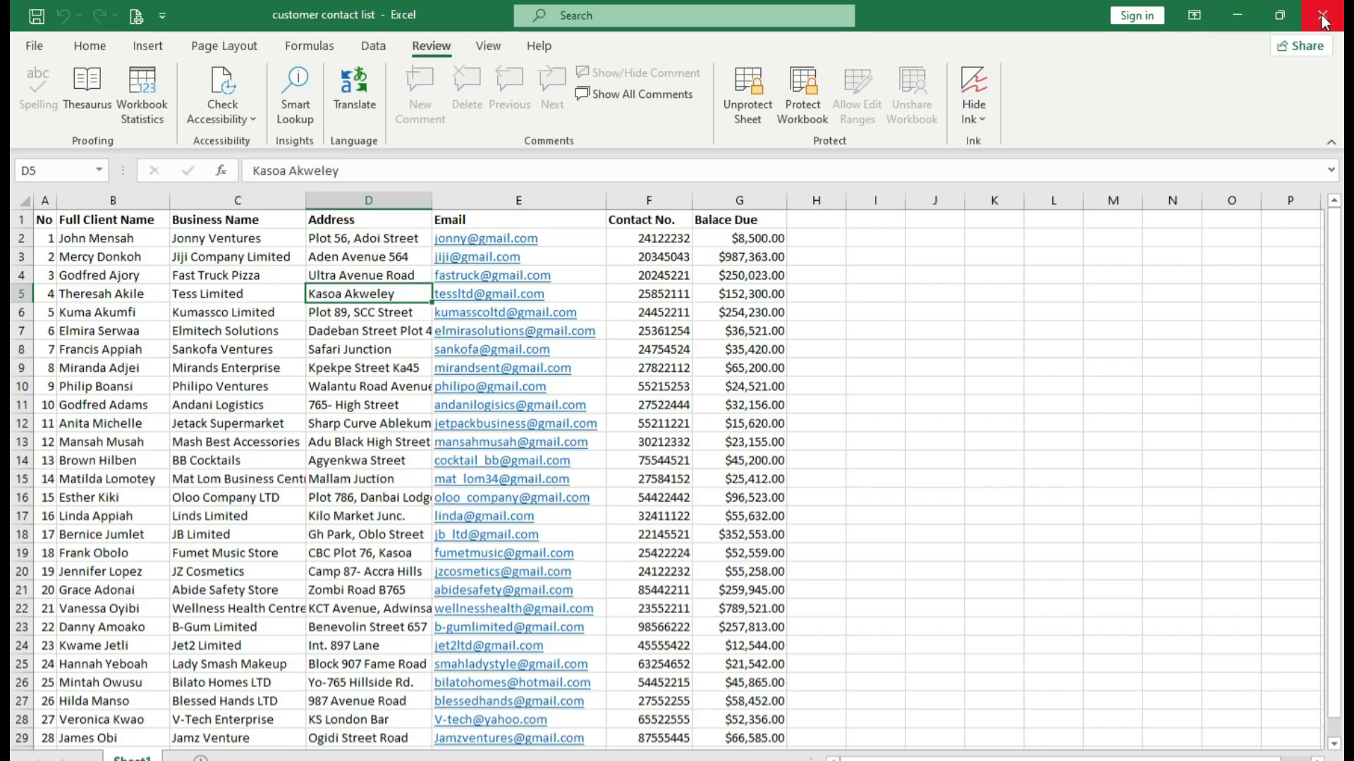
Close Excel and duplicate the workbook in Documents as 'customer contact list - Copy'.
{"action": "left_click", "coordinate": [1328, 15]}
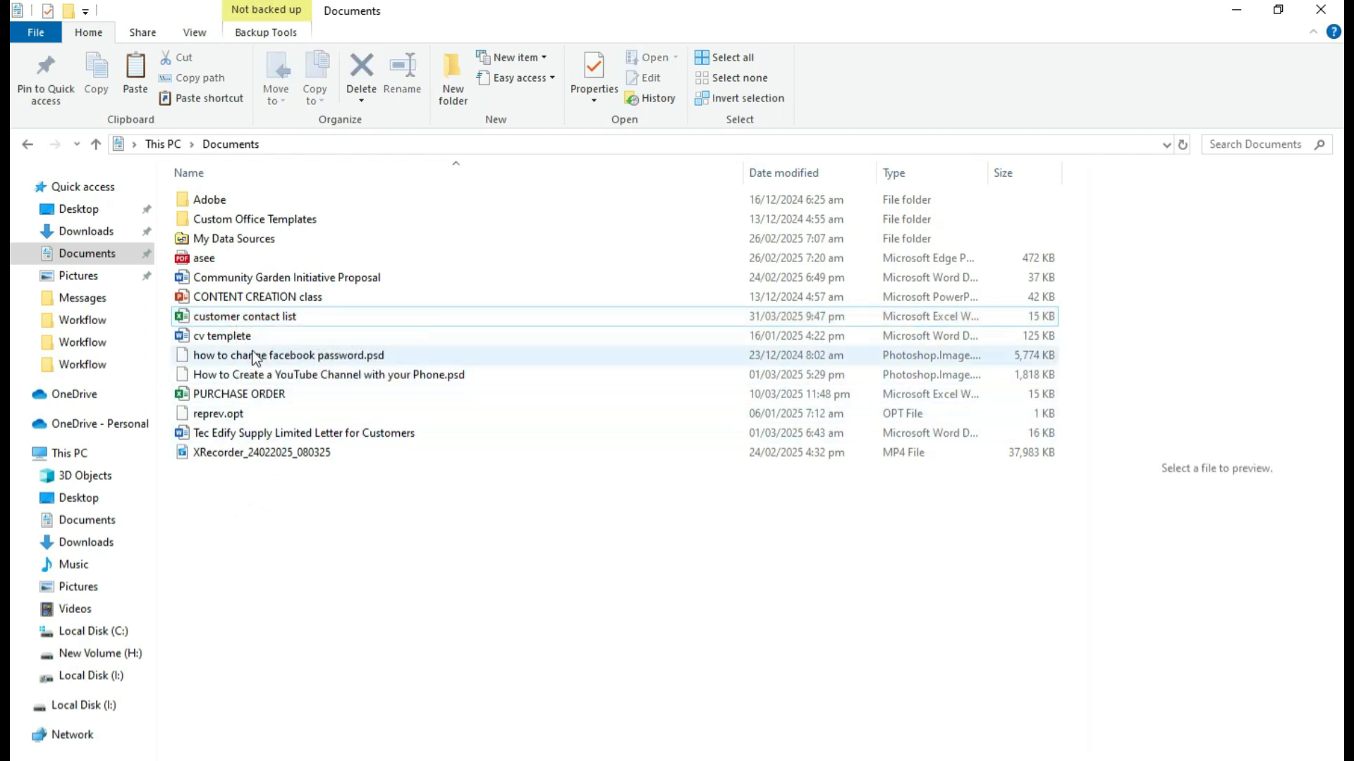
{"action": "left_click", "coordinate": [244, 316]}
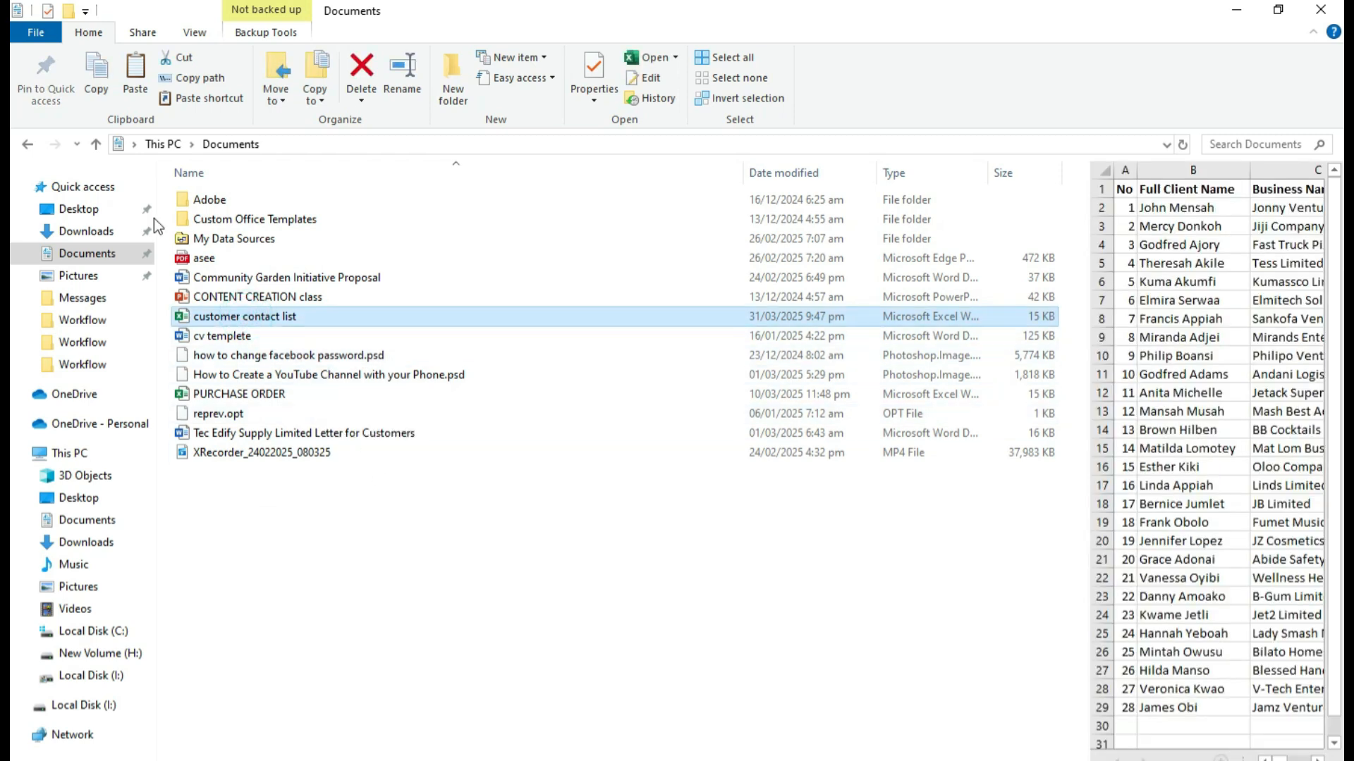
{"action": "mouse_move", "coordinate": [249, 323]}
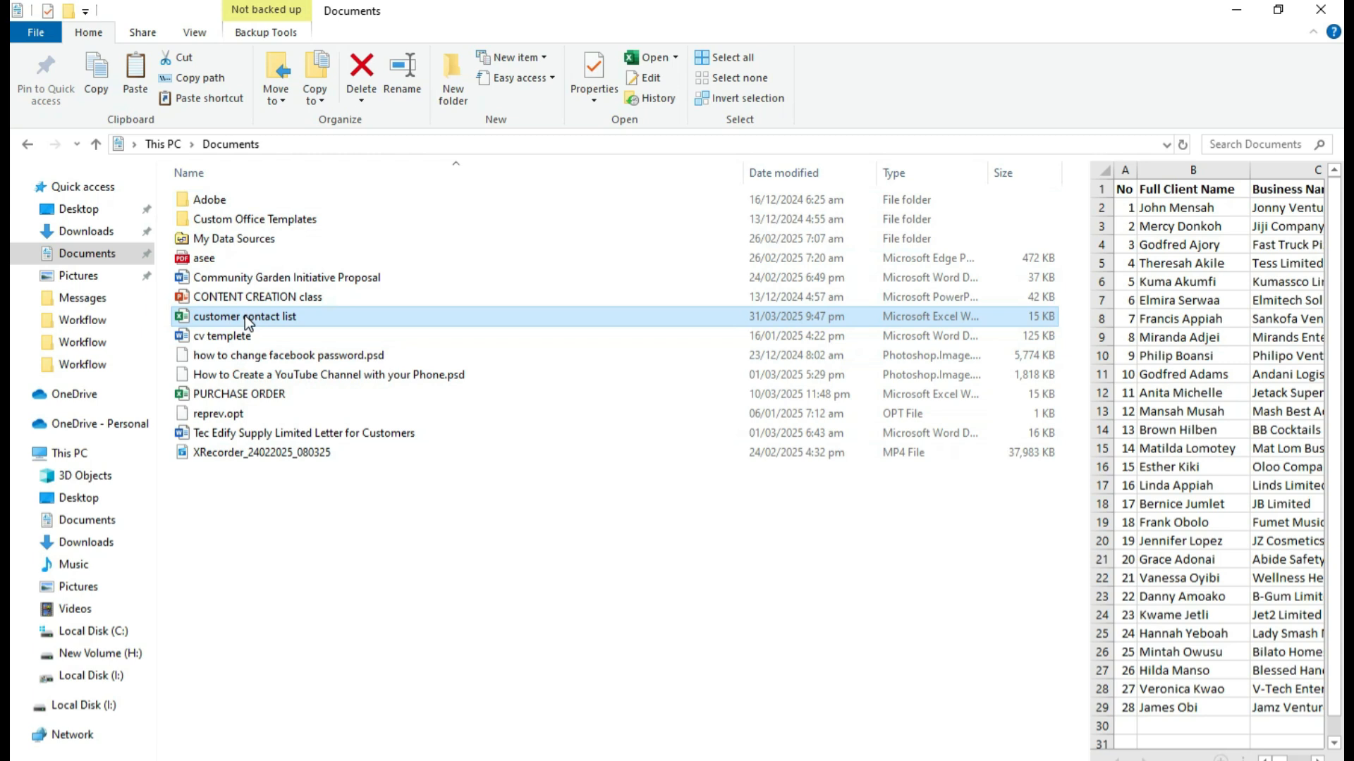
{"action": "key", "text": "ctrl+c"}
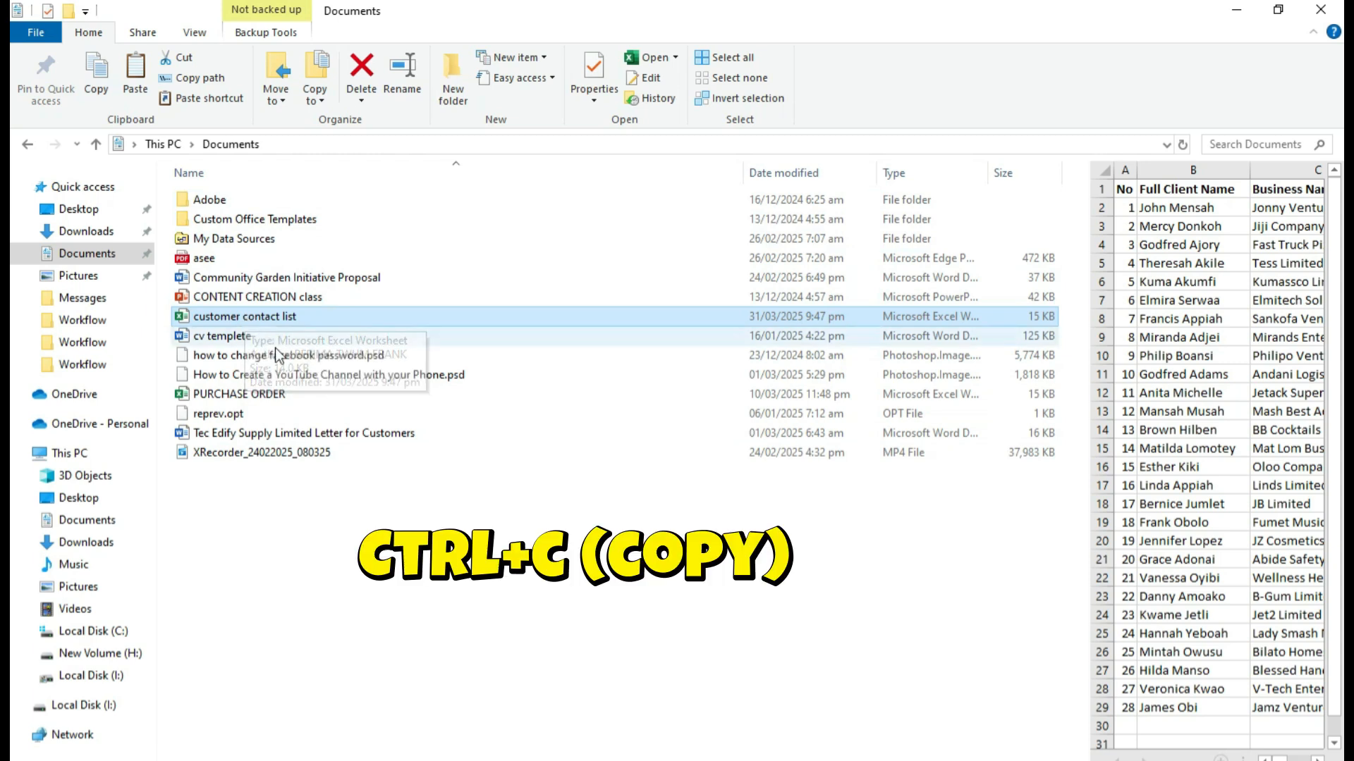
{"action": "key", "text": "ctrl+c"}
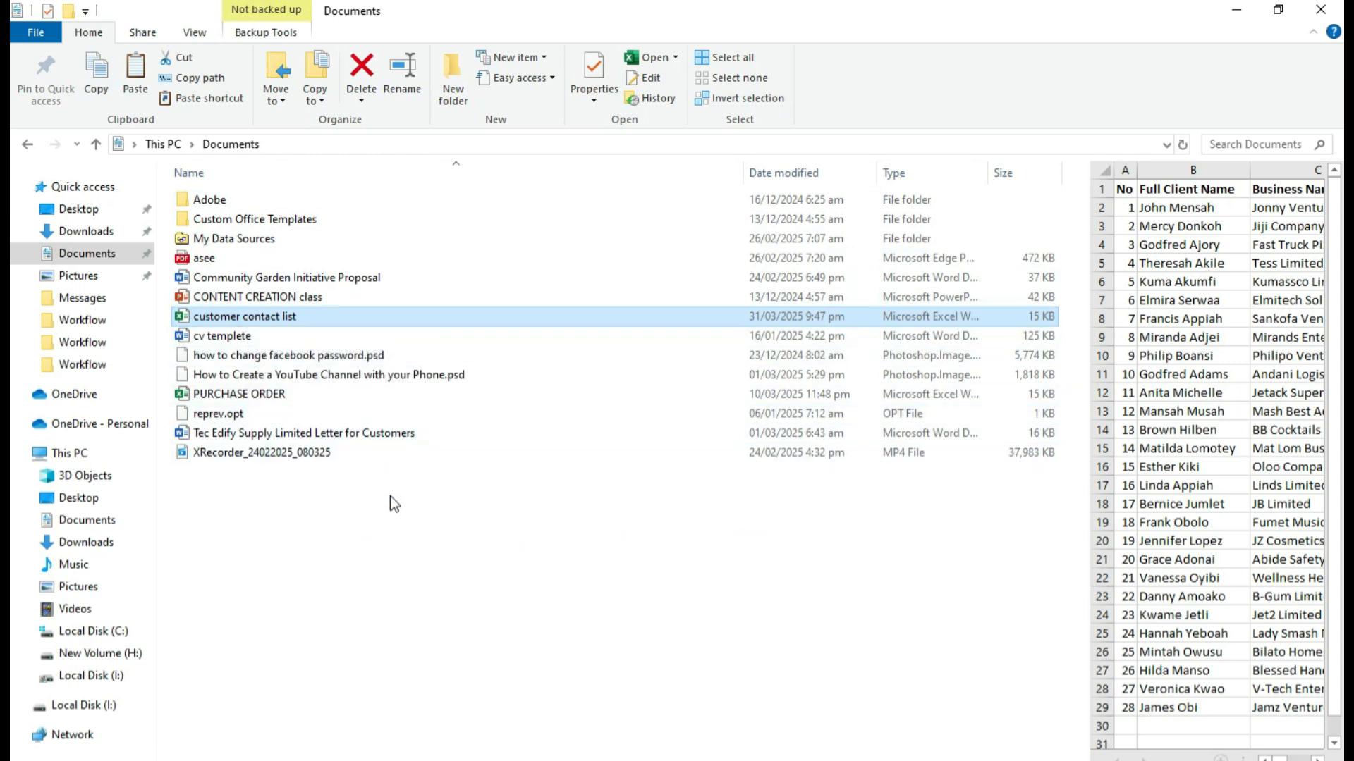
{"action": "key", "text": "ctrl+v"}
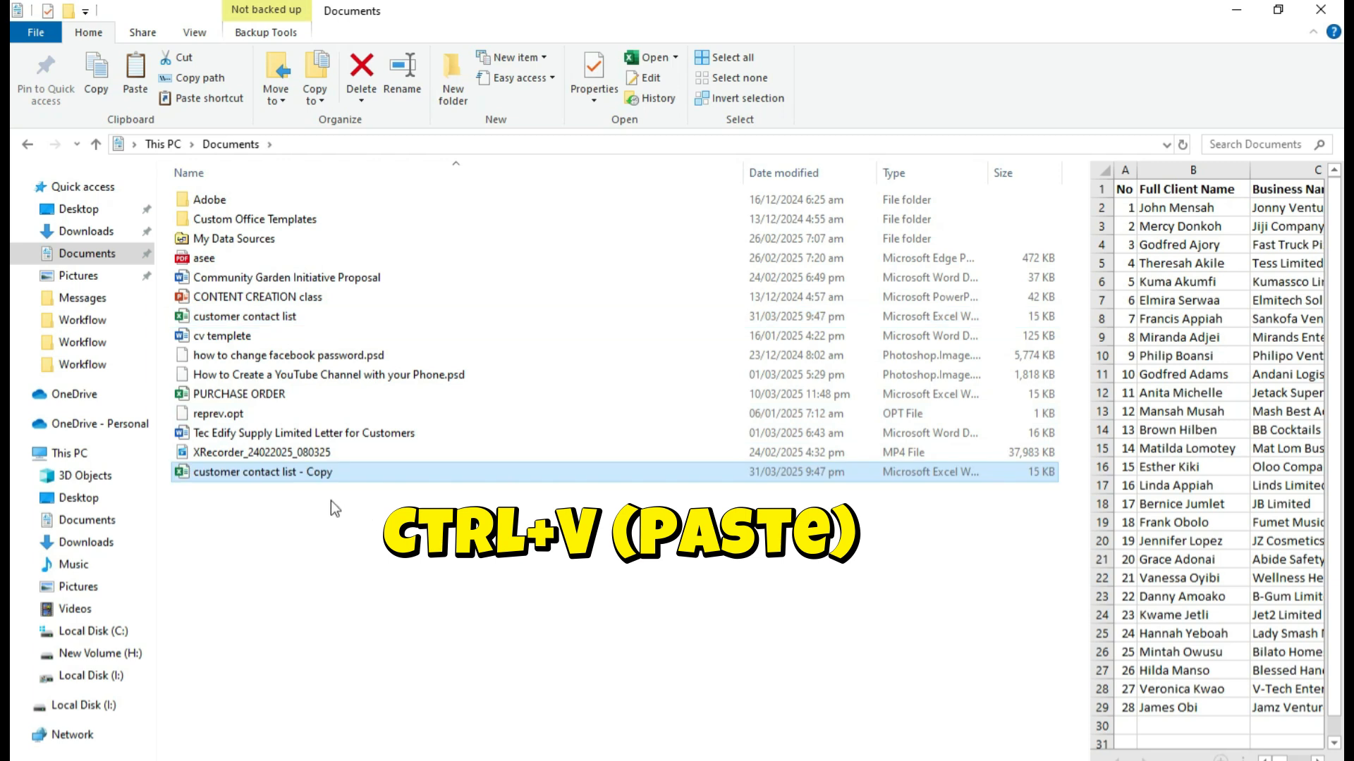
{"action": "mouse_move", "coordinate": [276, 472]}
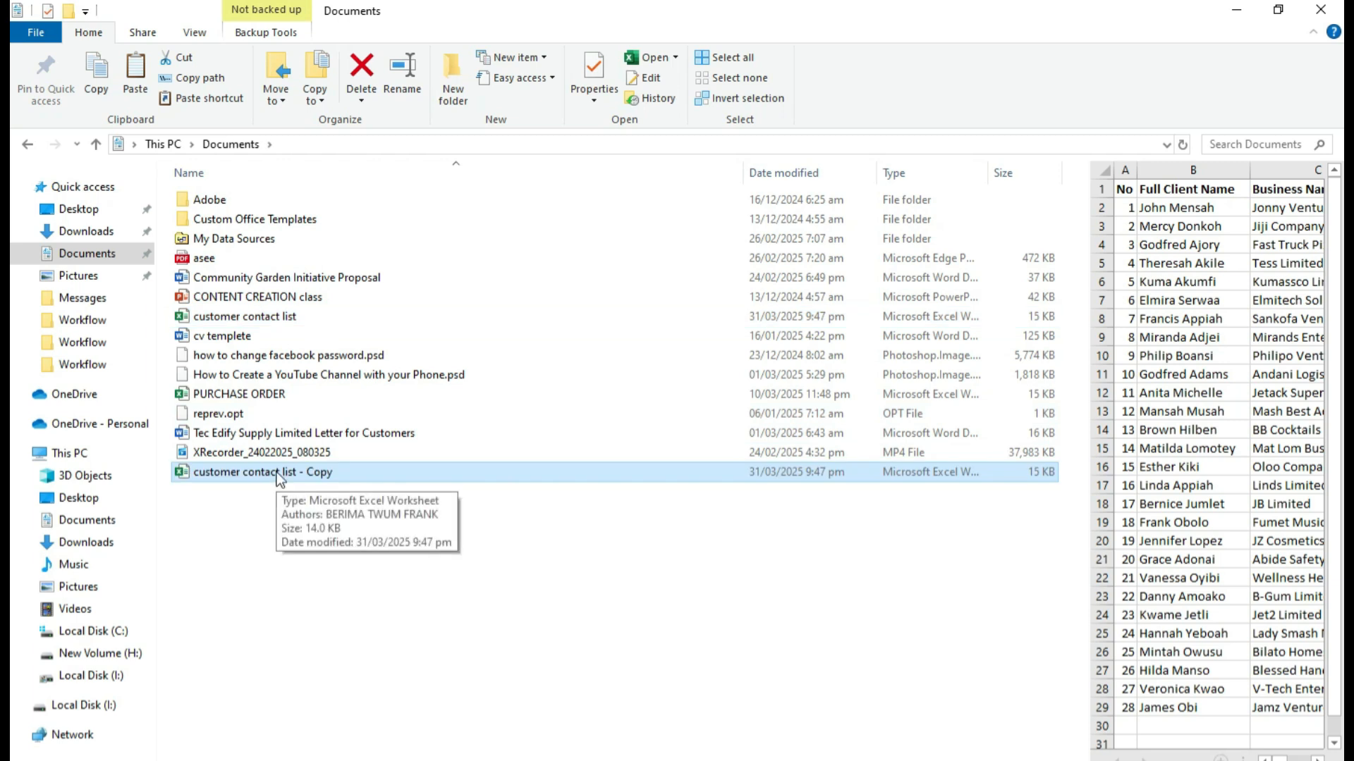
{"action": "left_click", "coordinate": [243, 317]}
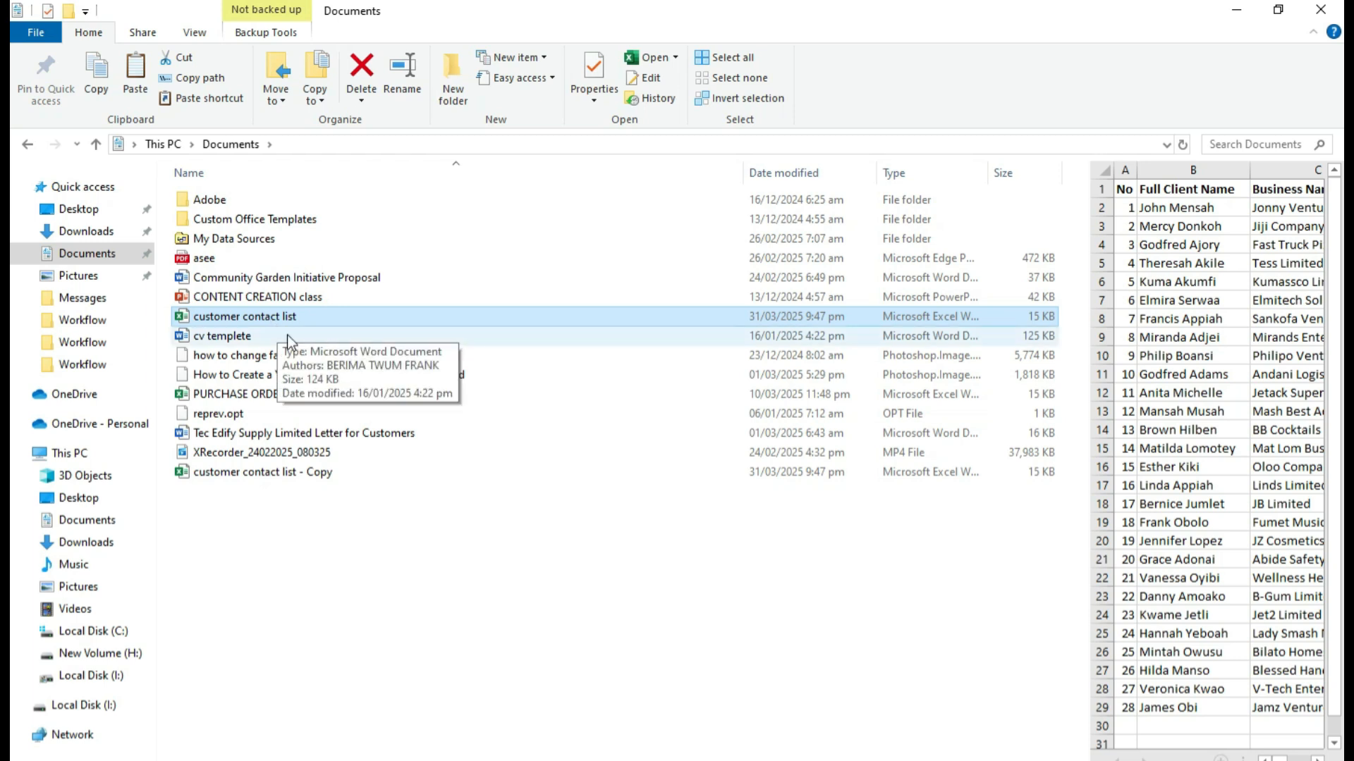
{"action": "mouse_move", "coordinate": [339, 297]}
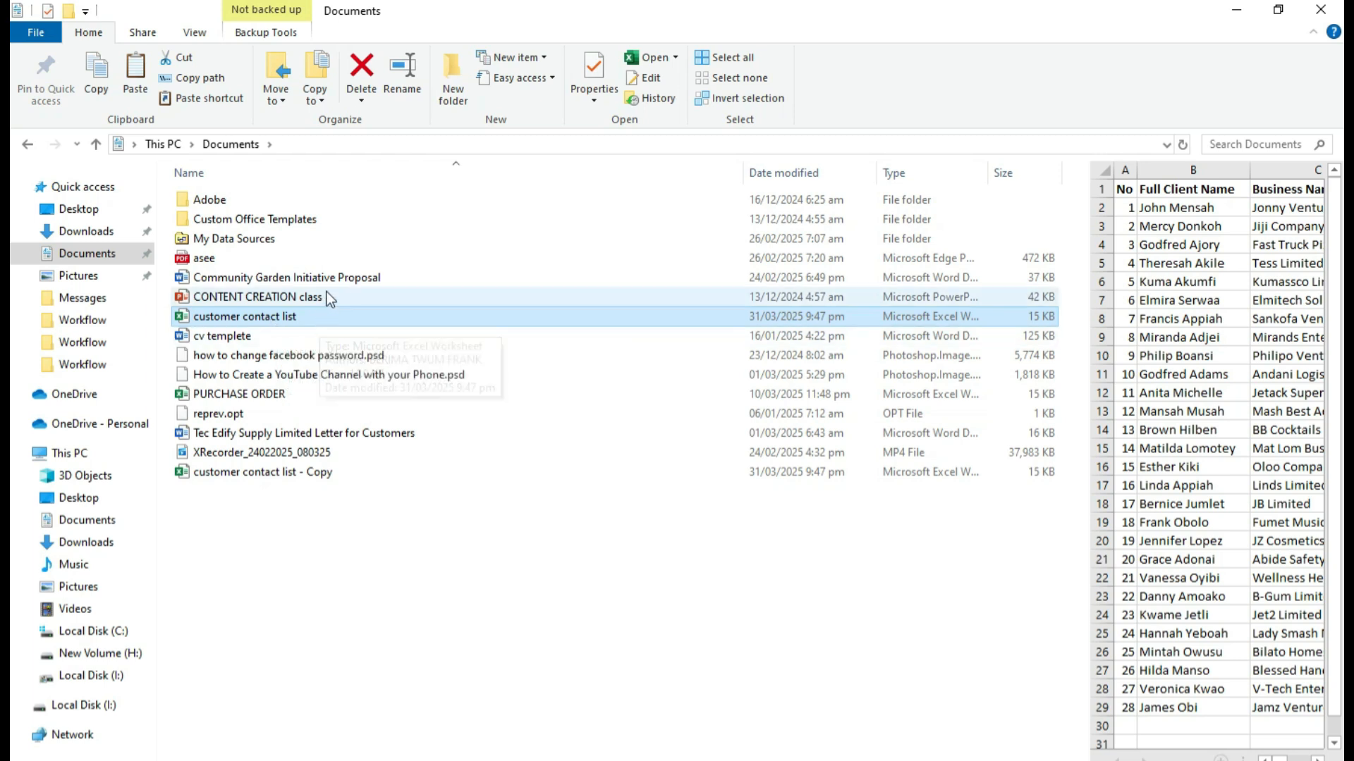
Enable File name extensions so the workbooks show as .xlsx files.
{"action": "left_click", "coordinate": [194, 33]}
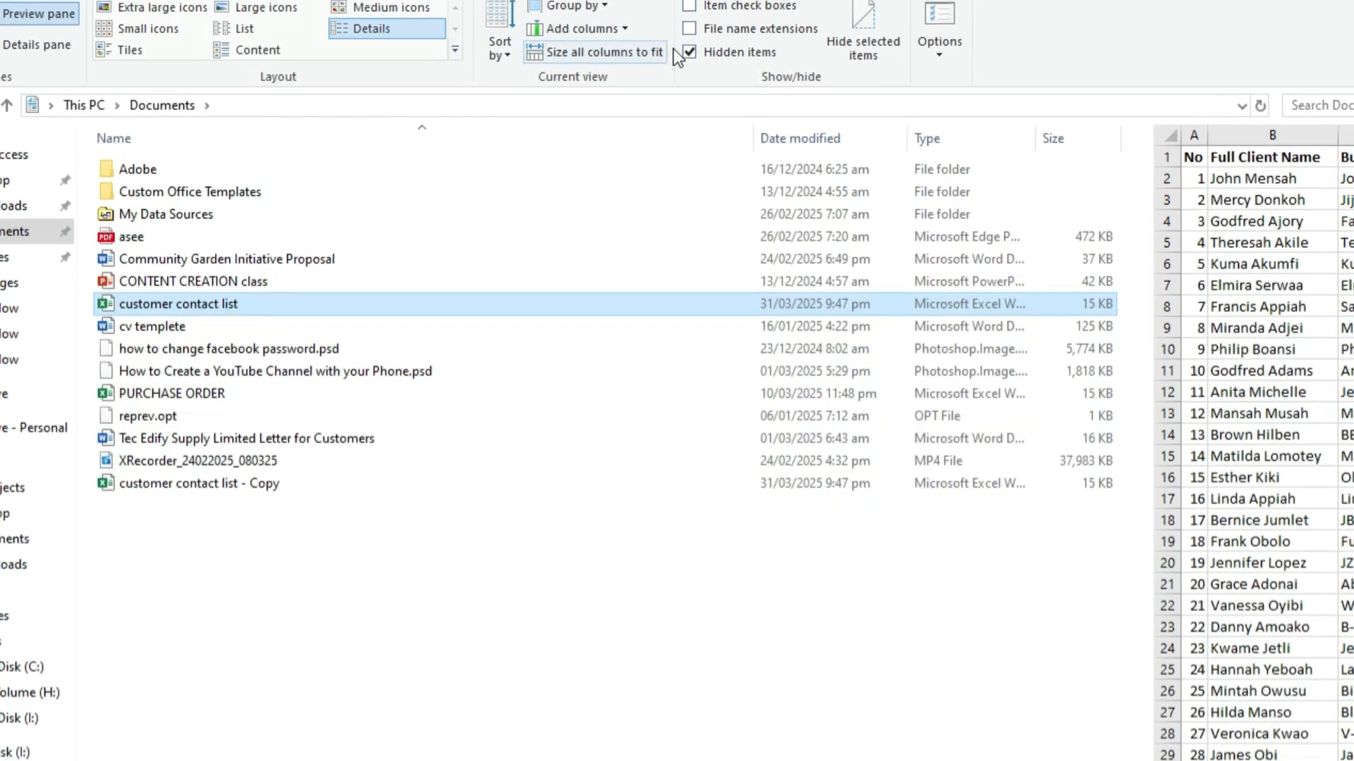
{"action": "mouse_move", "coordinate": [690, 41]}
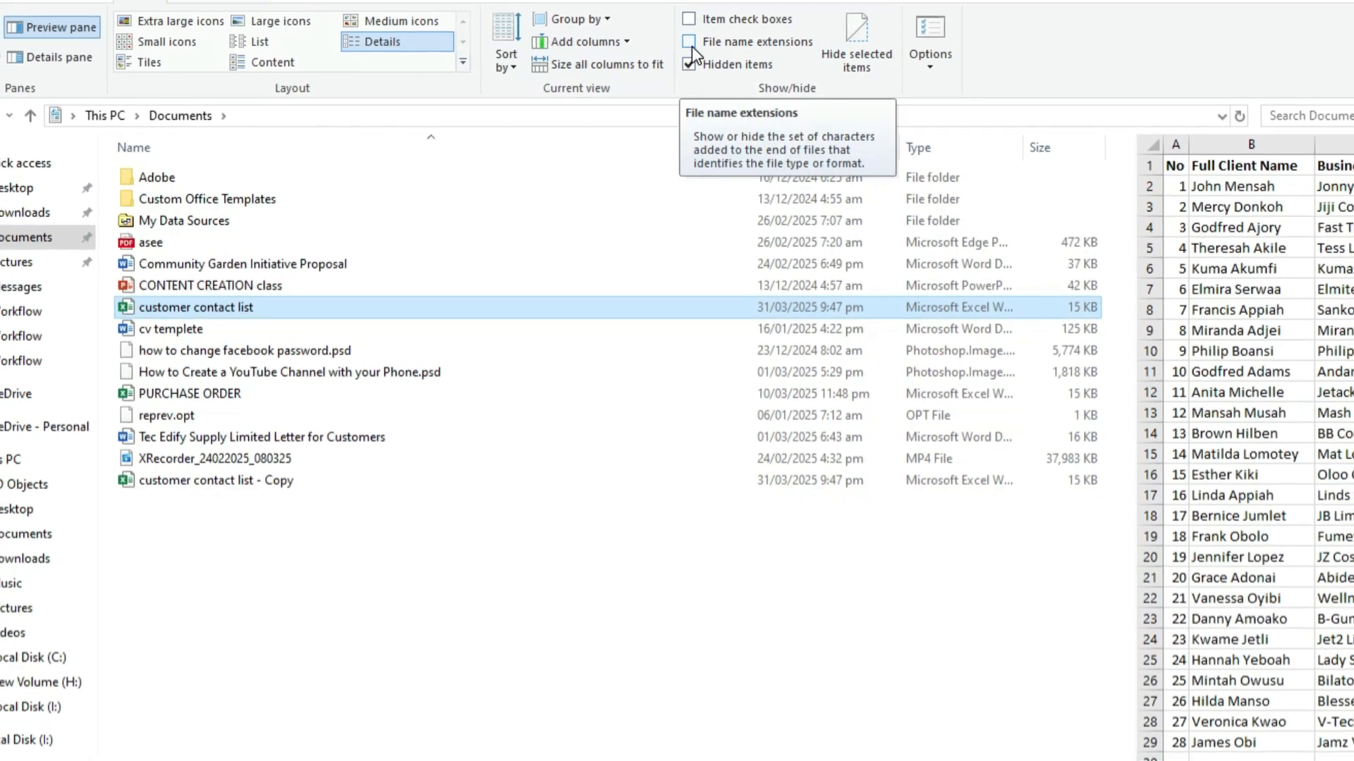
{"action": "left_click", "coordinate": [690, 41]}
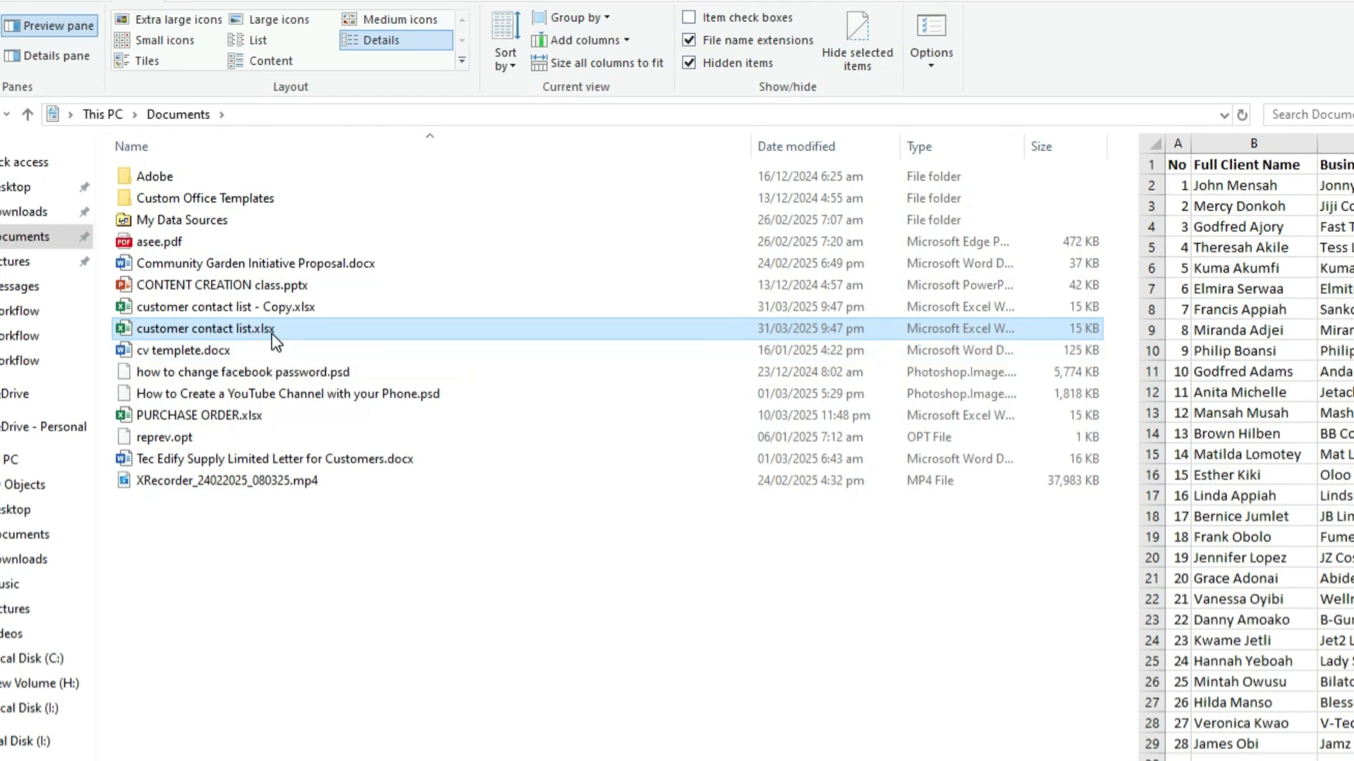
{"action": "mouse_move", "coordinate": [259, 325]}
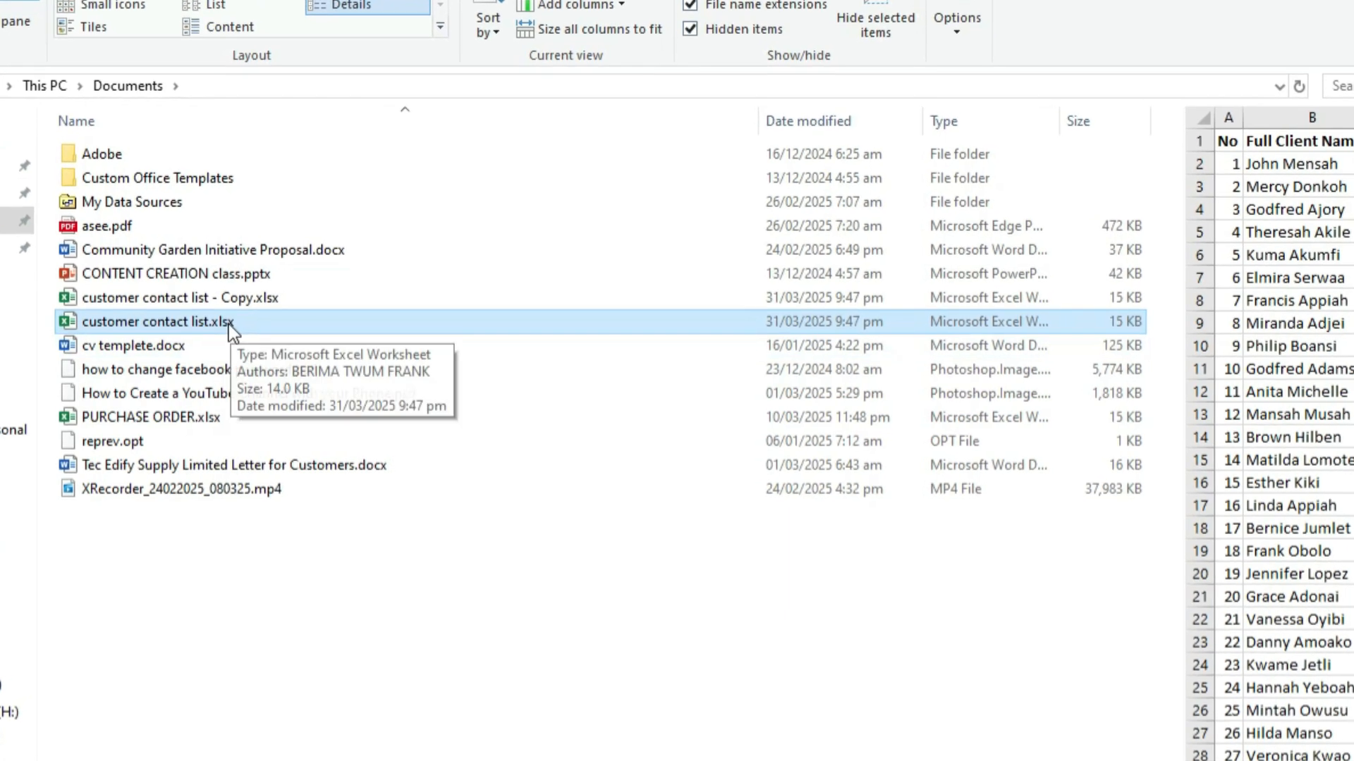
Rename customer contact list.xlsx to customer contact list.zip and confirm the extension warning.
{"action": "right_click", "coordinate": [156, 322]}
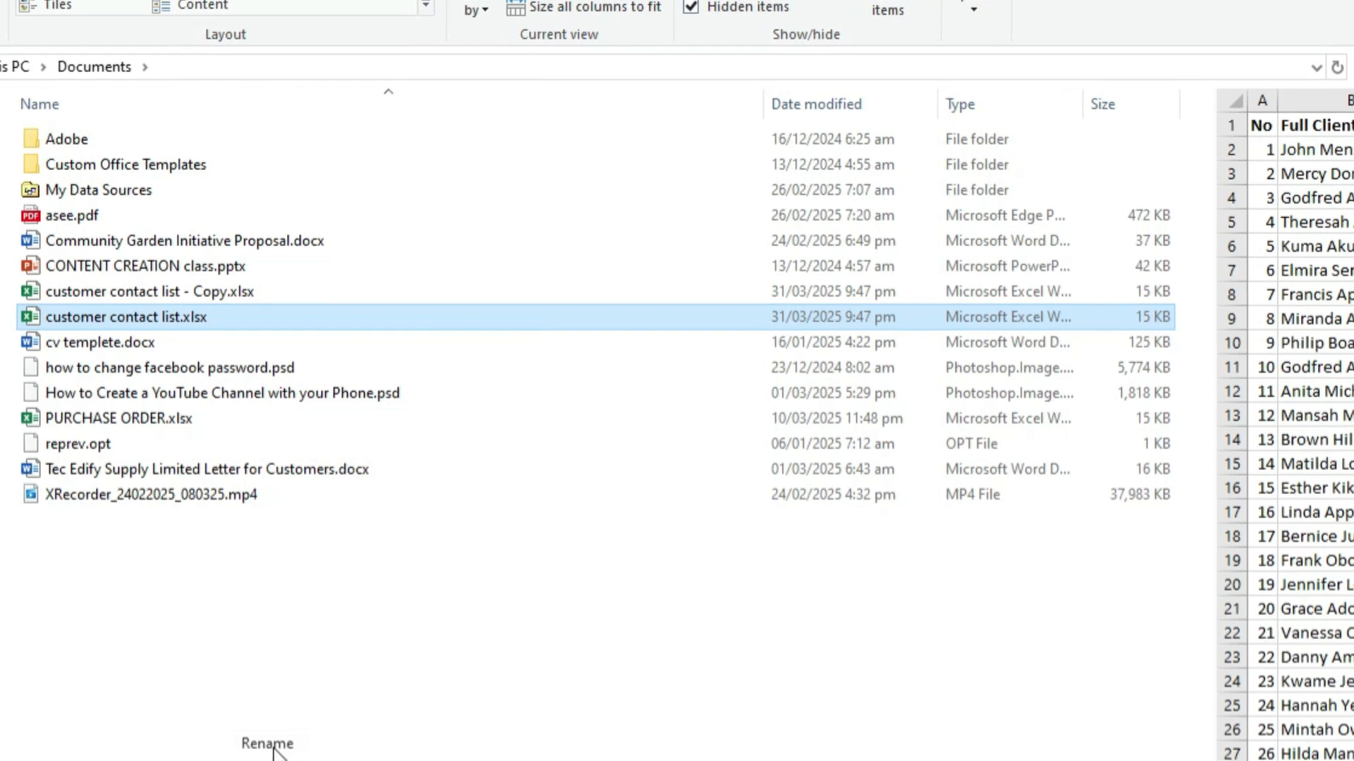
{"action": "left_click", "coordinate": [267, 743]}
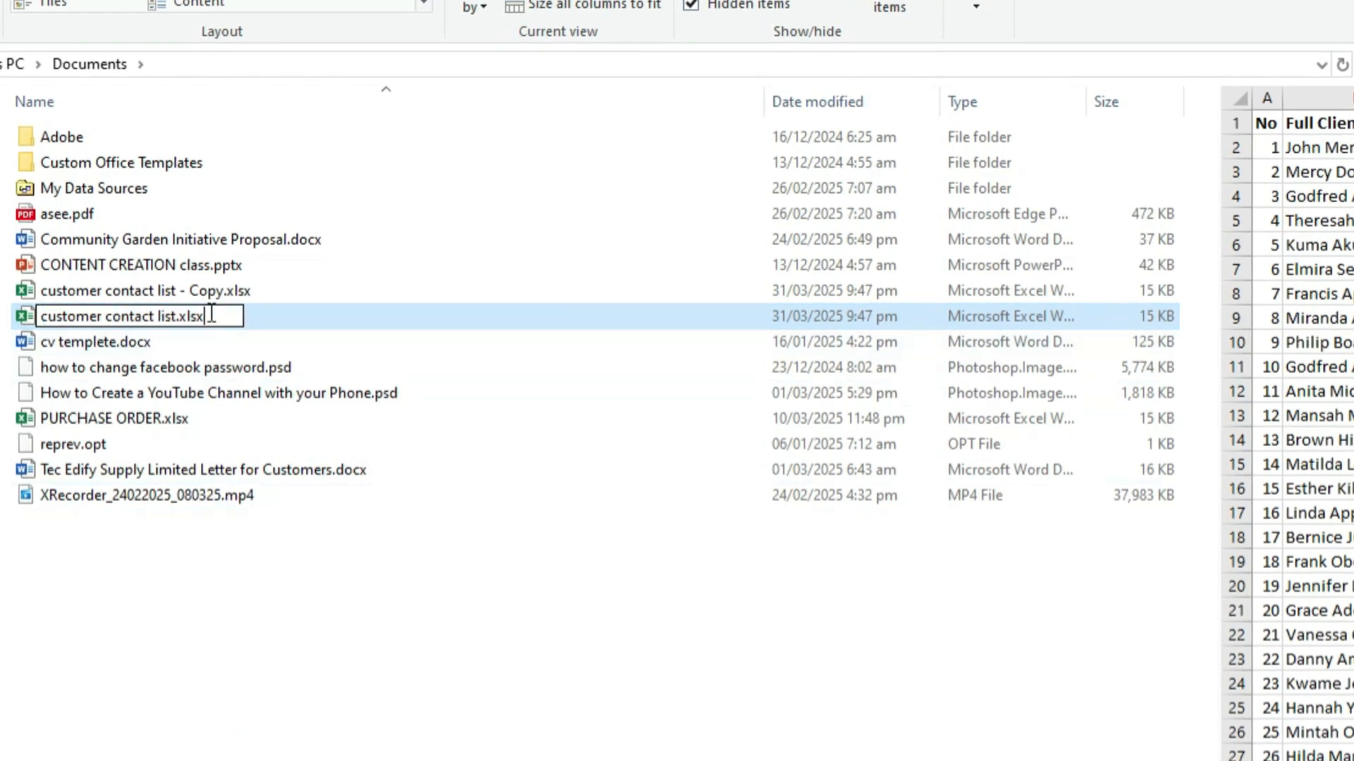
{"action": "double_click", "coordinate": [190, 314]}
{"action": "type", "text": "r"}
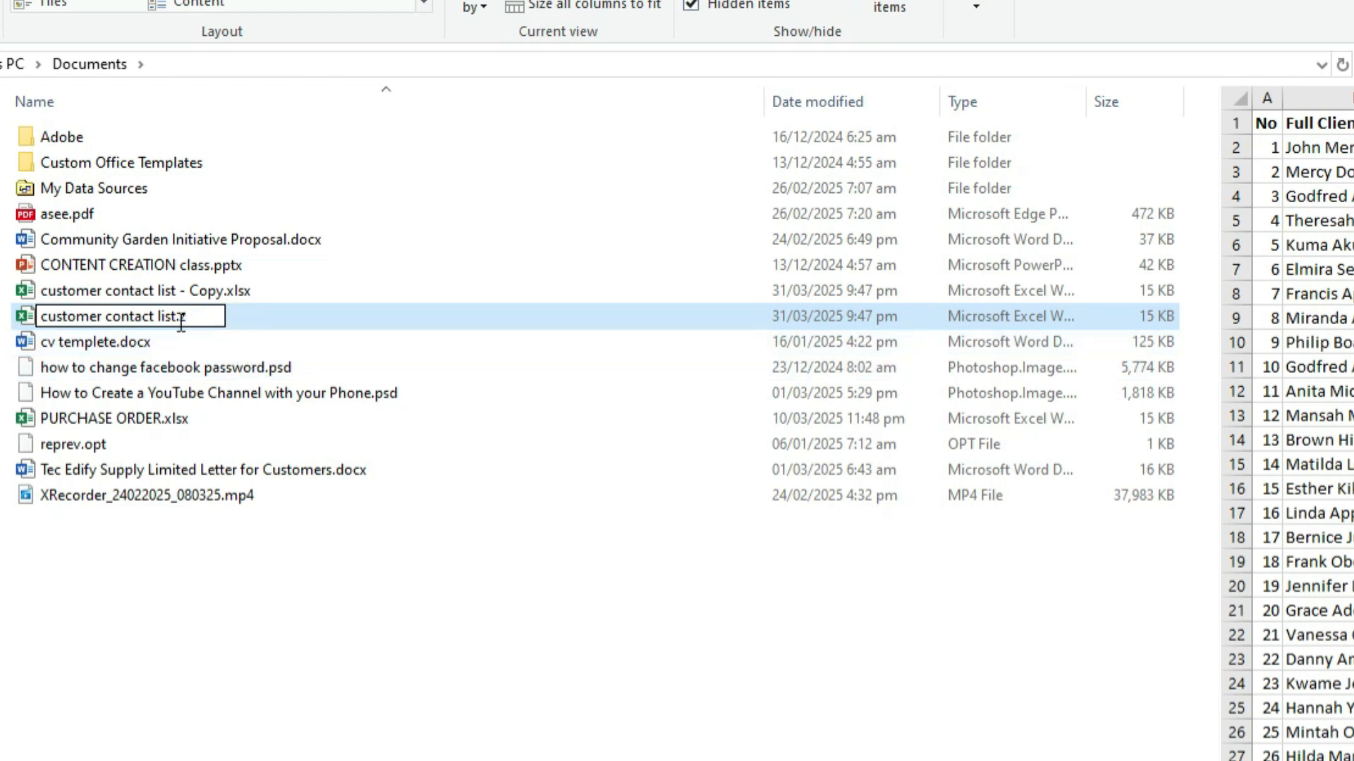
{"action": "type", "text": ".zip"}
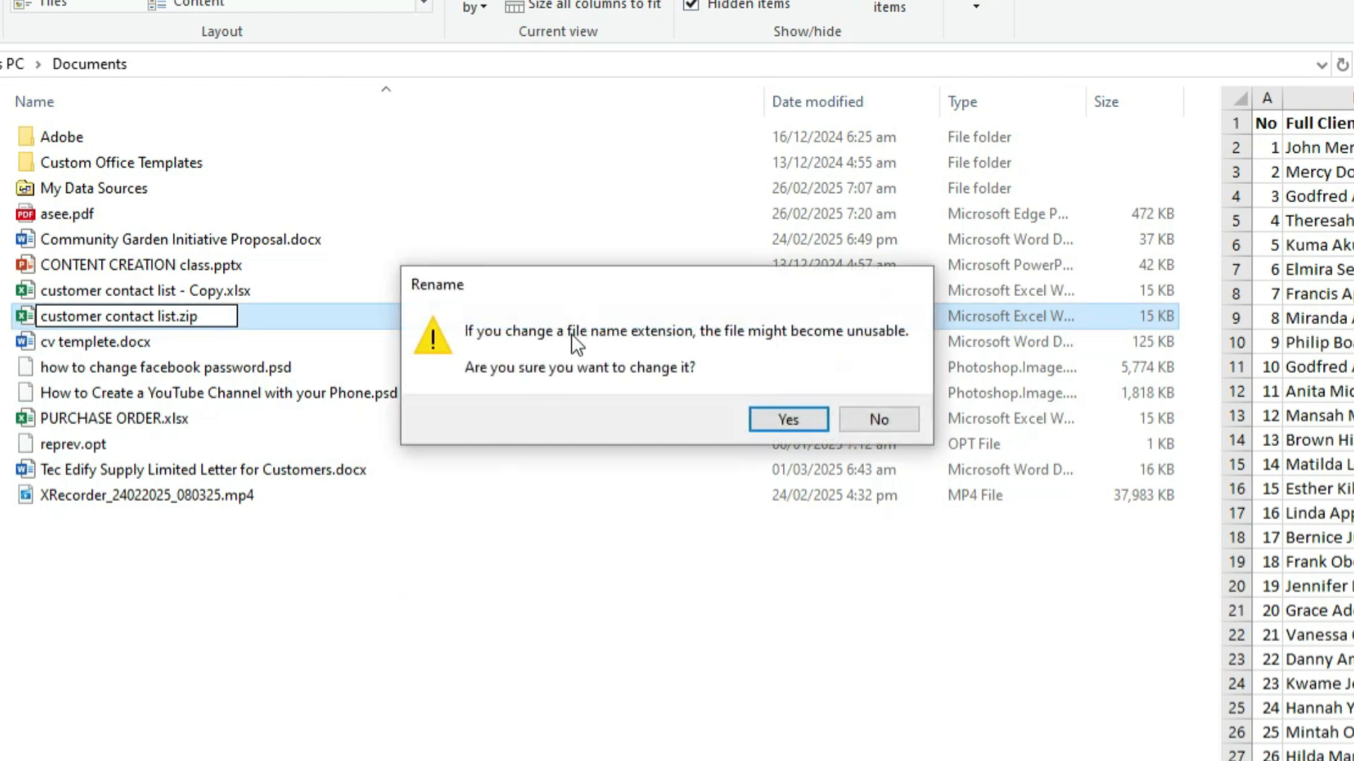
{"action": "mouse_move", "coordinate": [699, 356]}
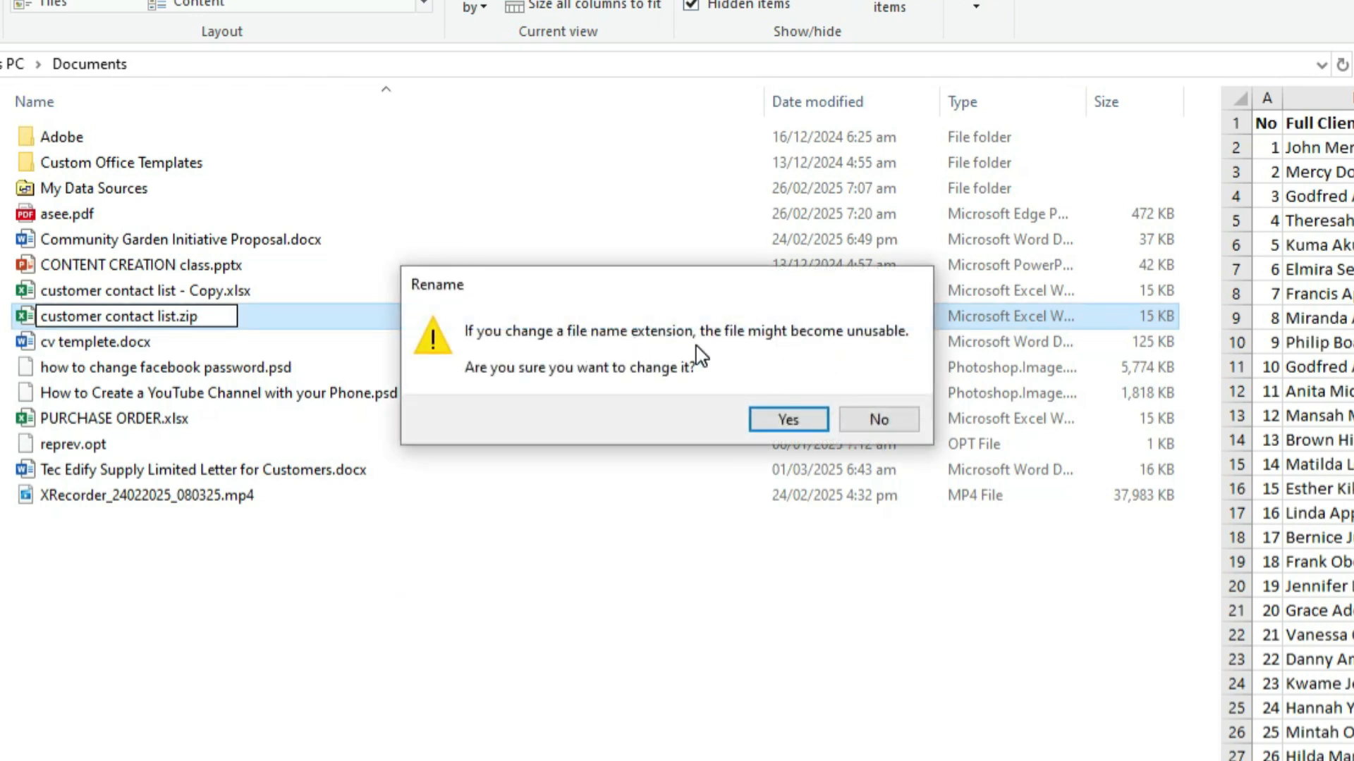
{"action": "mouse_move", "coordinate": [862, 353]}
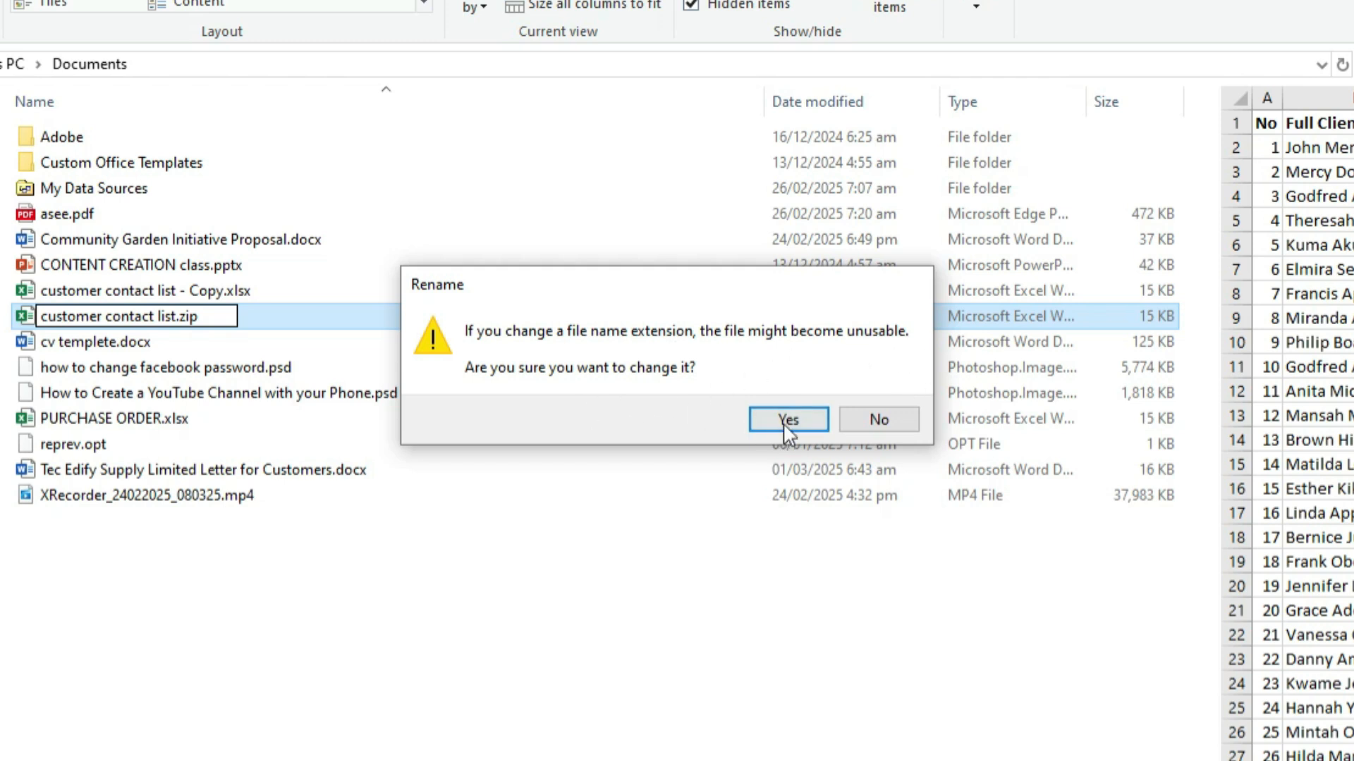
{"action": "left_click", "coordinate": [786, 419]}
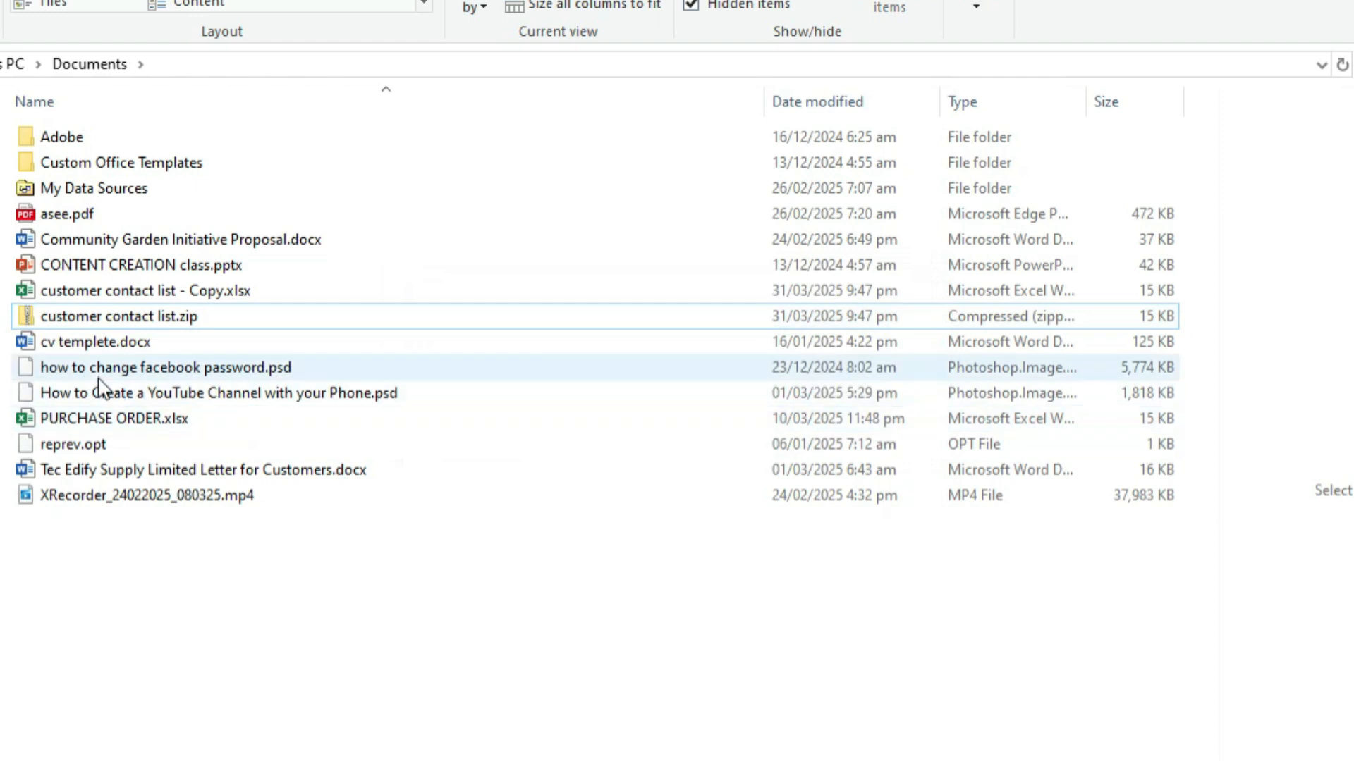
{"action": "left_click", "coordinate": [117, 315]}
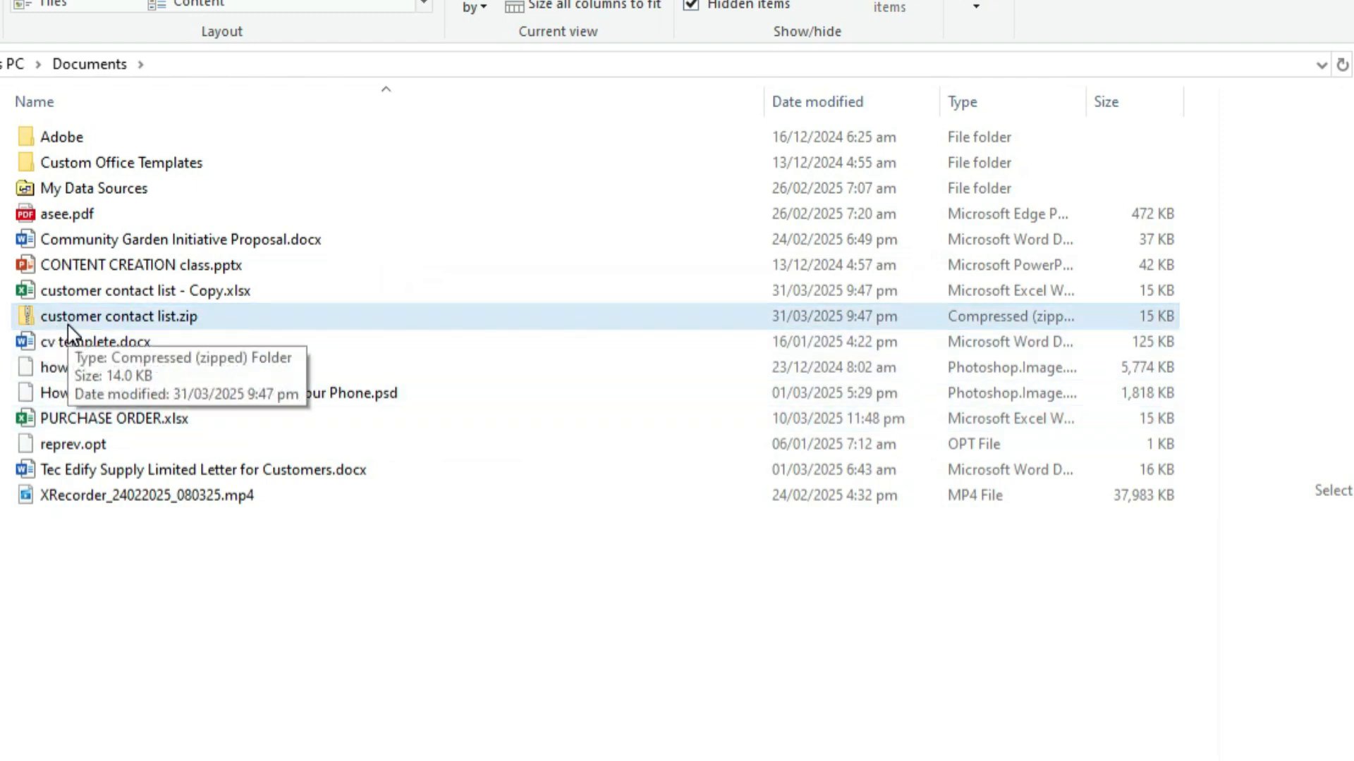
Browse into the zip archive's xl > worksheets folder.
{"action": "double_click", "coordinate": [119, 316]}
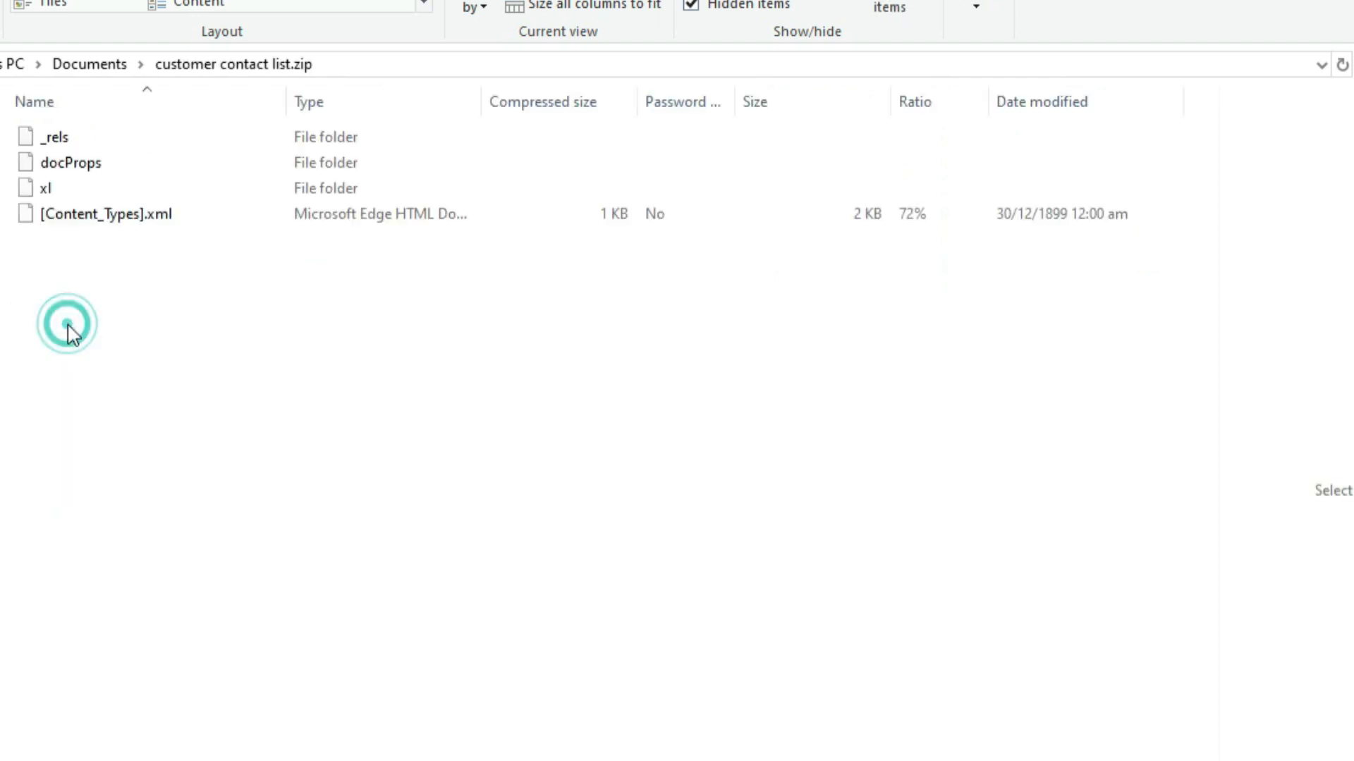
{"action": "left_click", "coordinate": [48, 188]}
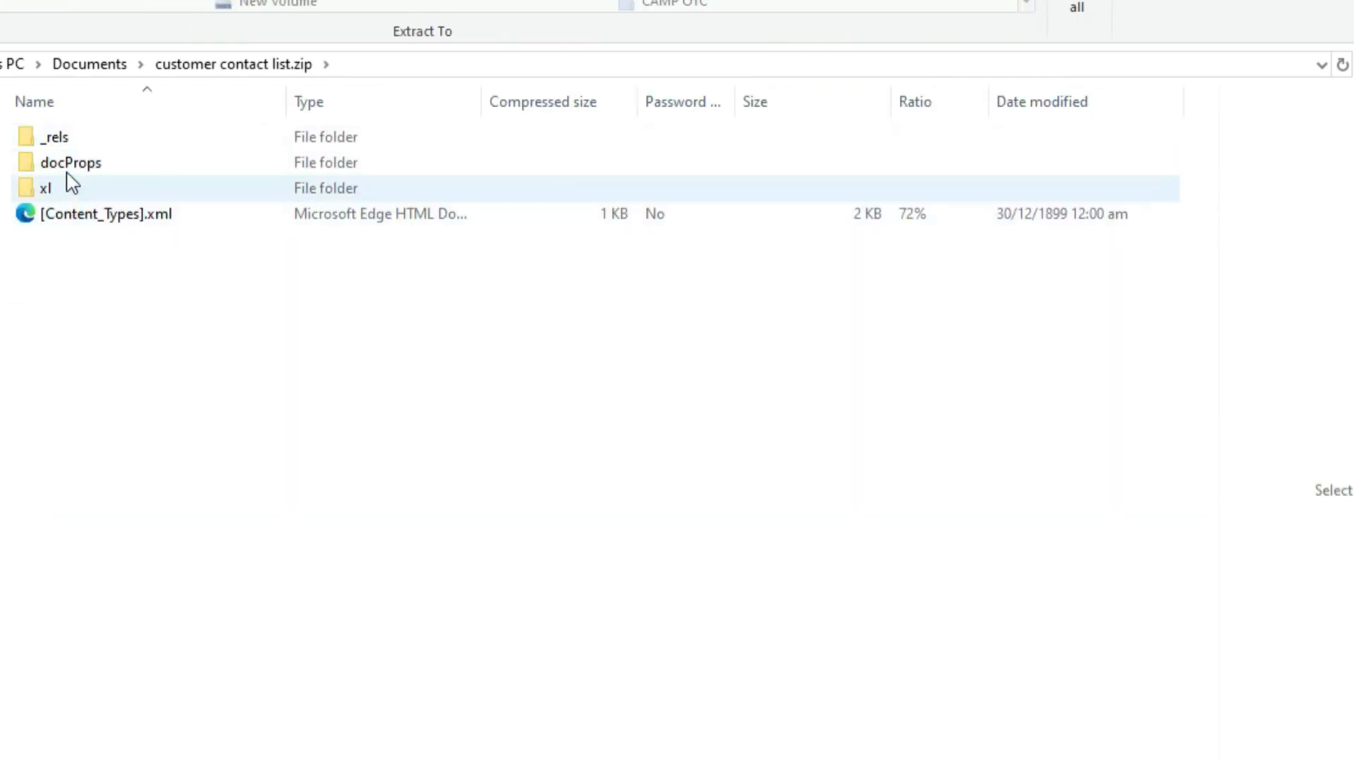
{"action": "left_click", "coordinate": [57, 137]}
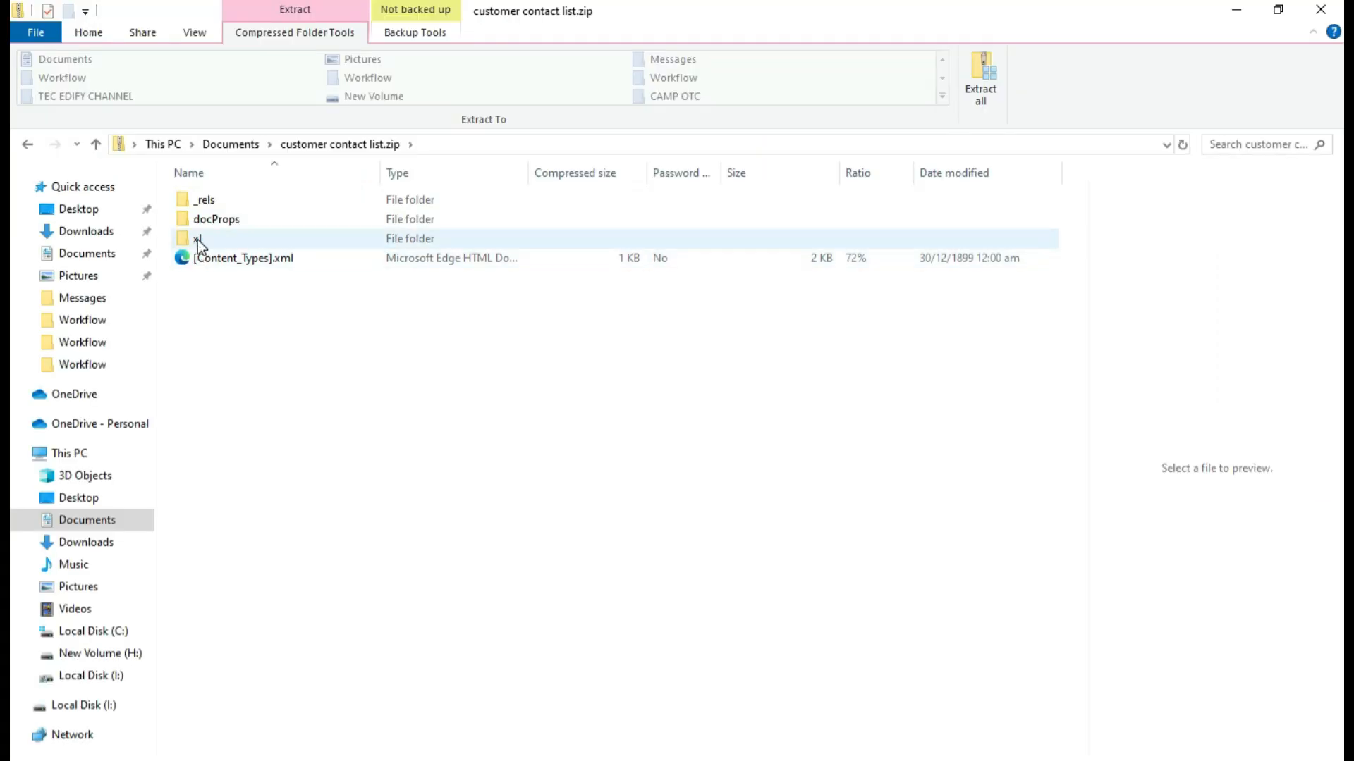
{"action": "double_click", "coordinate": [199, 238]}
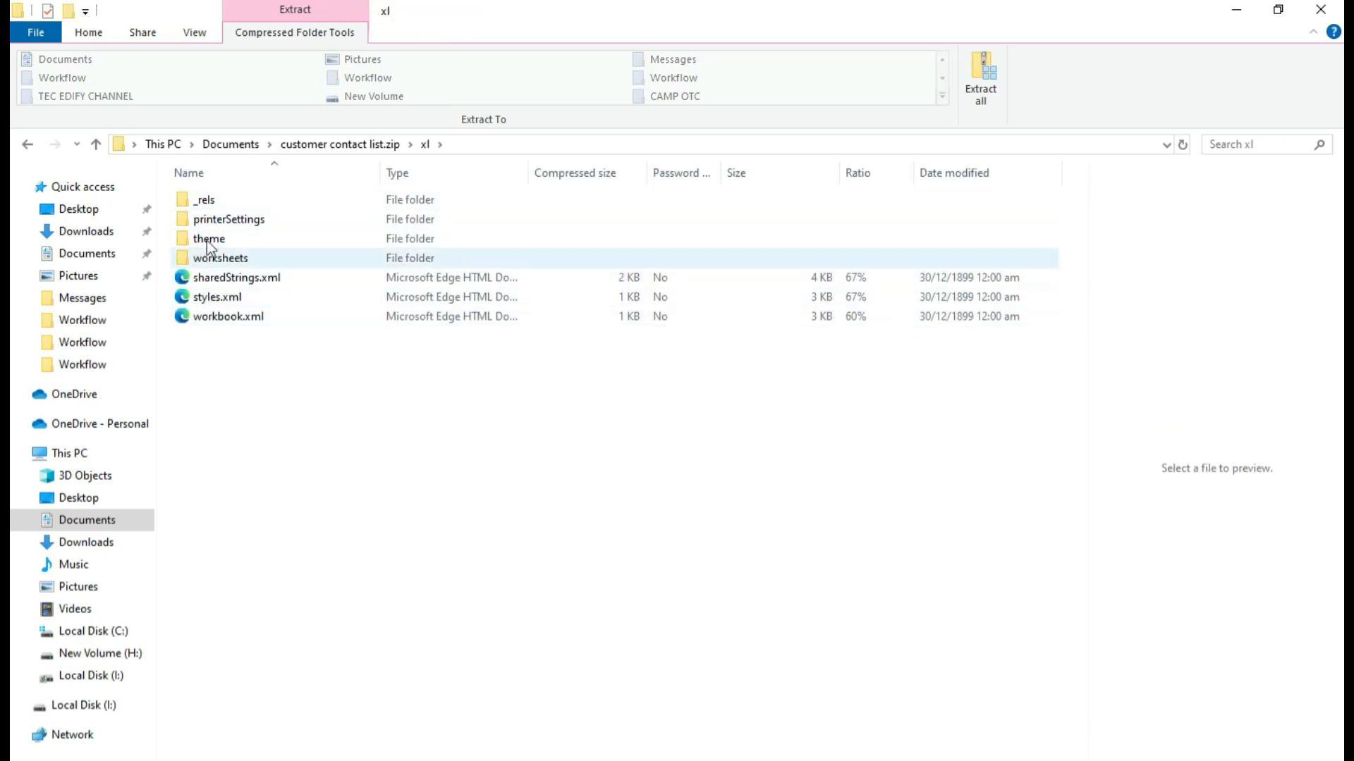
{"action": "left_click", "coordinate": [237, 278]}
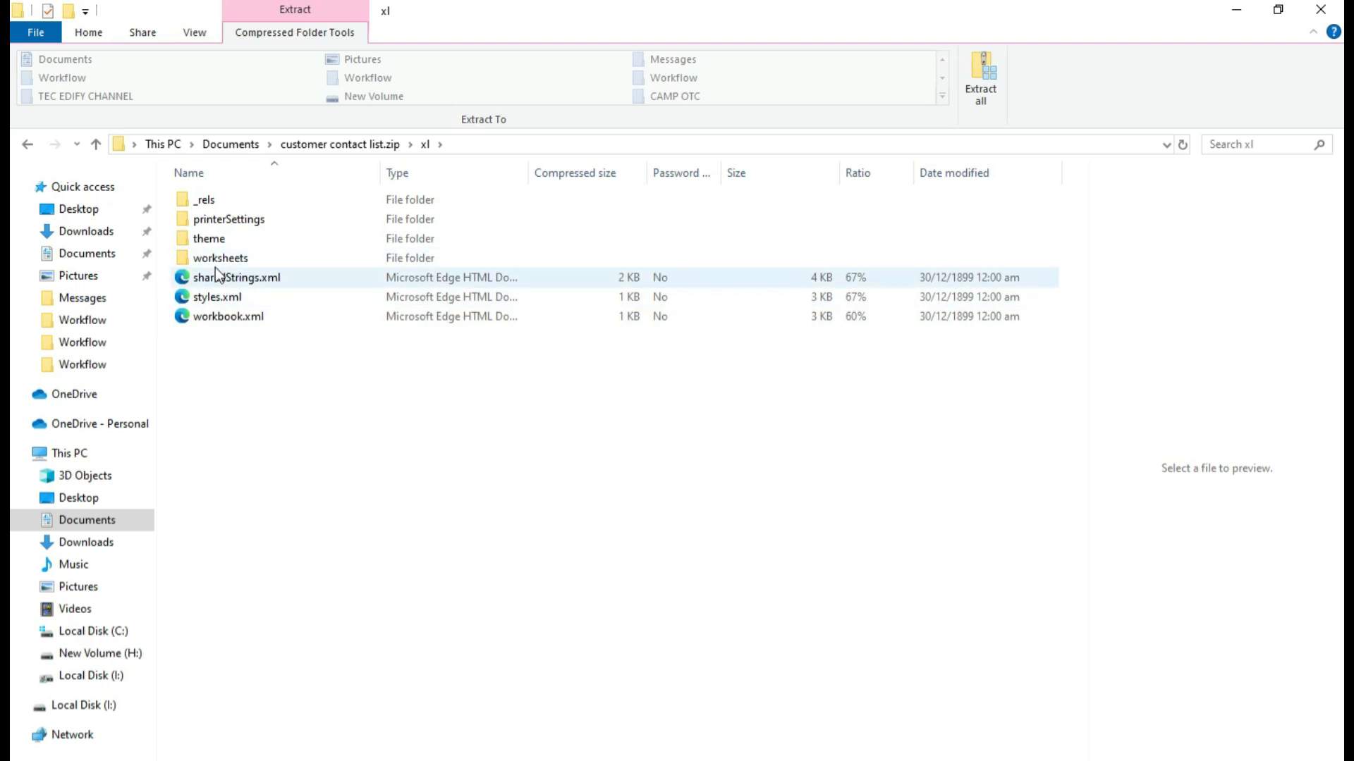
{"action": "double_click", "coordinate": [220, 257]}
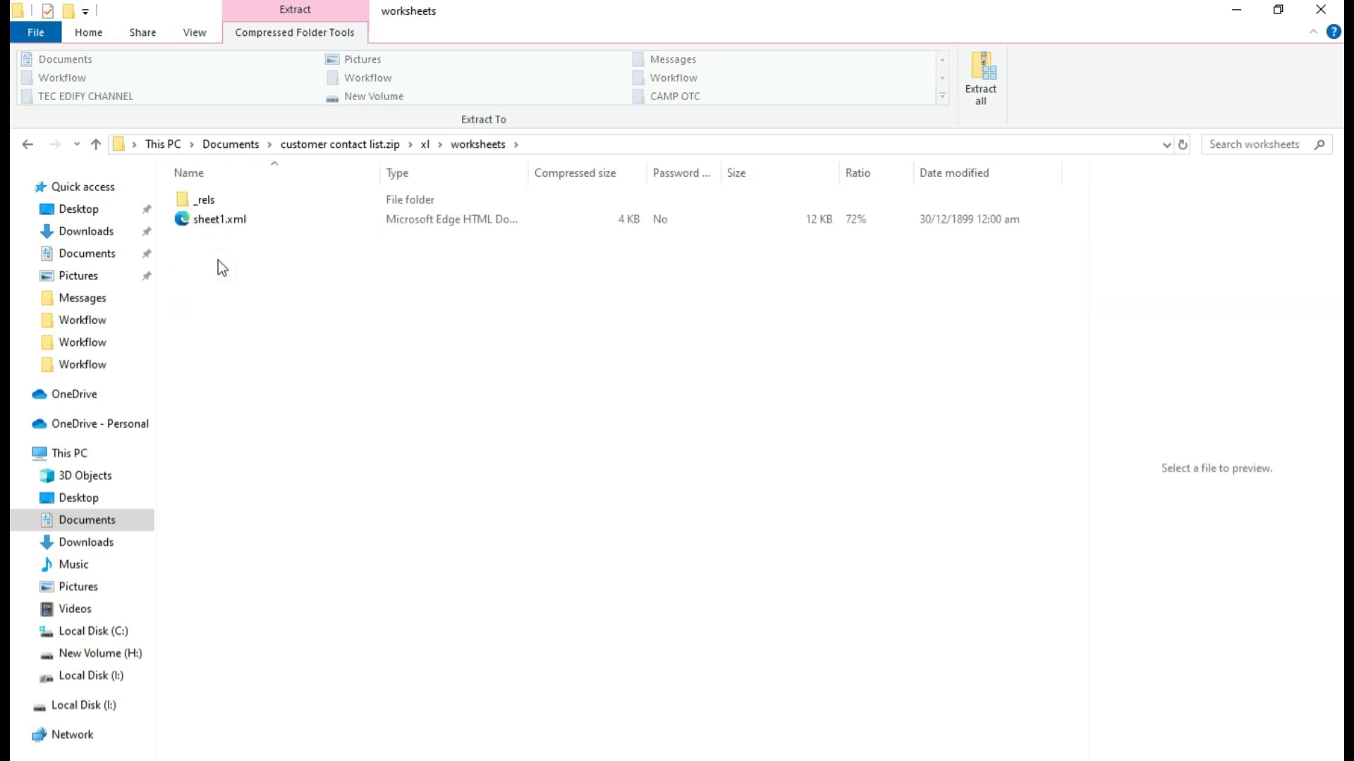
{"action": "left_click", "coordinate": [220, 219]}
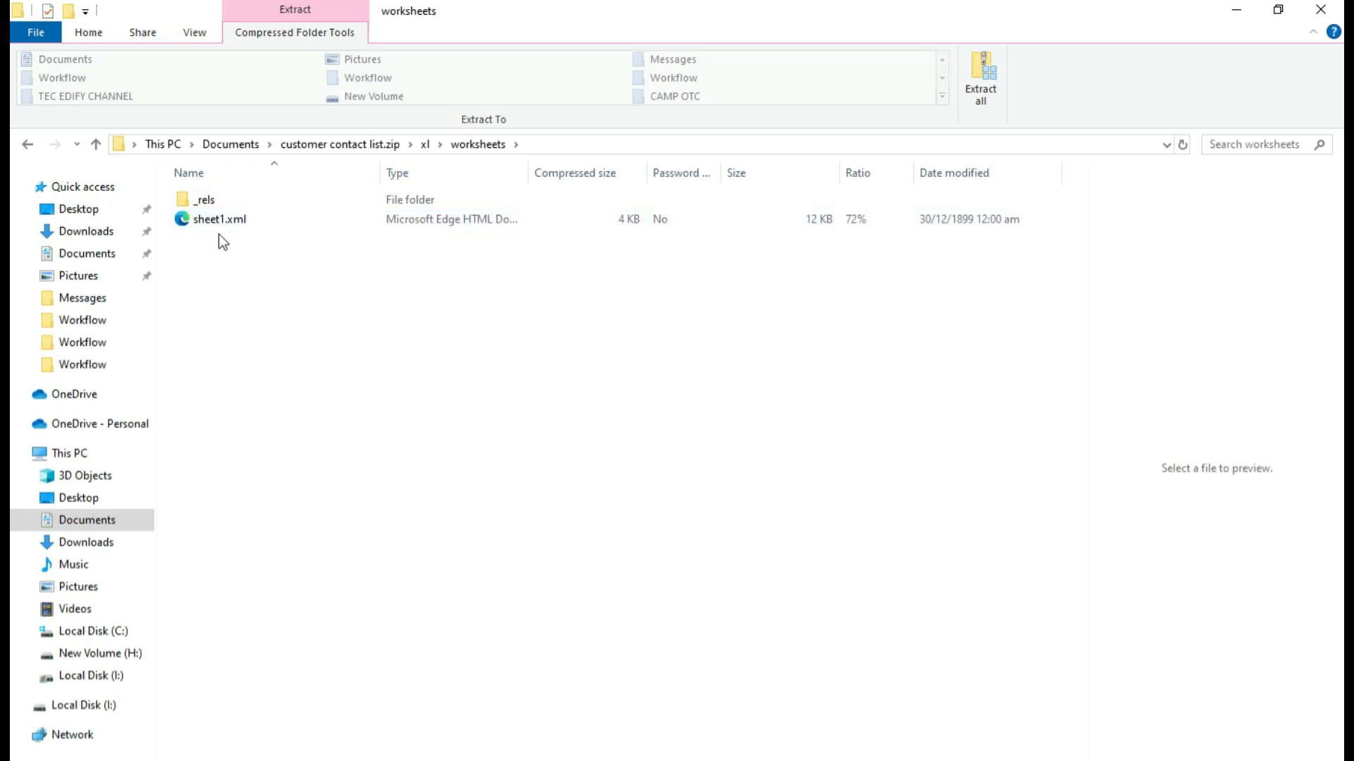
{"action": "mouse_move", "coordinate": [916, 36]}
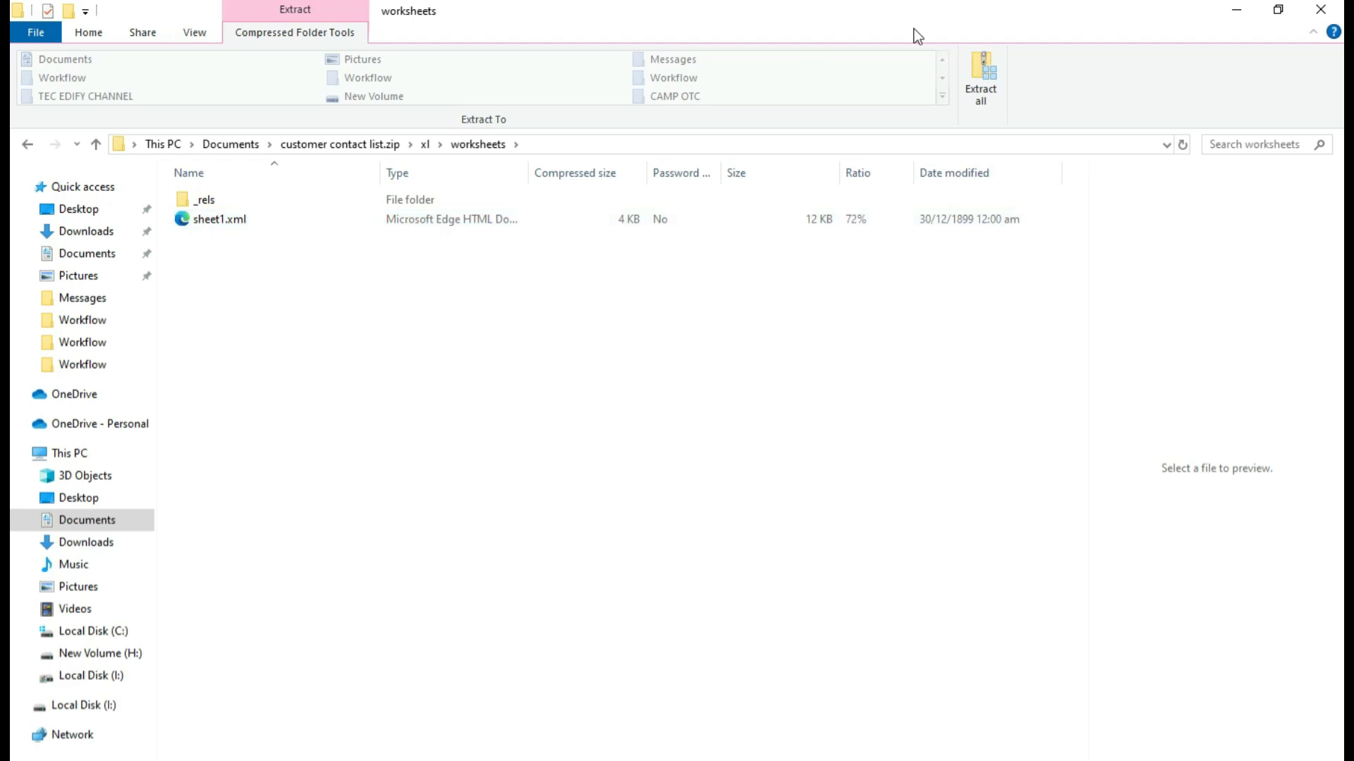
Restore down the window and copy sheet1.xml out onto the desktop.
{"action": "left_click", "coordinate": [1303, 10]}
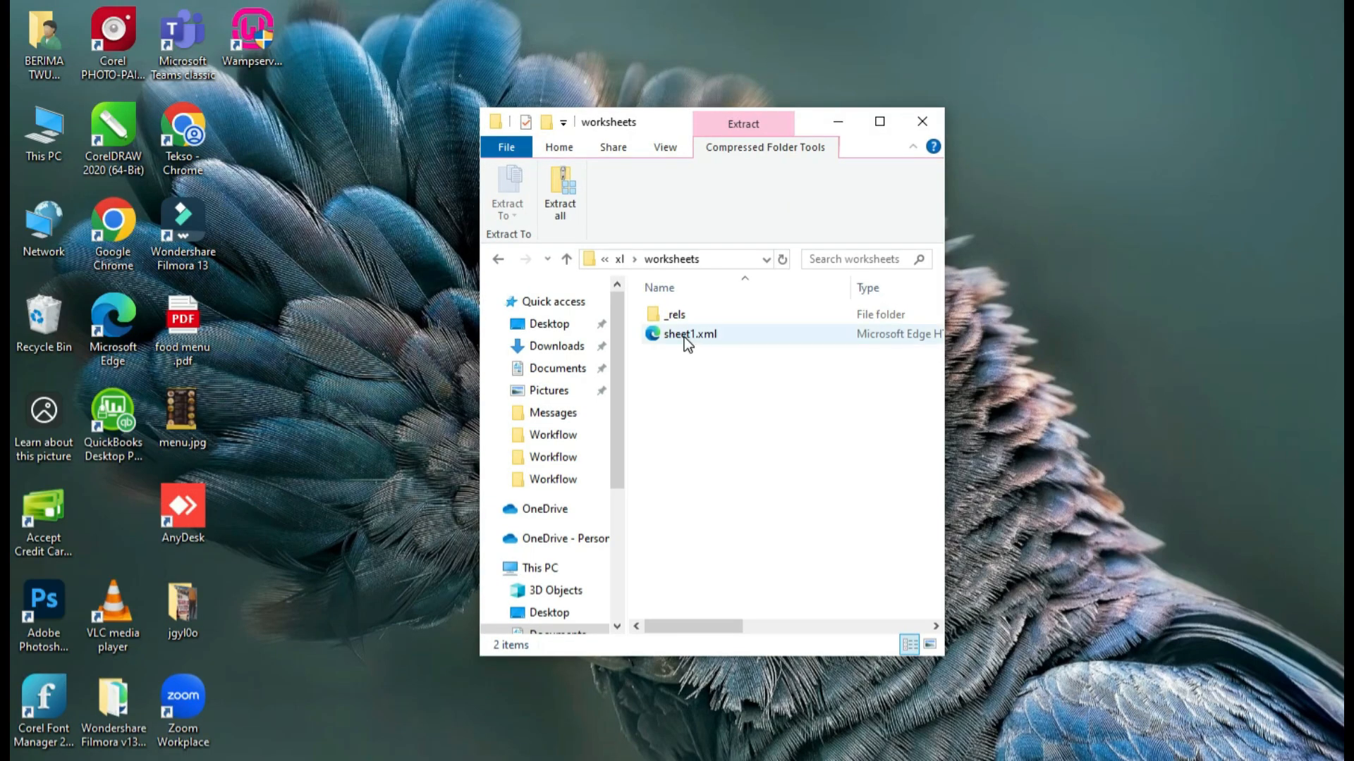
{"action": "left_click", "coordinate": [689, 334]}
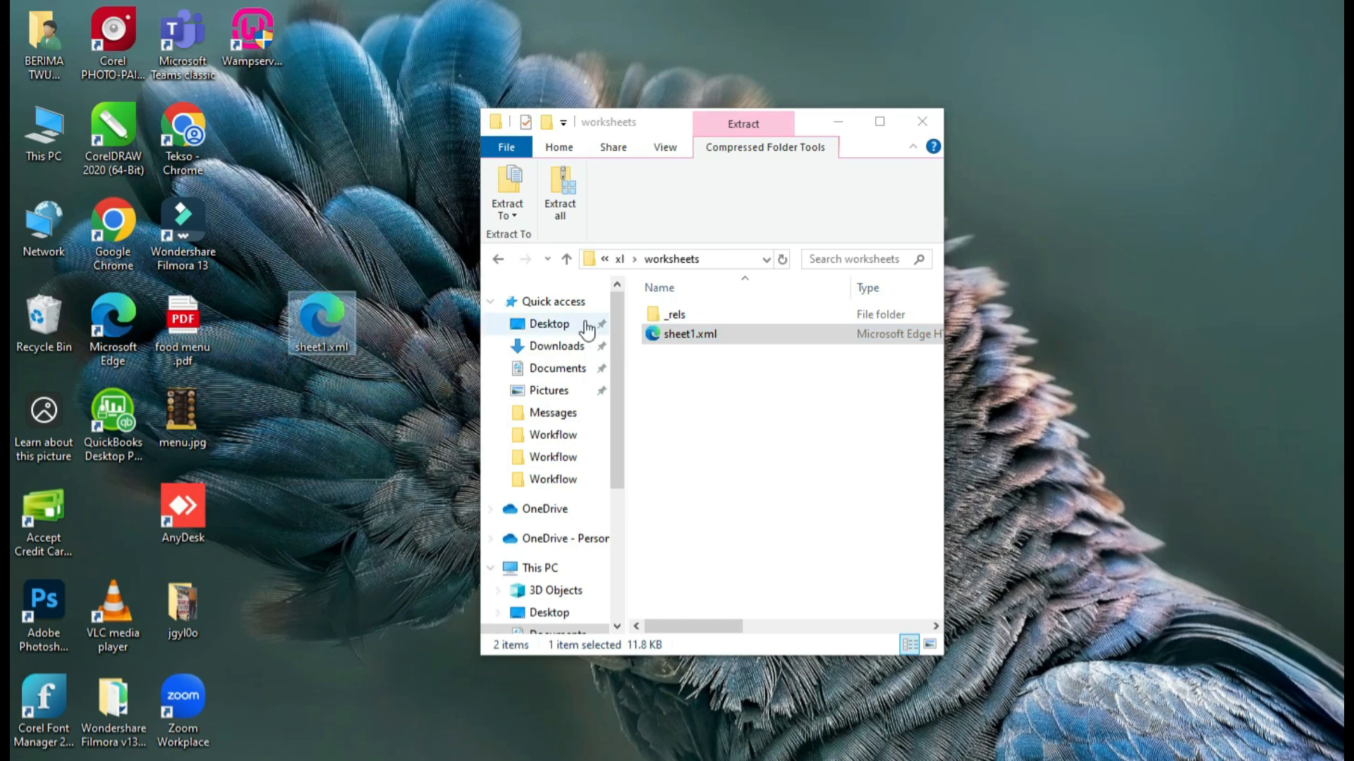
{"action": "mouse_move", "coordinate": [794, 162]}
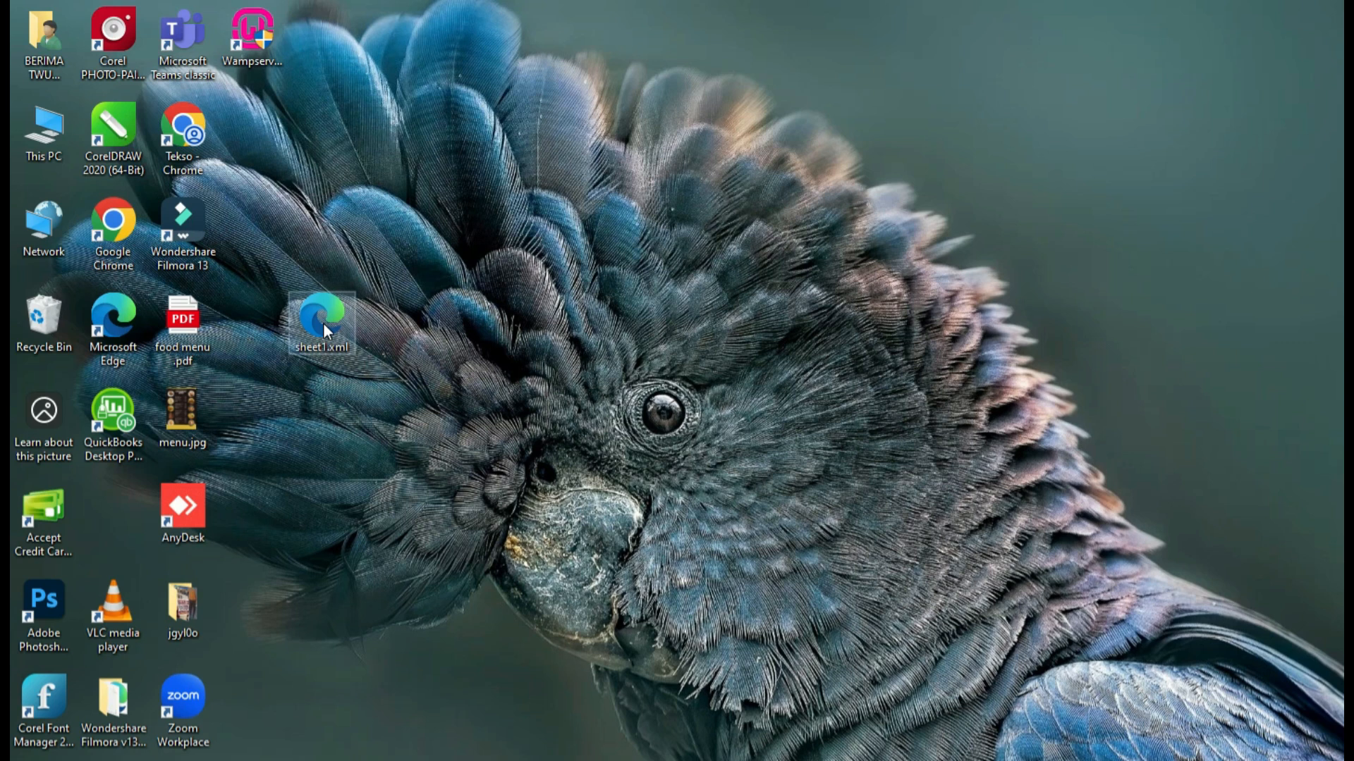
Open the desktop sheet1.xml in Notepad and toggle word wrap on the XML.
{"action": "right_click", "coordinate": [321, 322]}
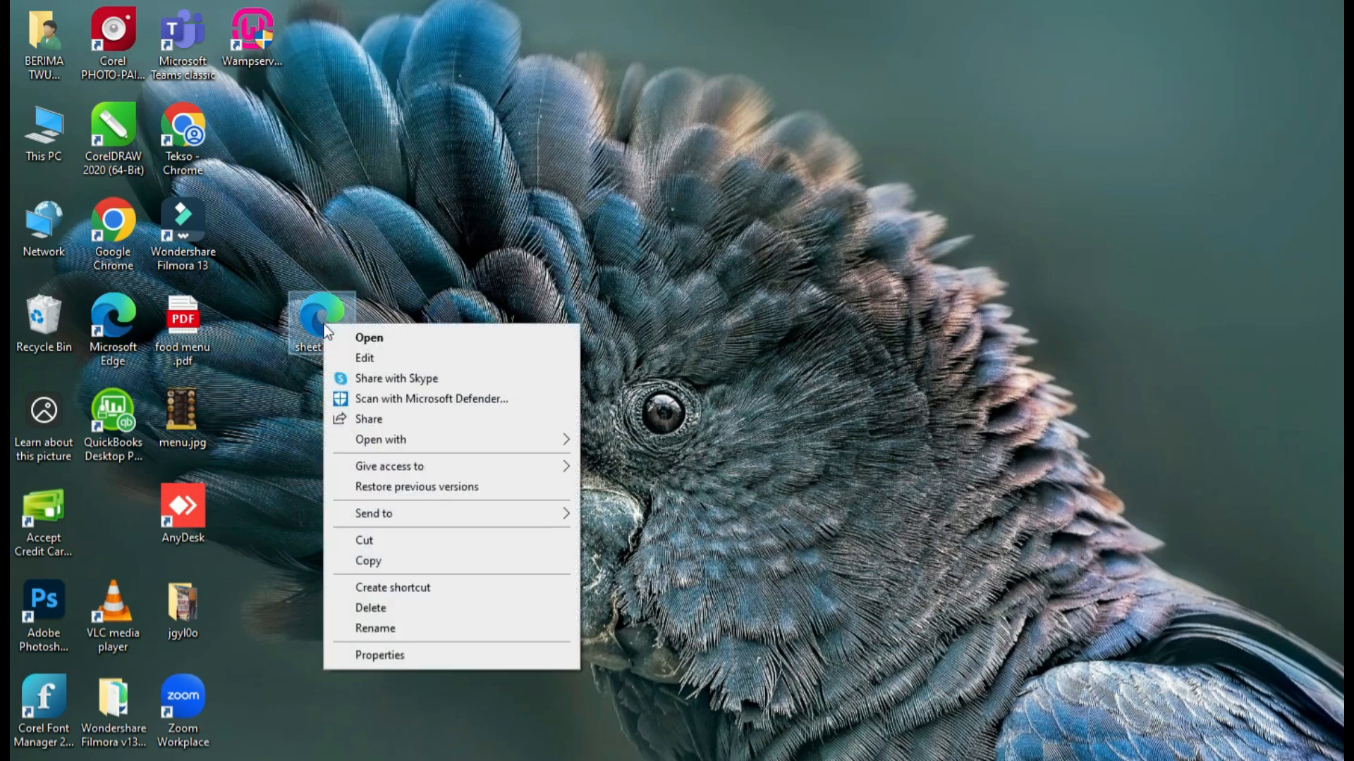
{"action": "left_click", "coordinate": [368, 337]}
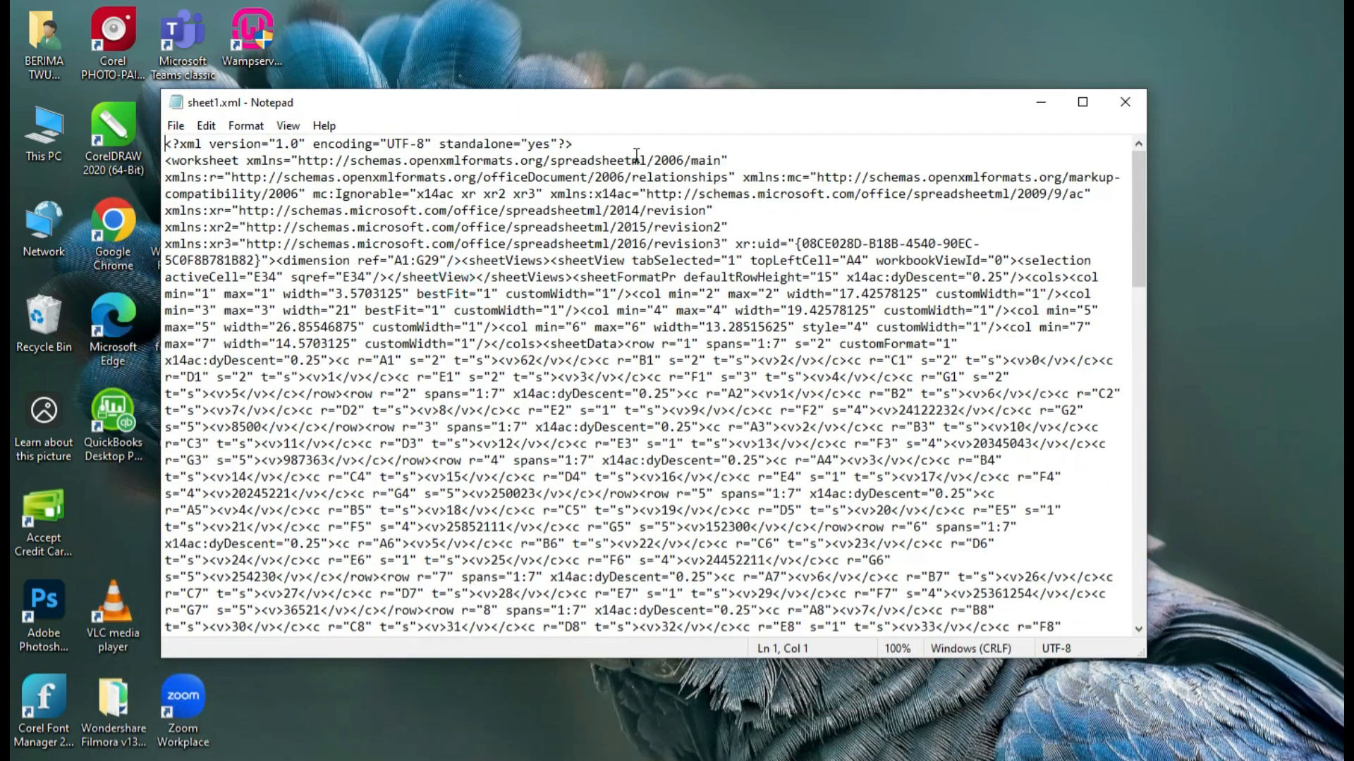
{"action": "scroll", "scroll_direction": "down", "scroll_amount": 3}
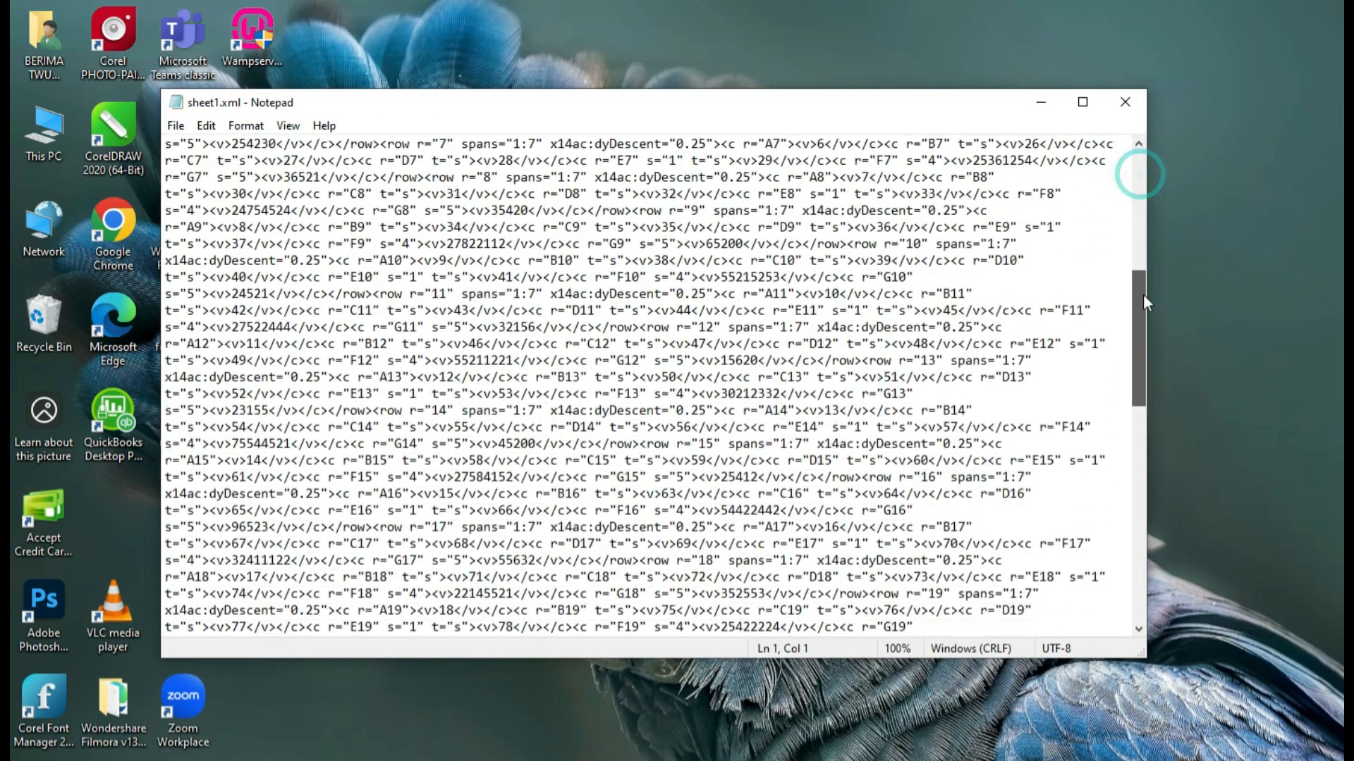
{"action": "scroll", "scroll_direction": "down", "scroll_amount": 3}
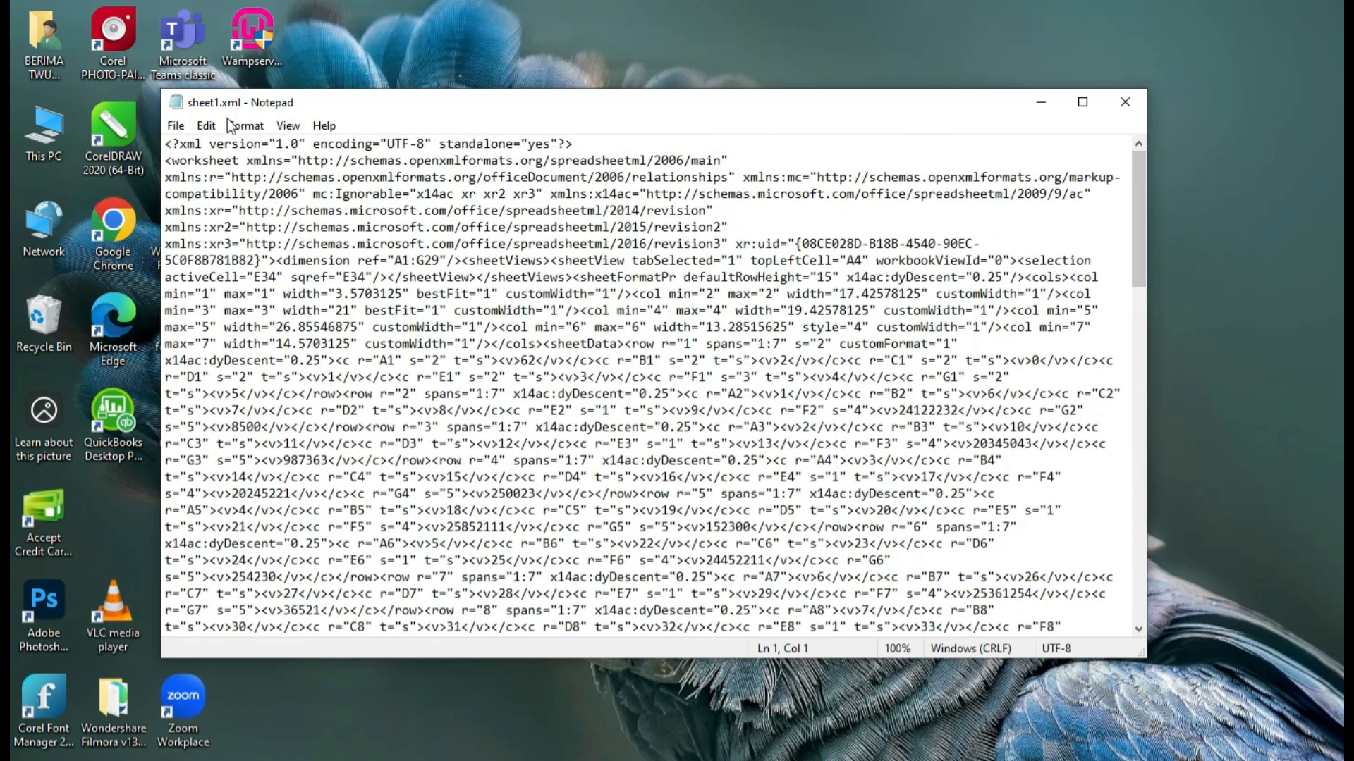
{"action": "left_click", "coordinate": [244, 125]}
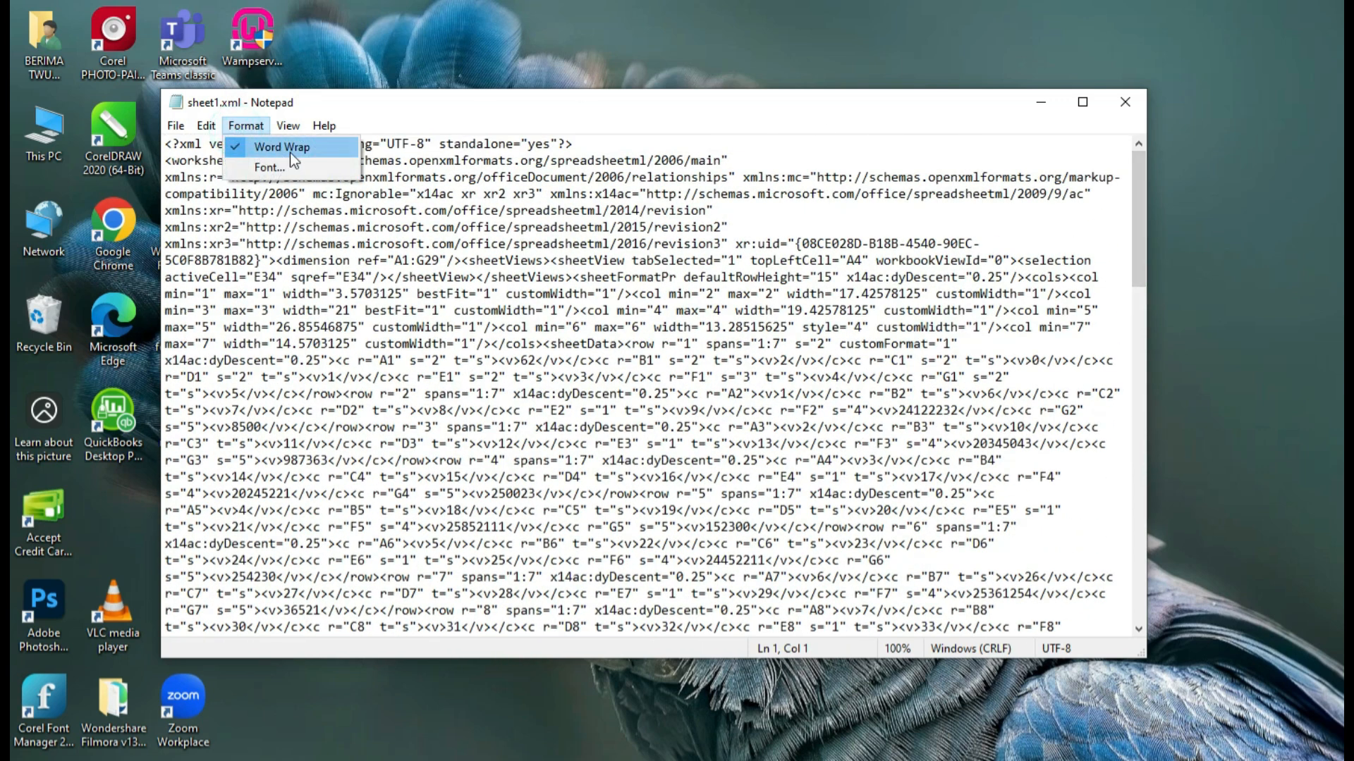
{"action": "left_click", "coordinate": [280, 147]}
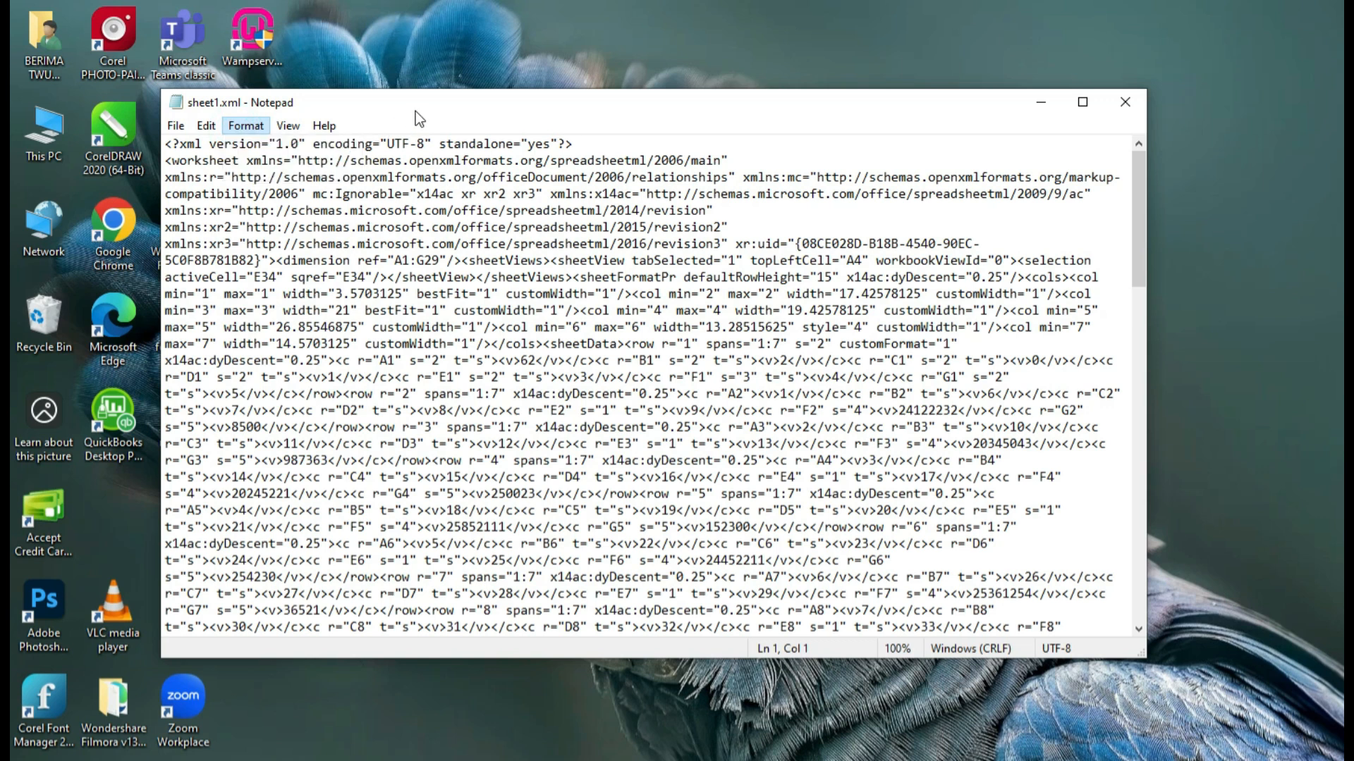
{"action": "mouse_move", "coordinate": [205, 126]}
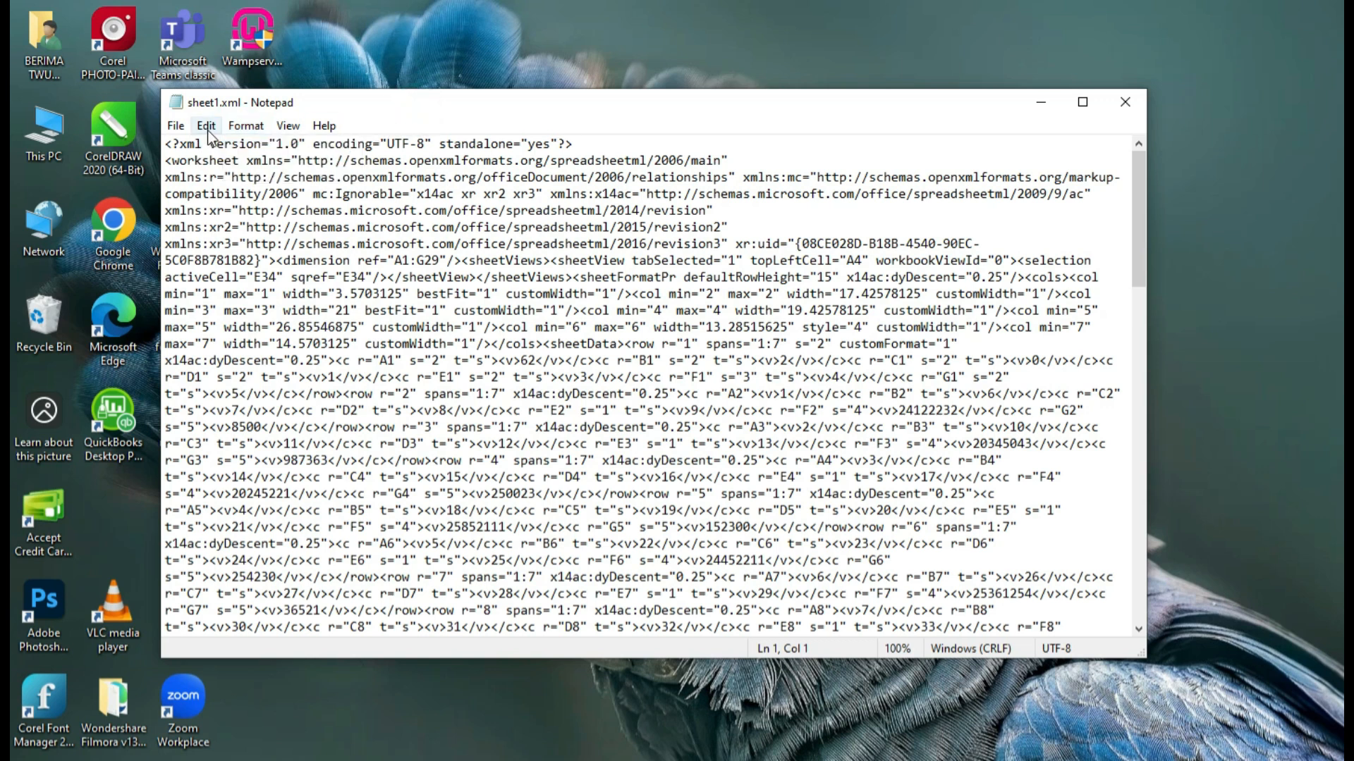
Bring up Notepad's Find box from the Edit menu.
{"action": "left_click", "coordinate": [206, 125]}
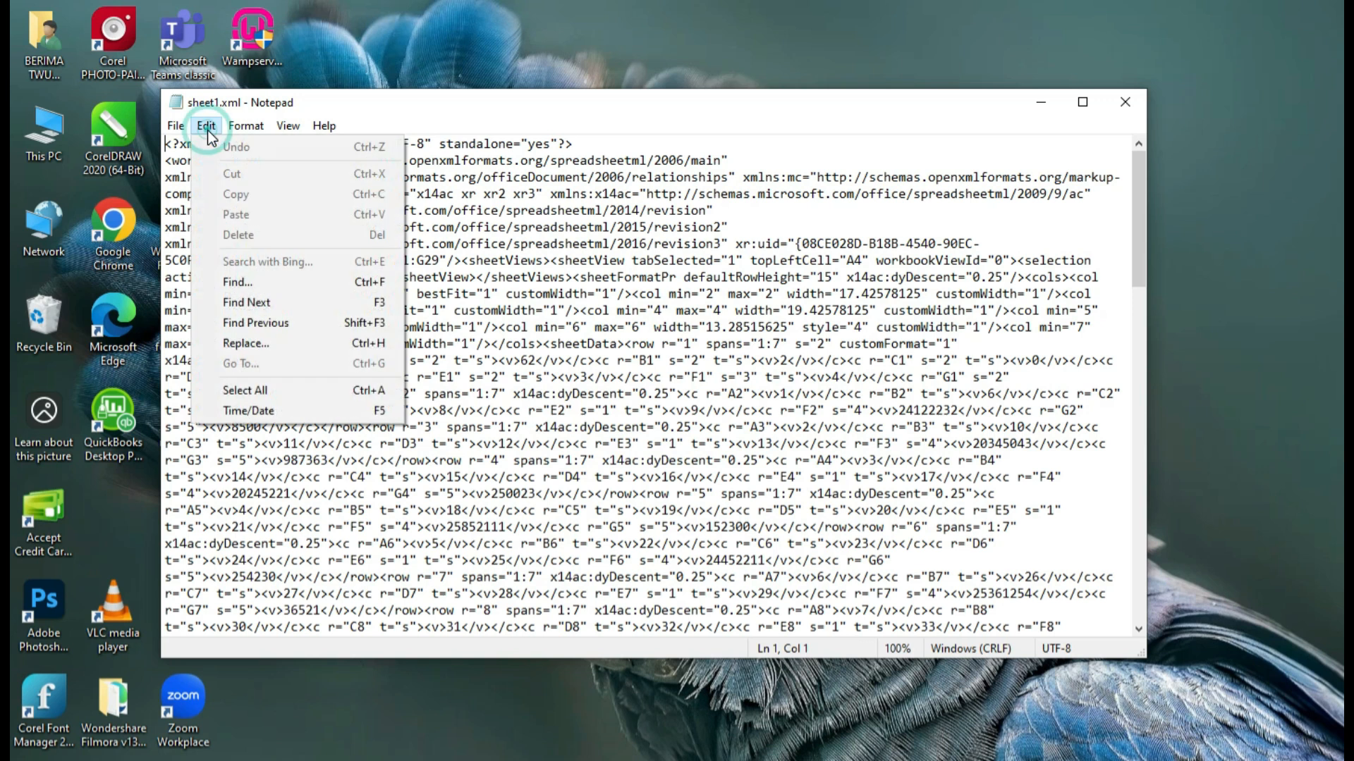
{"action": "left_click", "coordinate": [238, 282]}
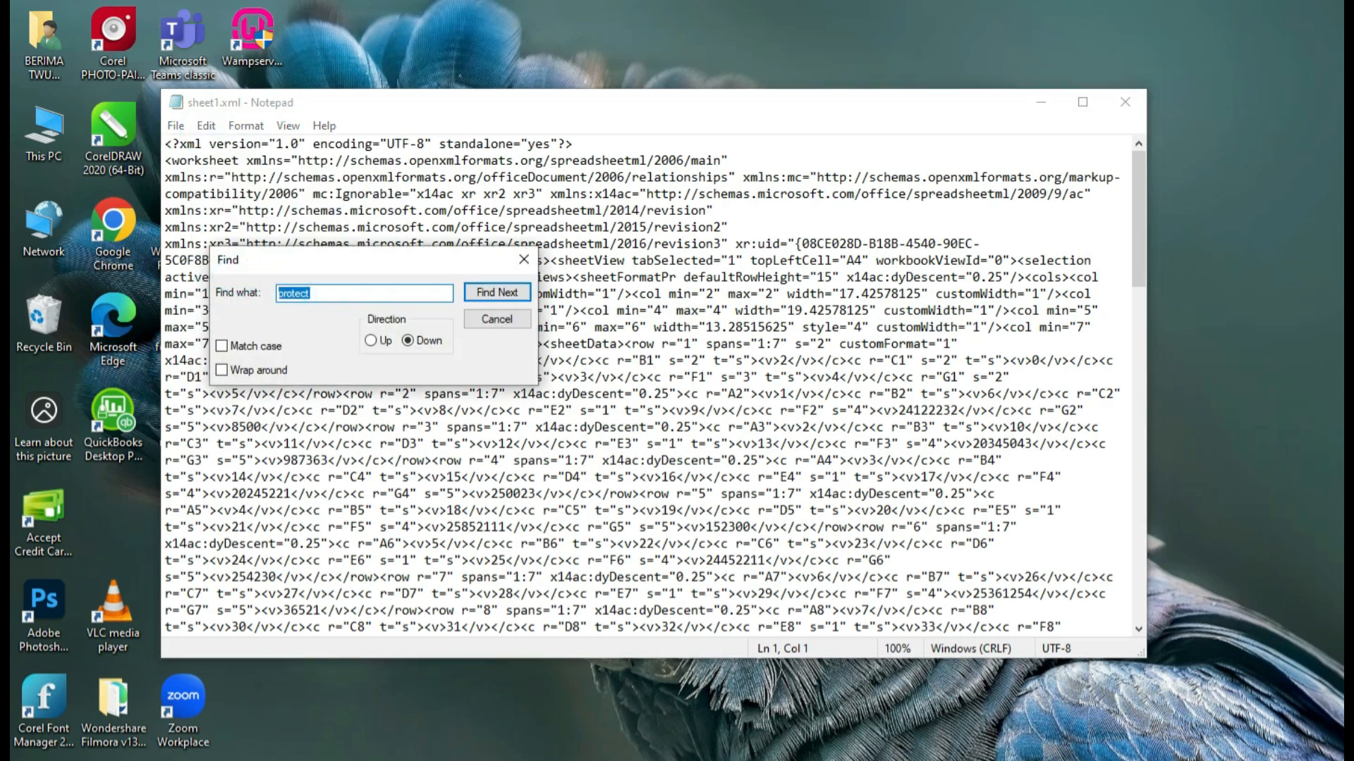
Search for 'protect', select the whole <sheetProtection …/> tag with its hash and salt, and delete it.
{"action": "key", "text": "Backspace"}
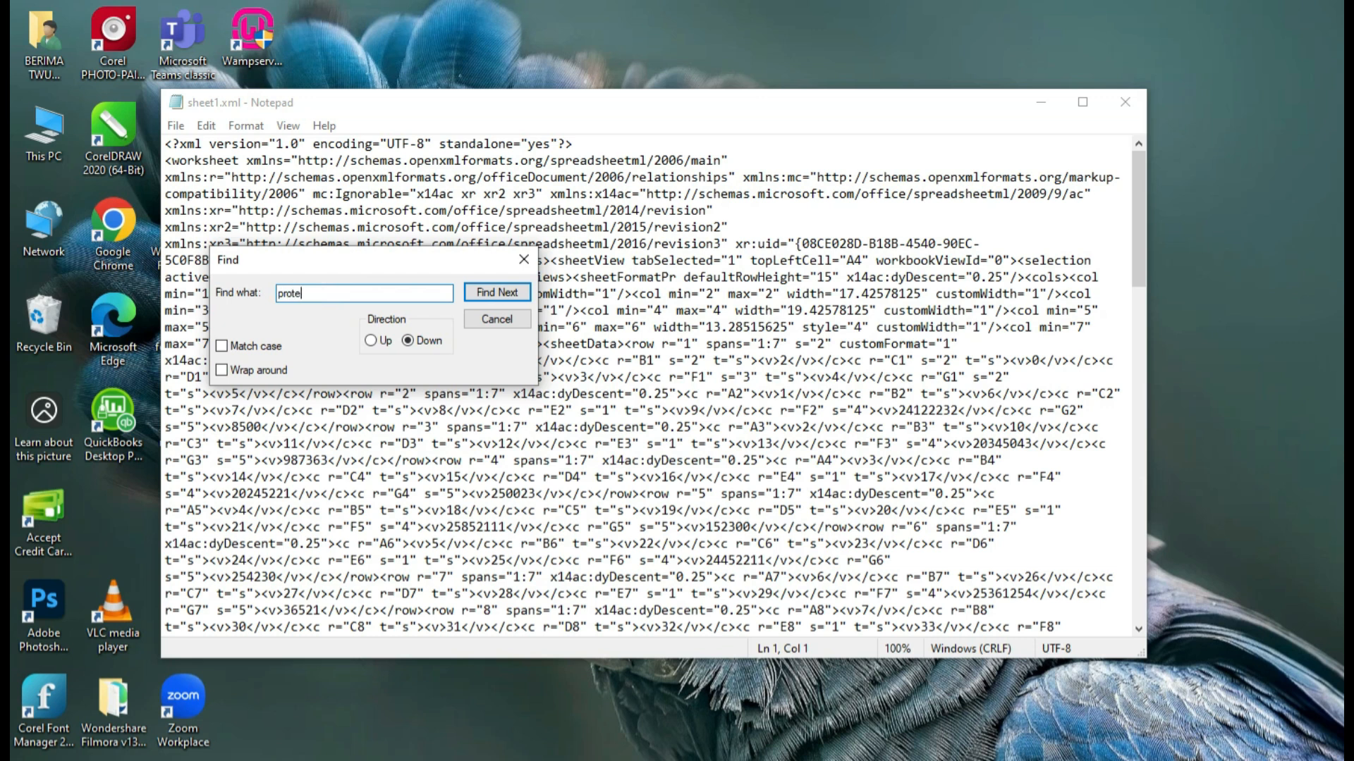
{"action": "type", "text": "ct"}
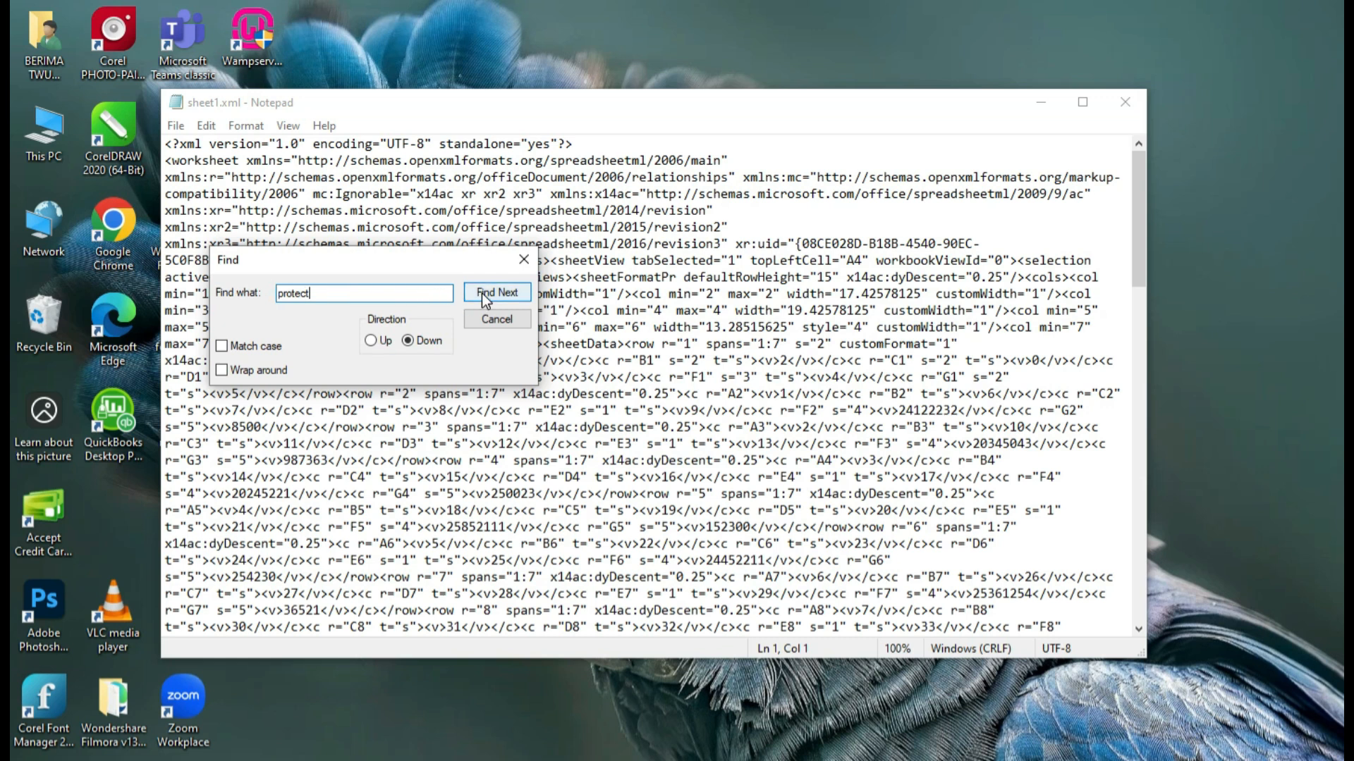
{"action": "left_click", "coordinate": [496, 291]}
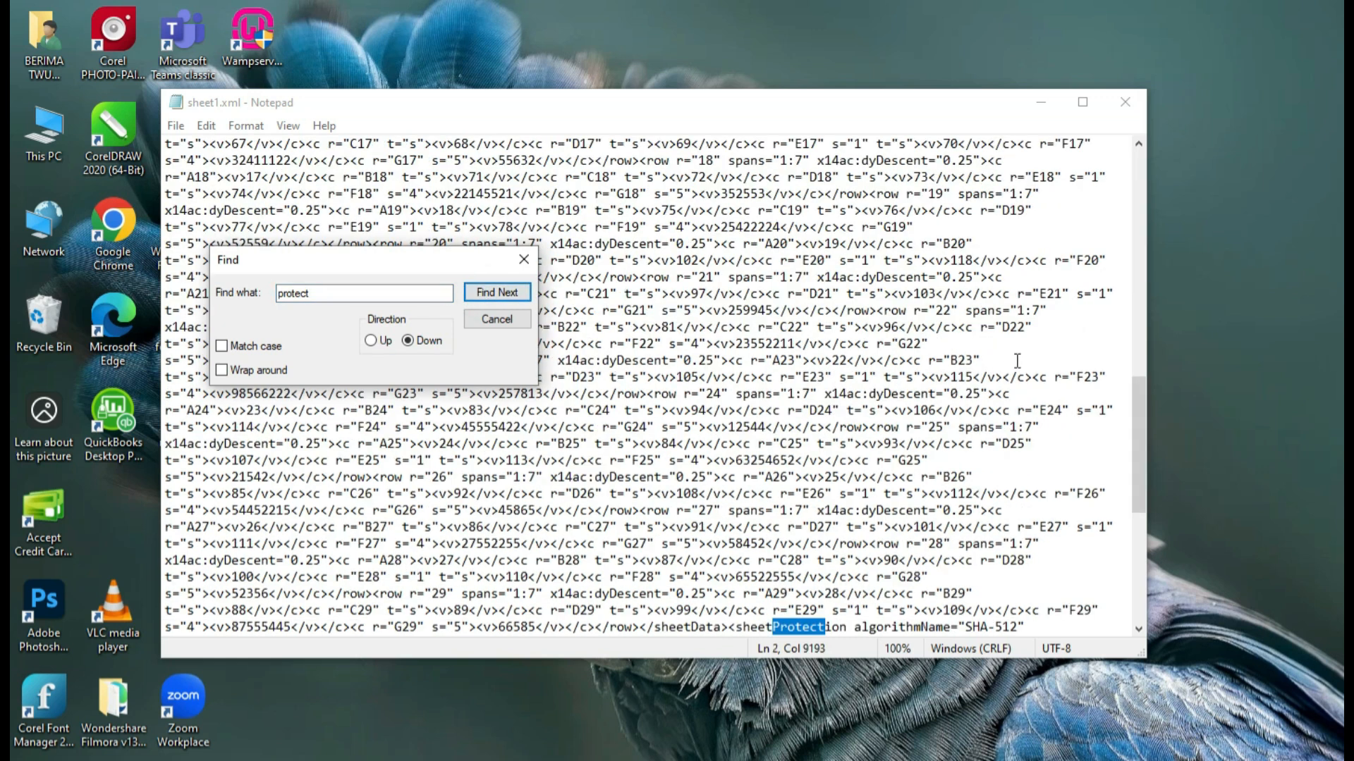
{"action": "left_click", "coordinate": [496, 292]}
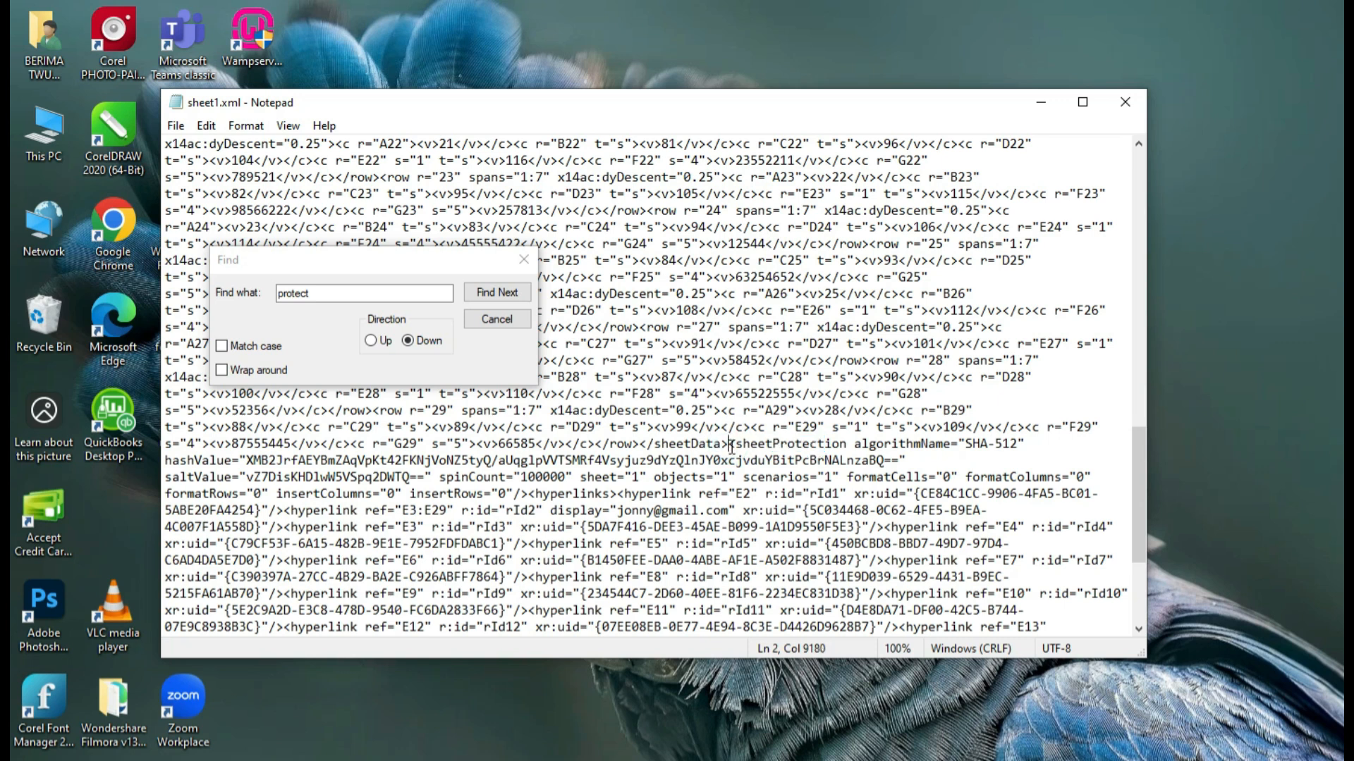
{"action": "left_click", "coordinate": [496, 292]}
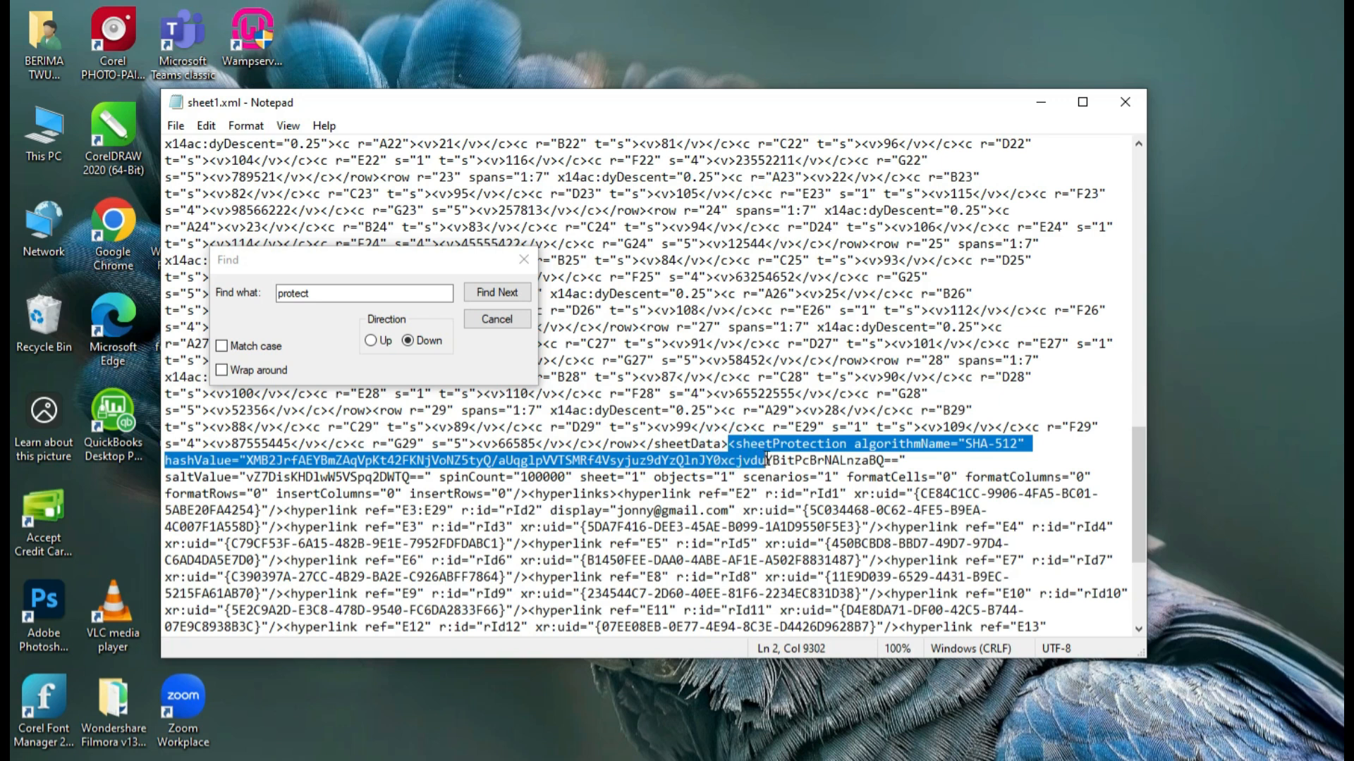
{"action": "left_click", "coordinate": [496, 292]}
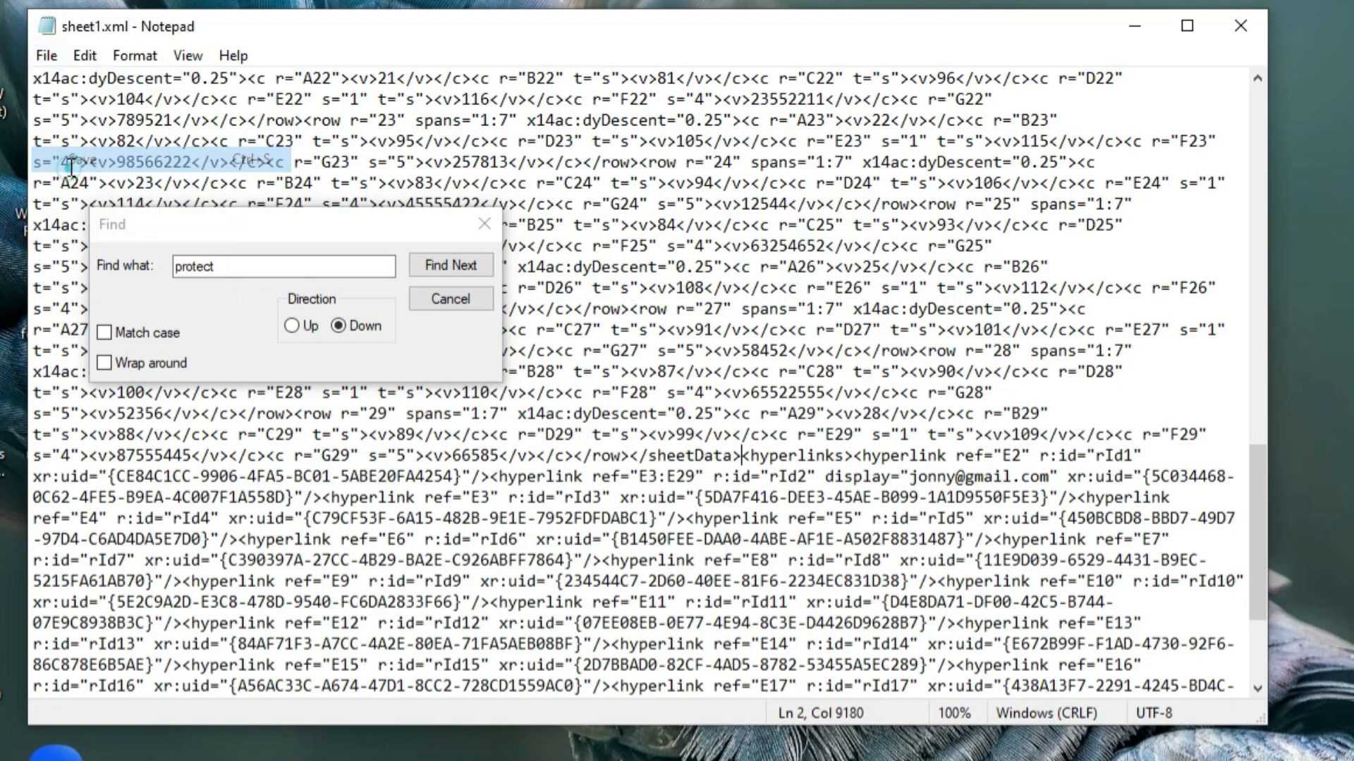
{"action": "left_click", "coordinate": [450, 297]}
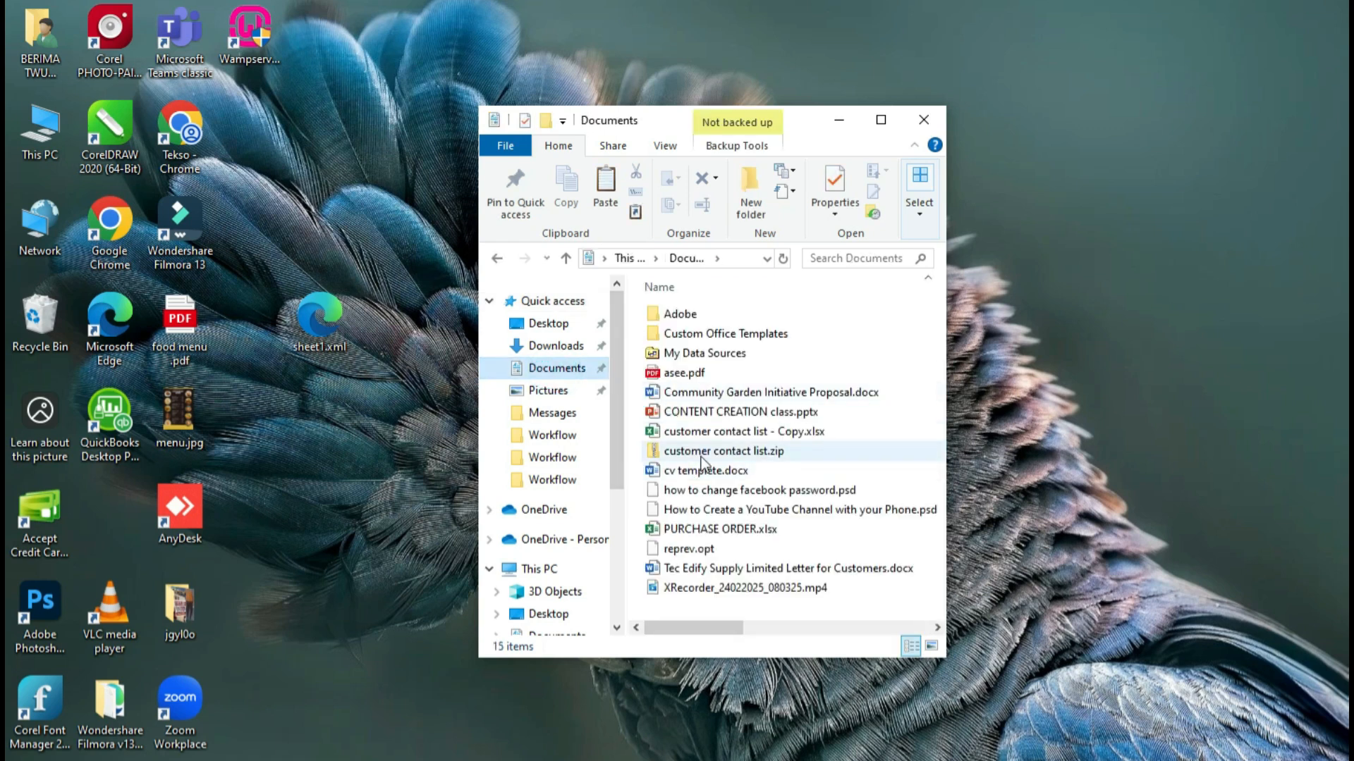
Browse into customer contact list.zip's xl > worksheets folder and return to Documents.
{"action": "double_click", "coordinate": [724, 452]}
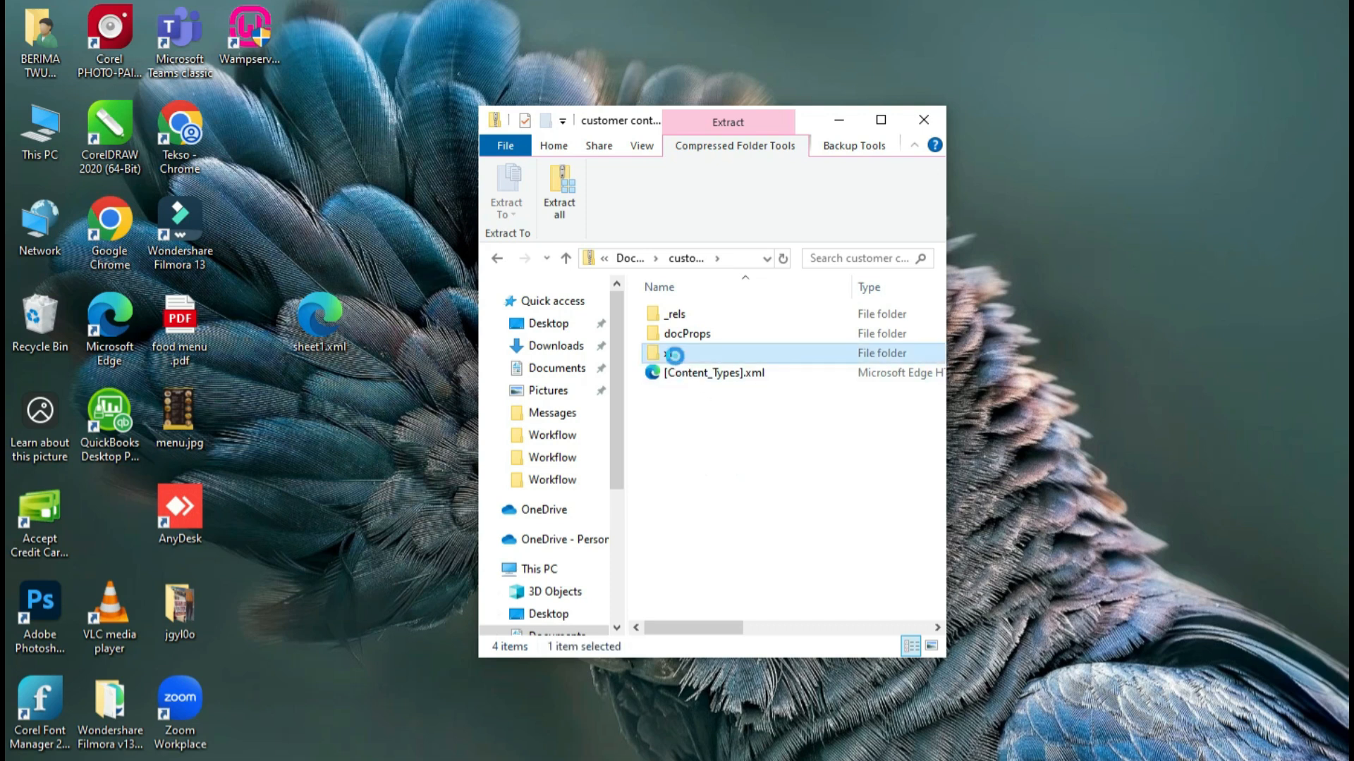
{"action": "double_click", "coordinate": [674, 353]}
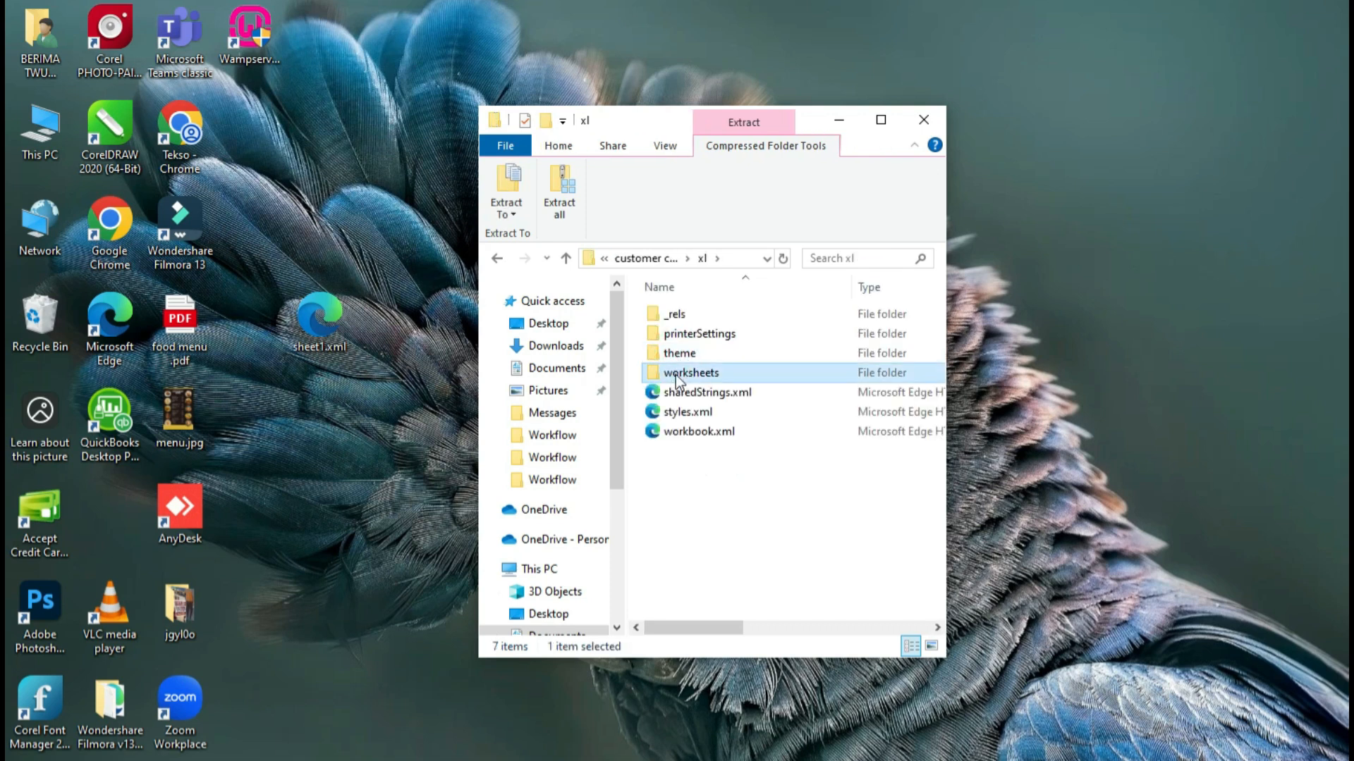
{"action": "double_click", "coordinate": [691, 373]}
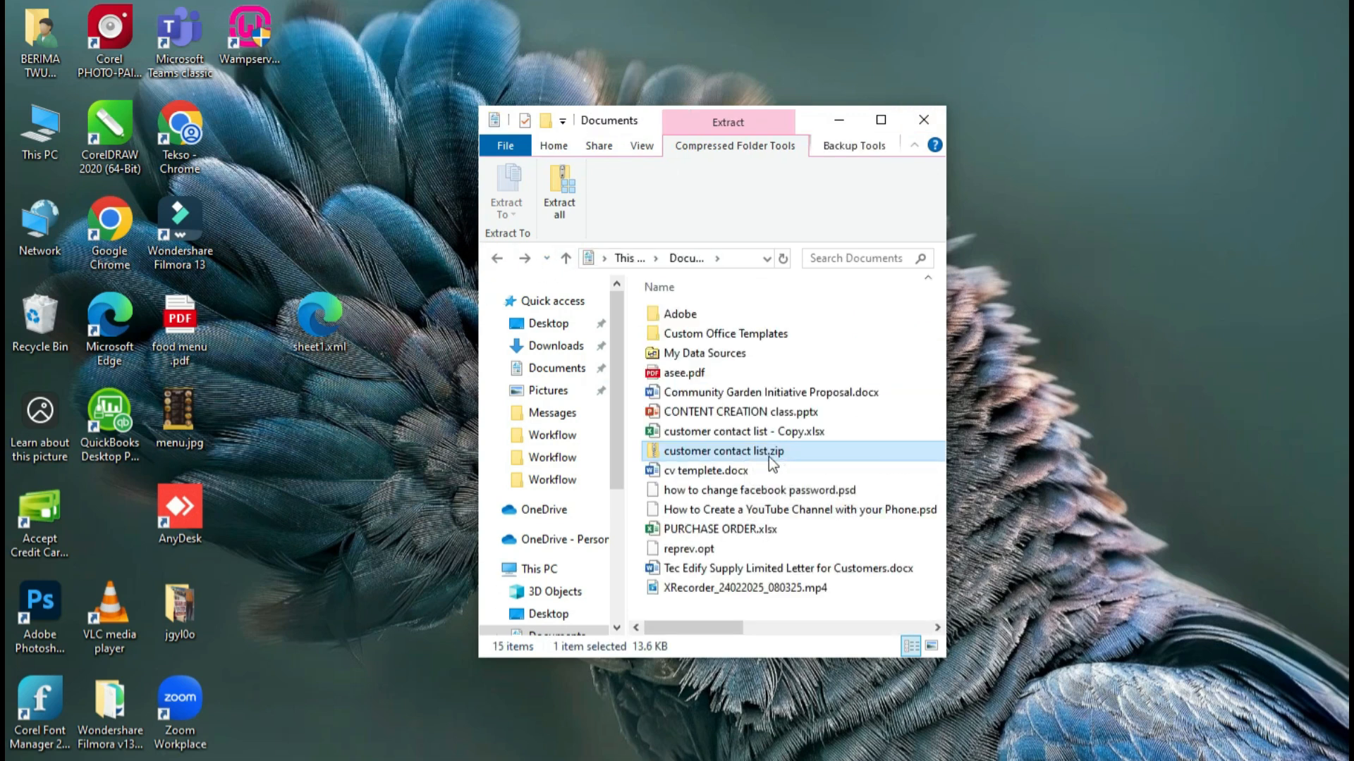
{"action": "mouse_move", "coordinate": [769, 453]}
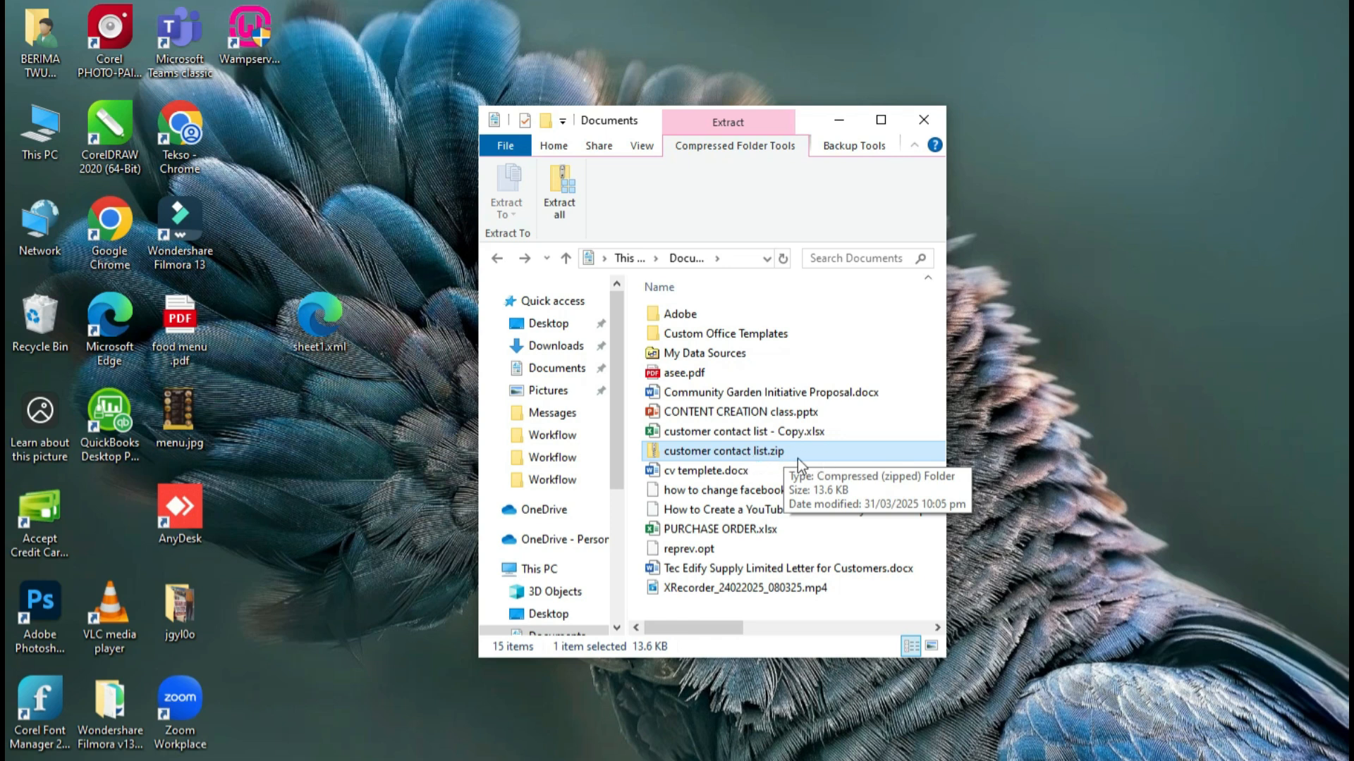
{"action": "mouse_move", "coordinate": [782, 463]}
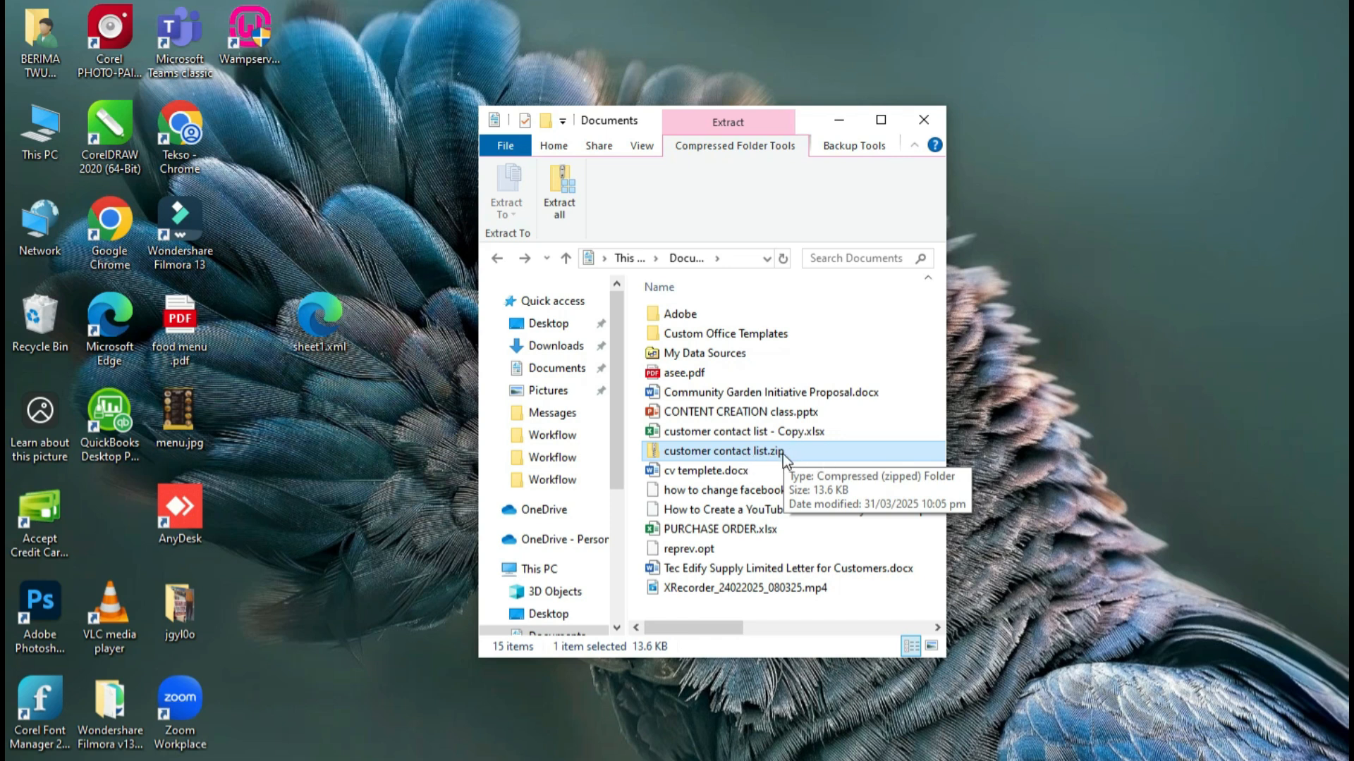
Rename customer contact list.zip back to customer contact list.xlsx and confirm the warning.
{"action": "right_click", "coordinate": [723, 451]}
{"action": "type", "text": "x"}
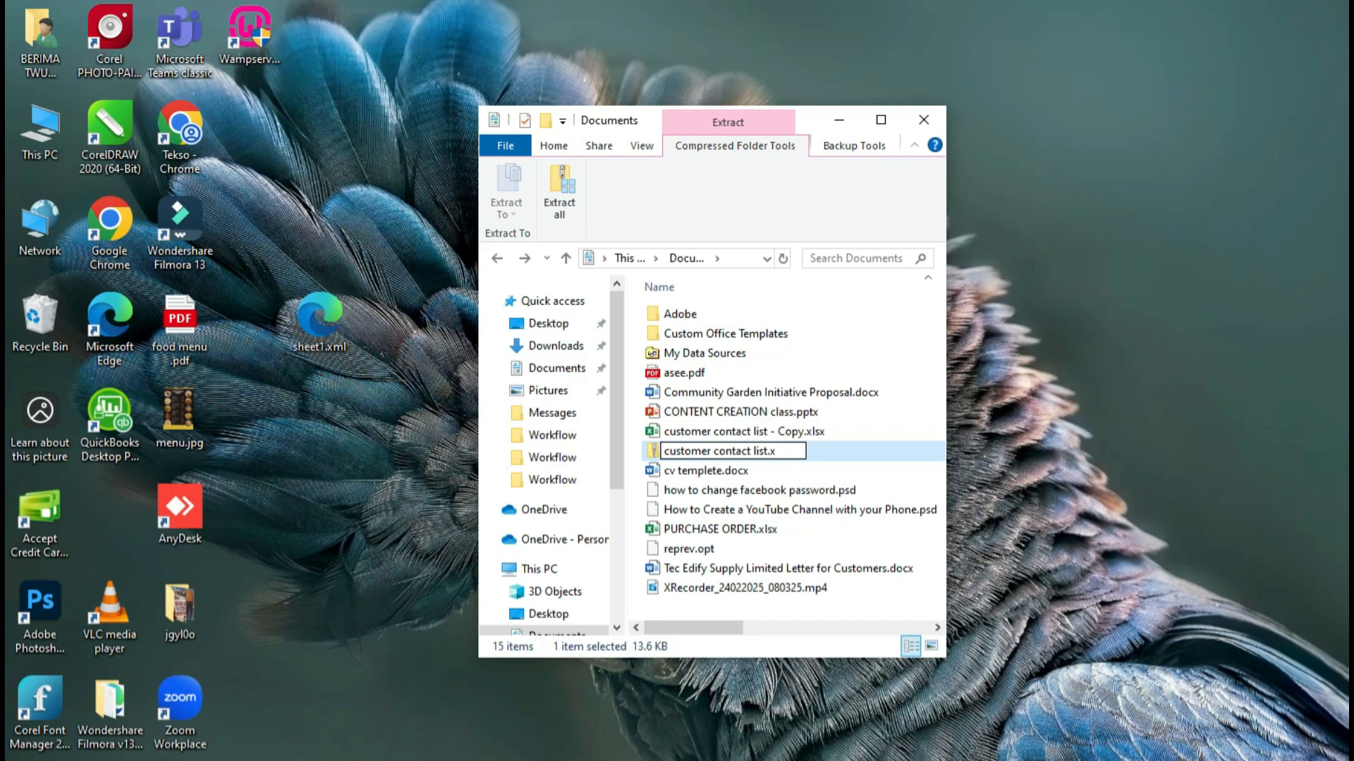
{"action": "type", "text": "lsx"}
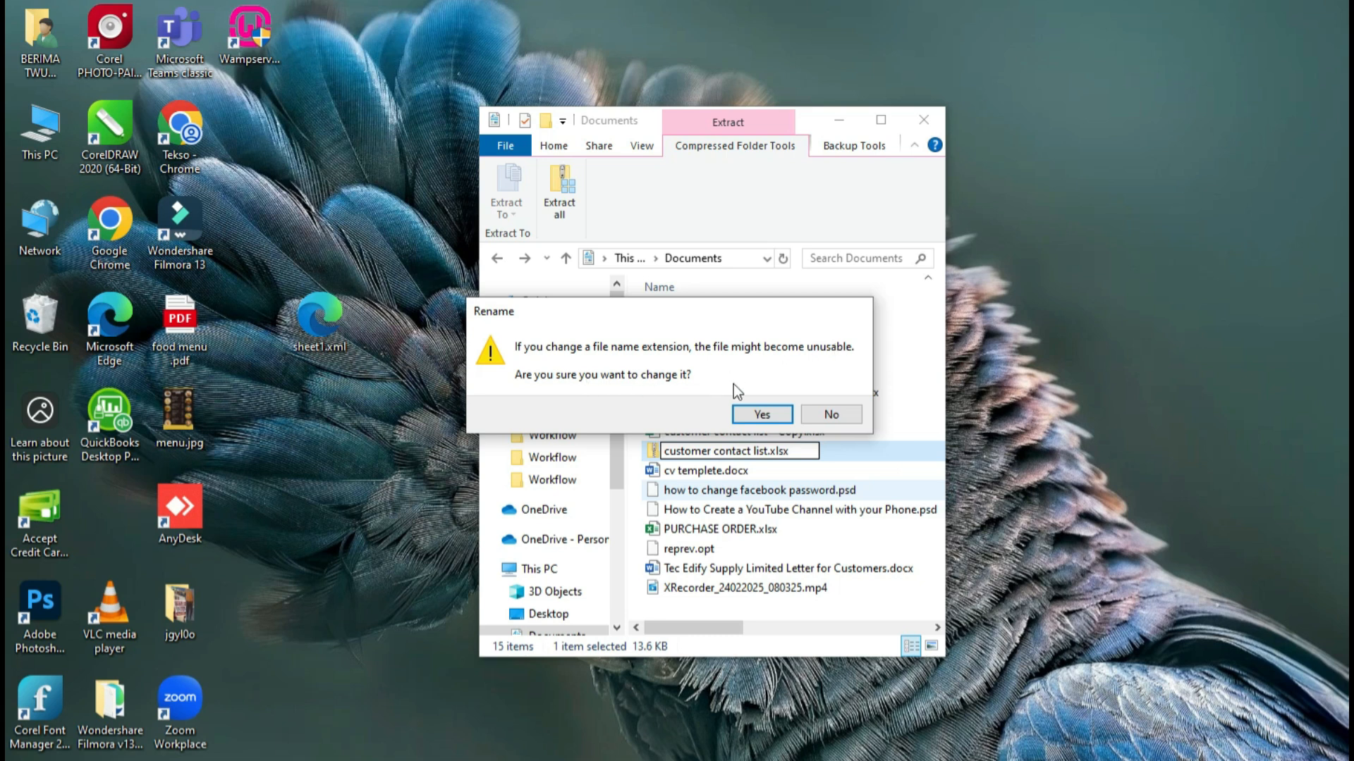
{"action": "left_click", "coordinate": [760, 415]}
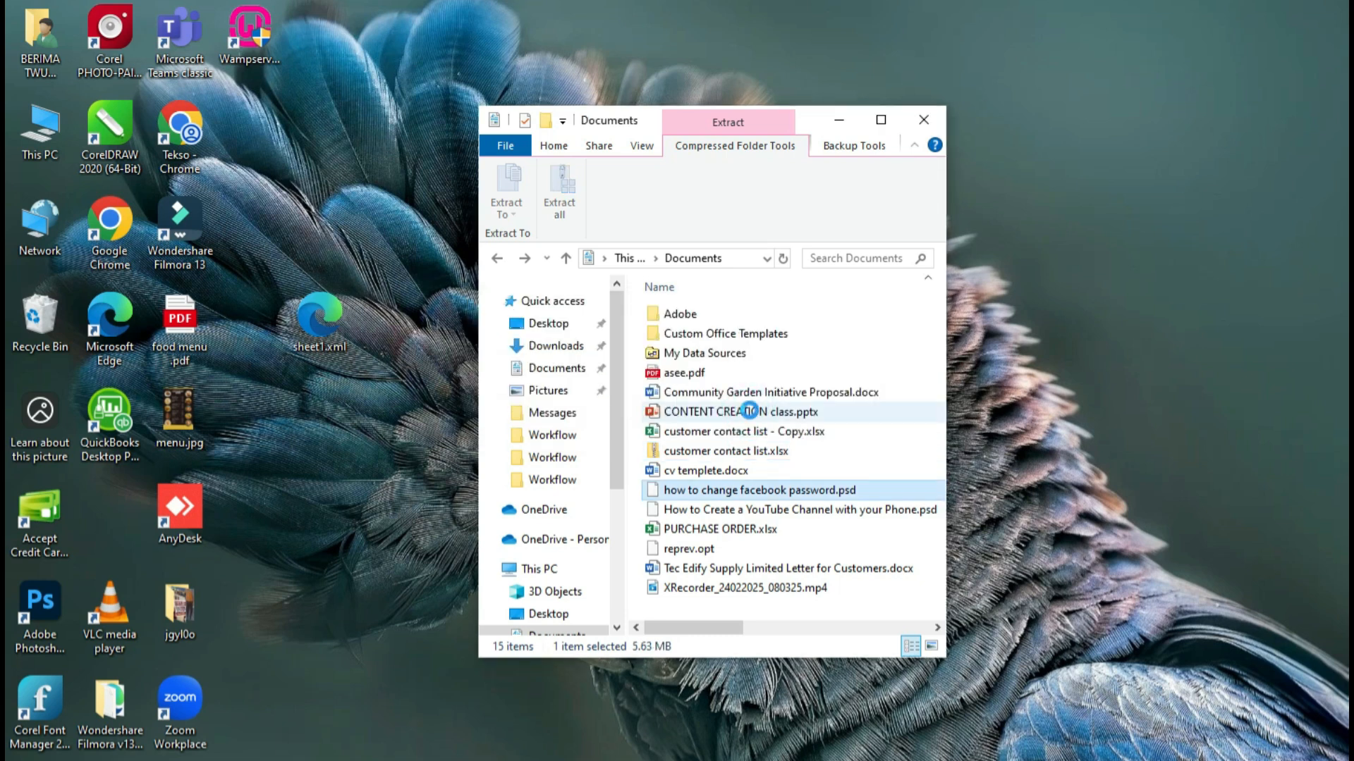
{"action": "left_click", "coordinate": [725, 451]}
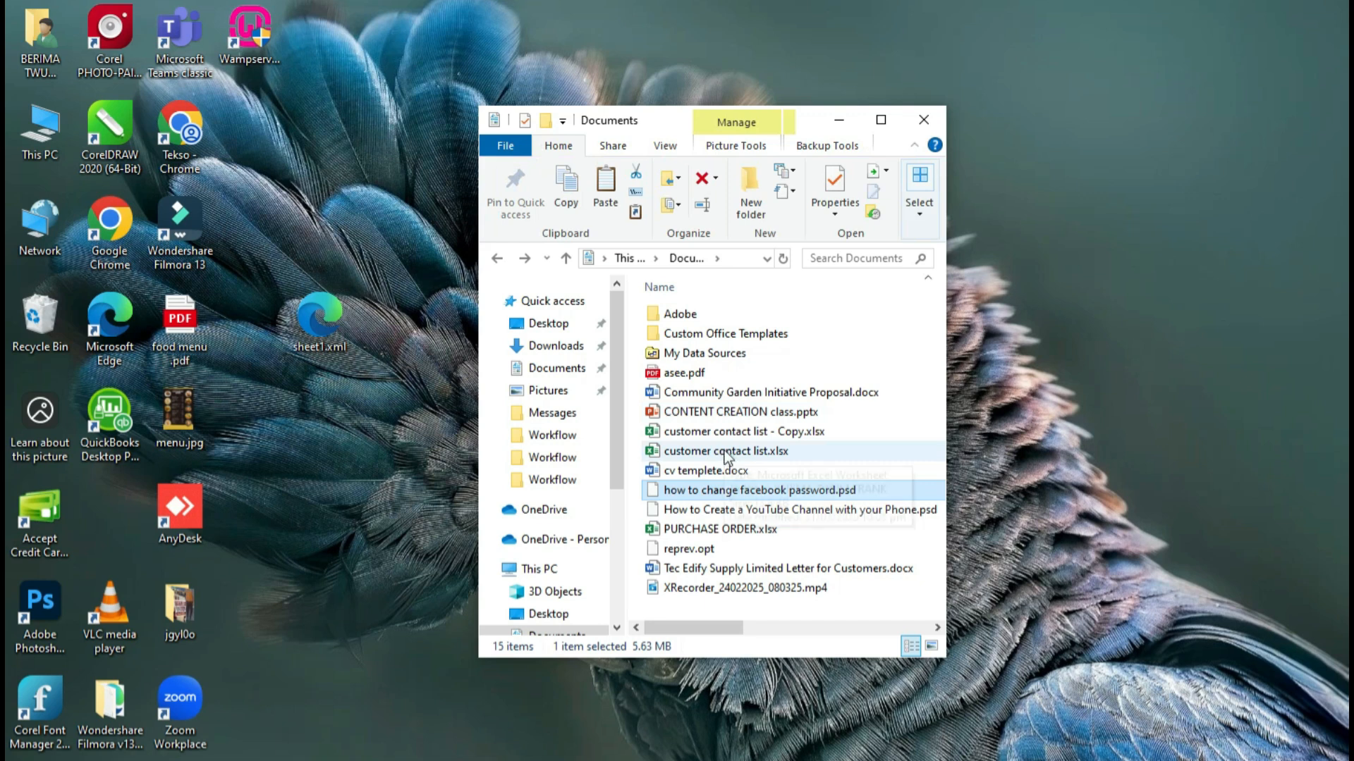
{"action": "left_click", "coordinate": [724, 451]}
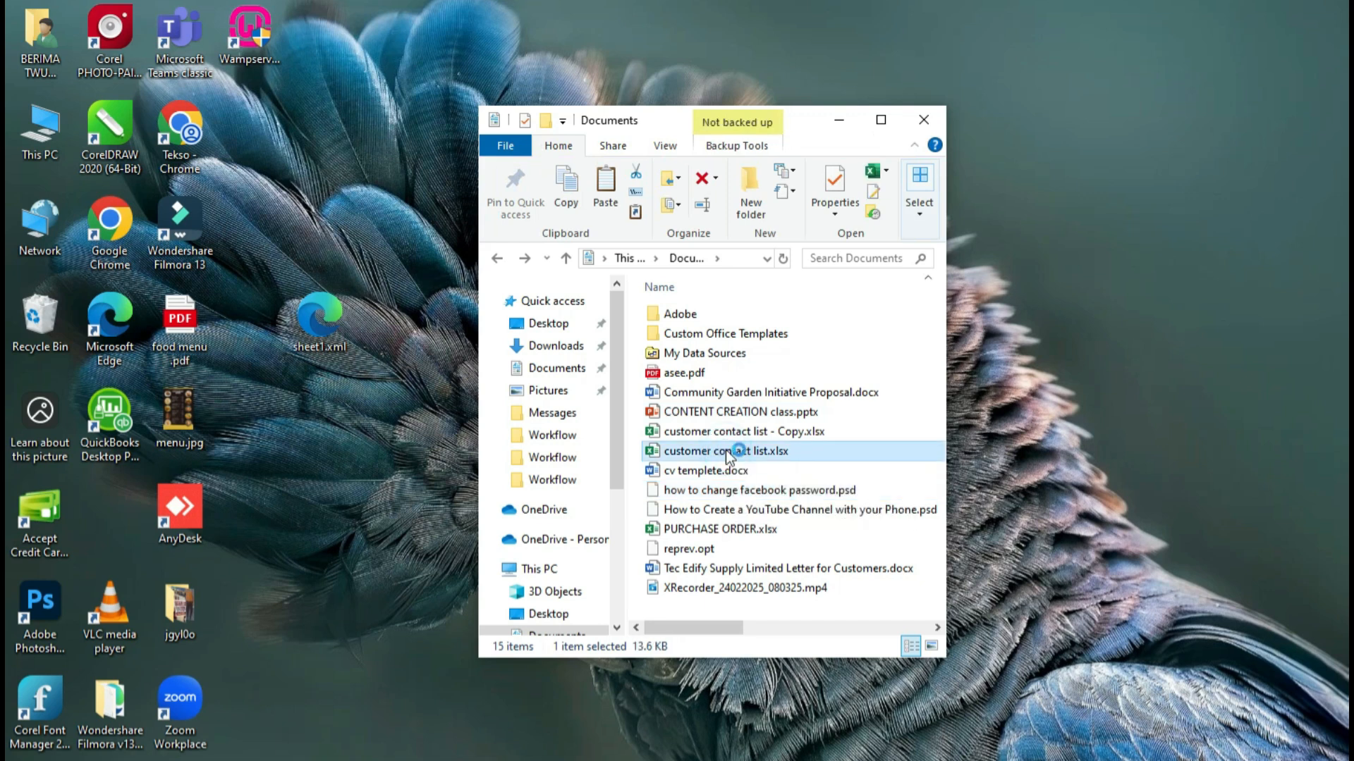
Reopen customer contact list.xlsx in Excel and enter 'ghhhkkk' in C30 to confirm editing works.
{"action": "double_click", "coordinate": [725, 452]}
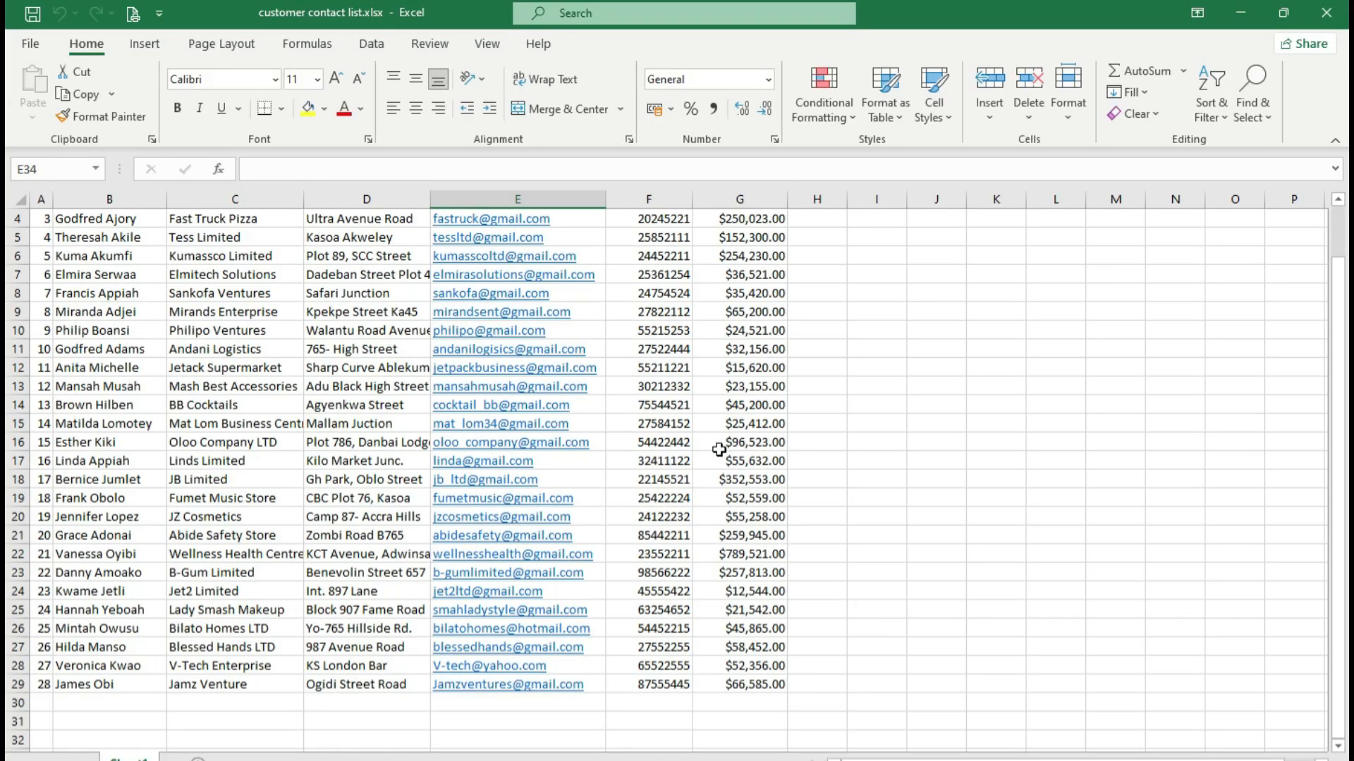
{"action": "left_click", "coordinate": [192, 706]}
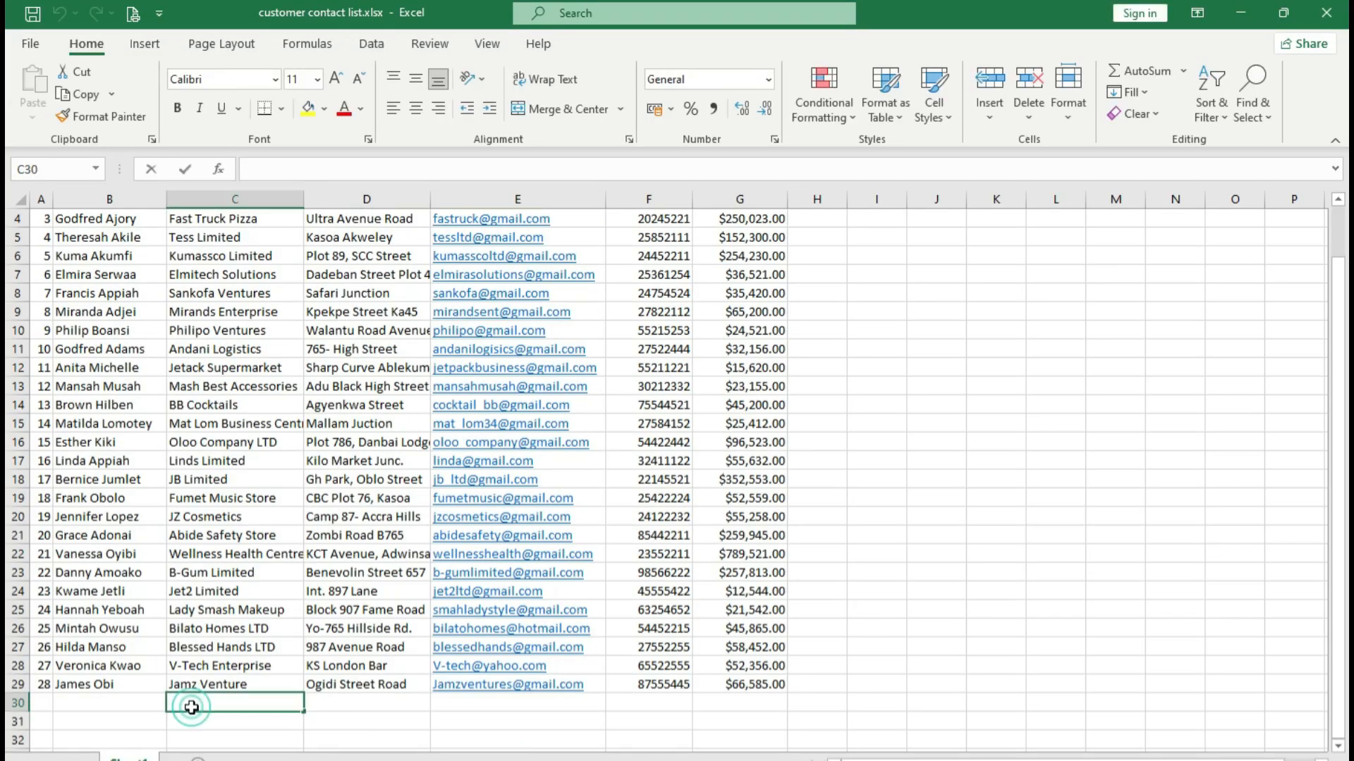
{"action": "type", "text": "ghhhkkk"}
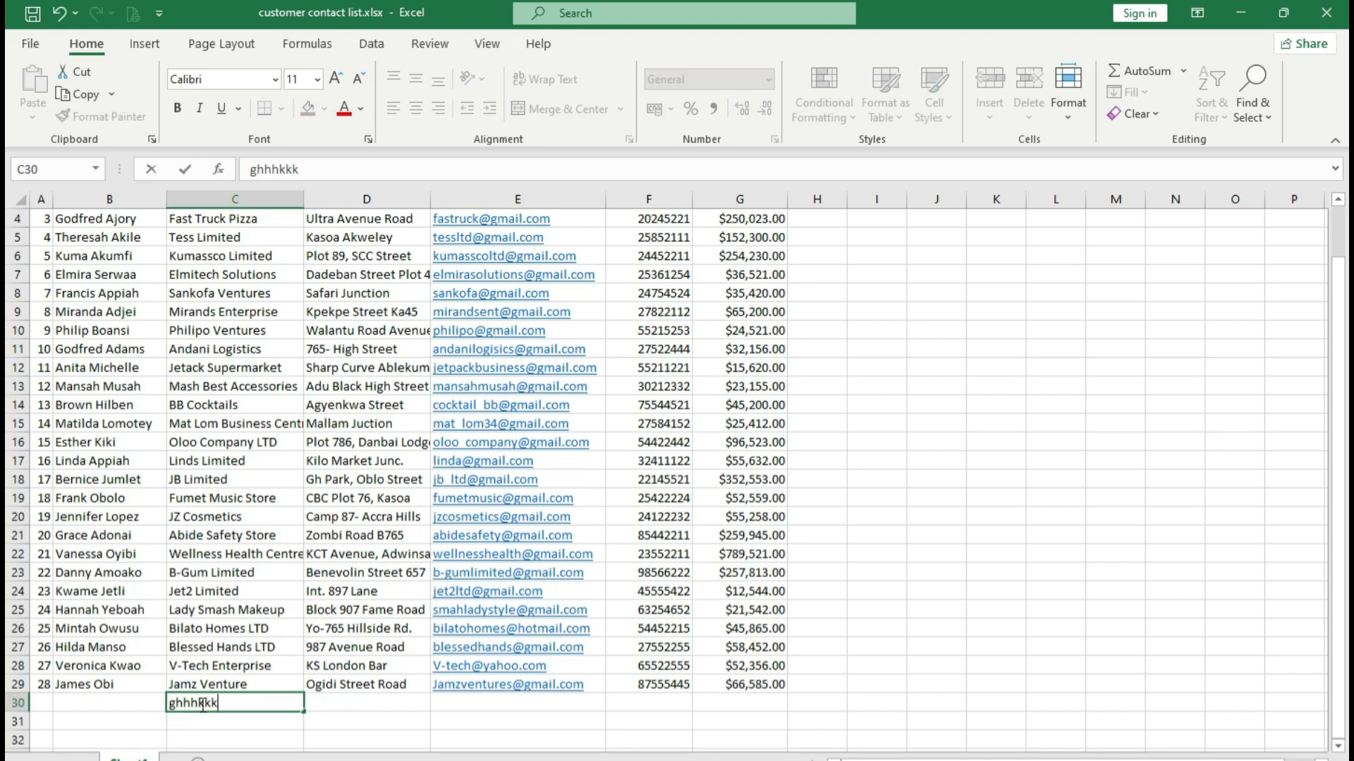
{"action": "left_click", "coordinate": [647, 348]}
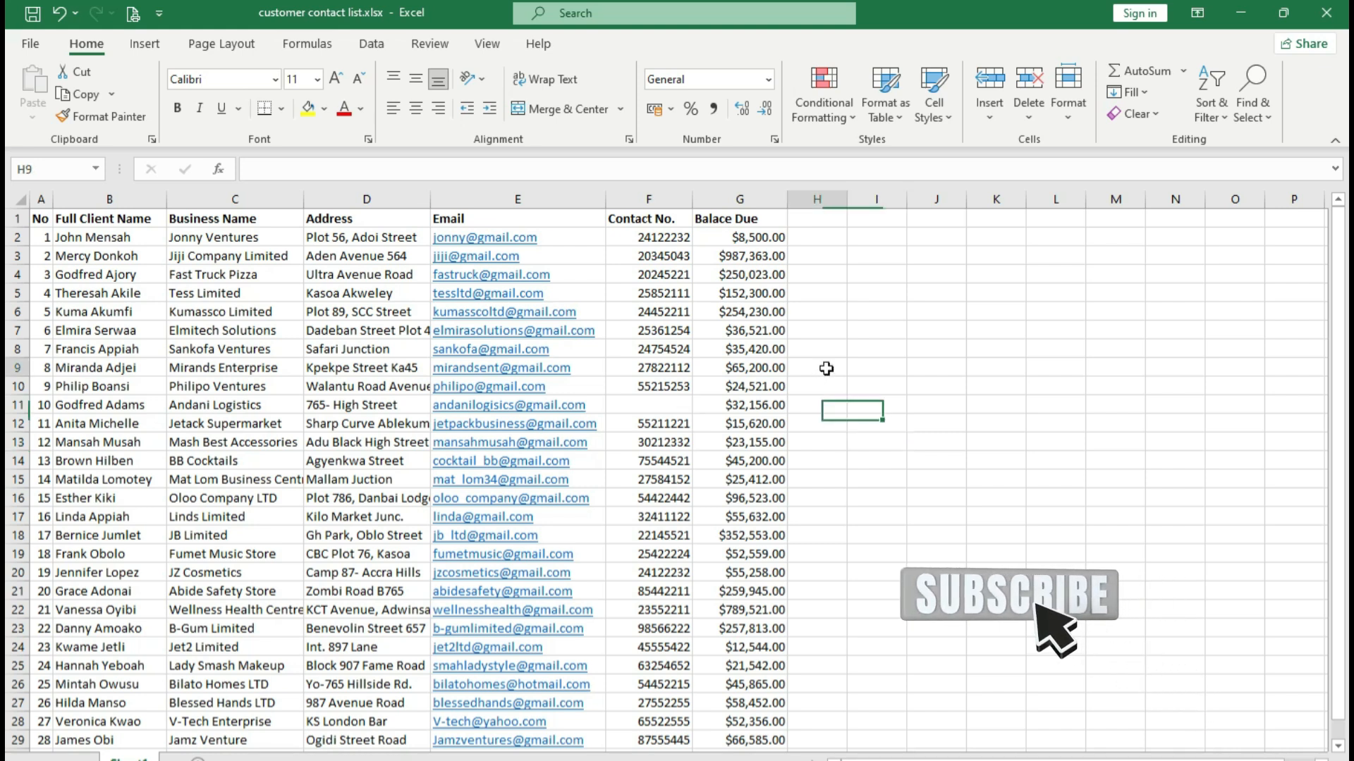
{"action": "left_click", "coordinate": [816, 366]}
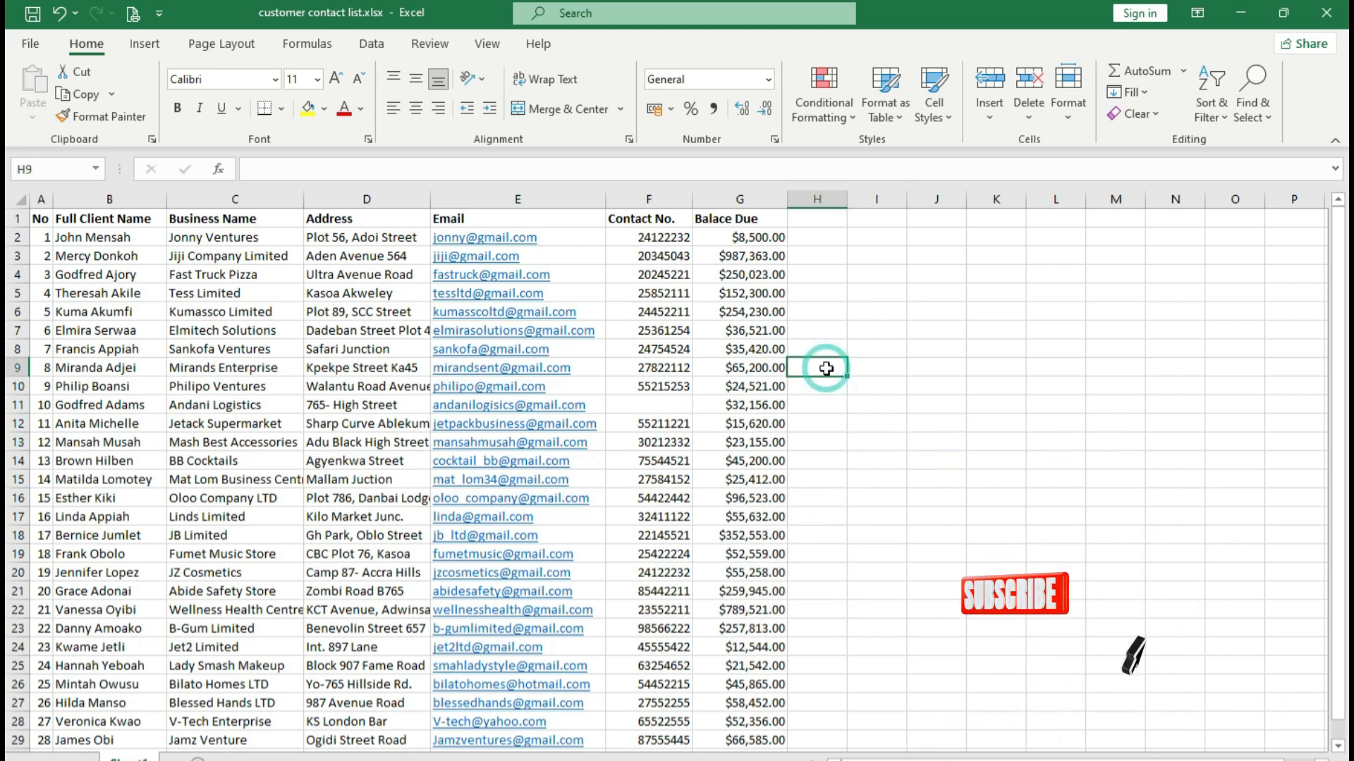